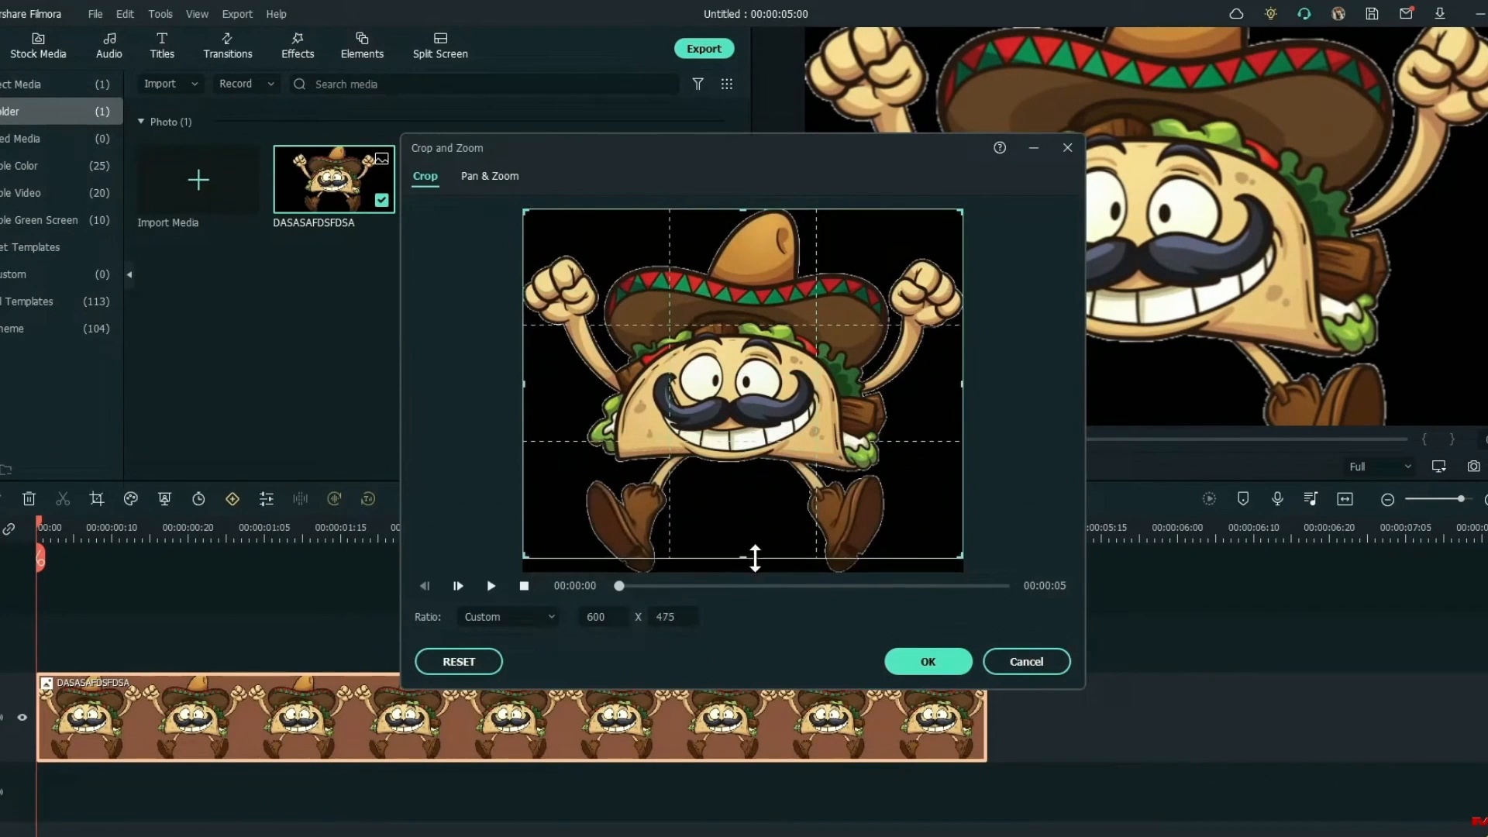
# Apply the taco-man crop, add Rotate keyframes in Animation > Customize, and preview the spin
pyautogui.click(927, 661)
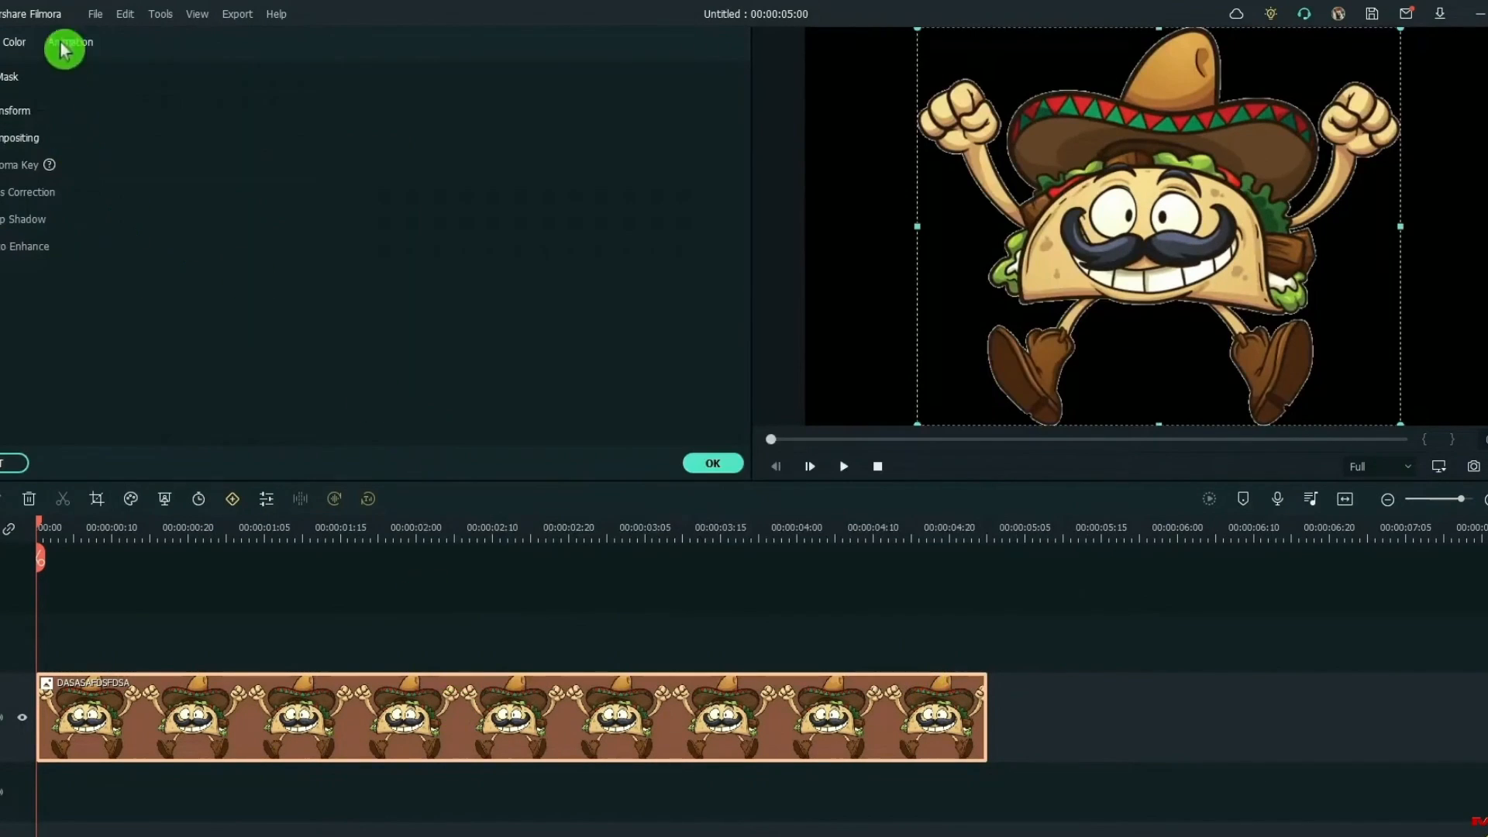
pyautogui.click(69, 41)
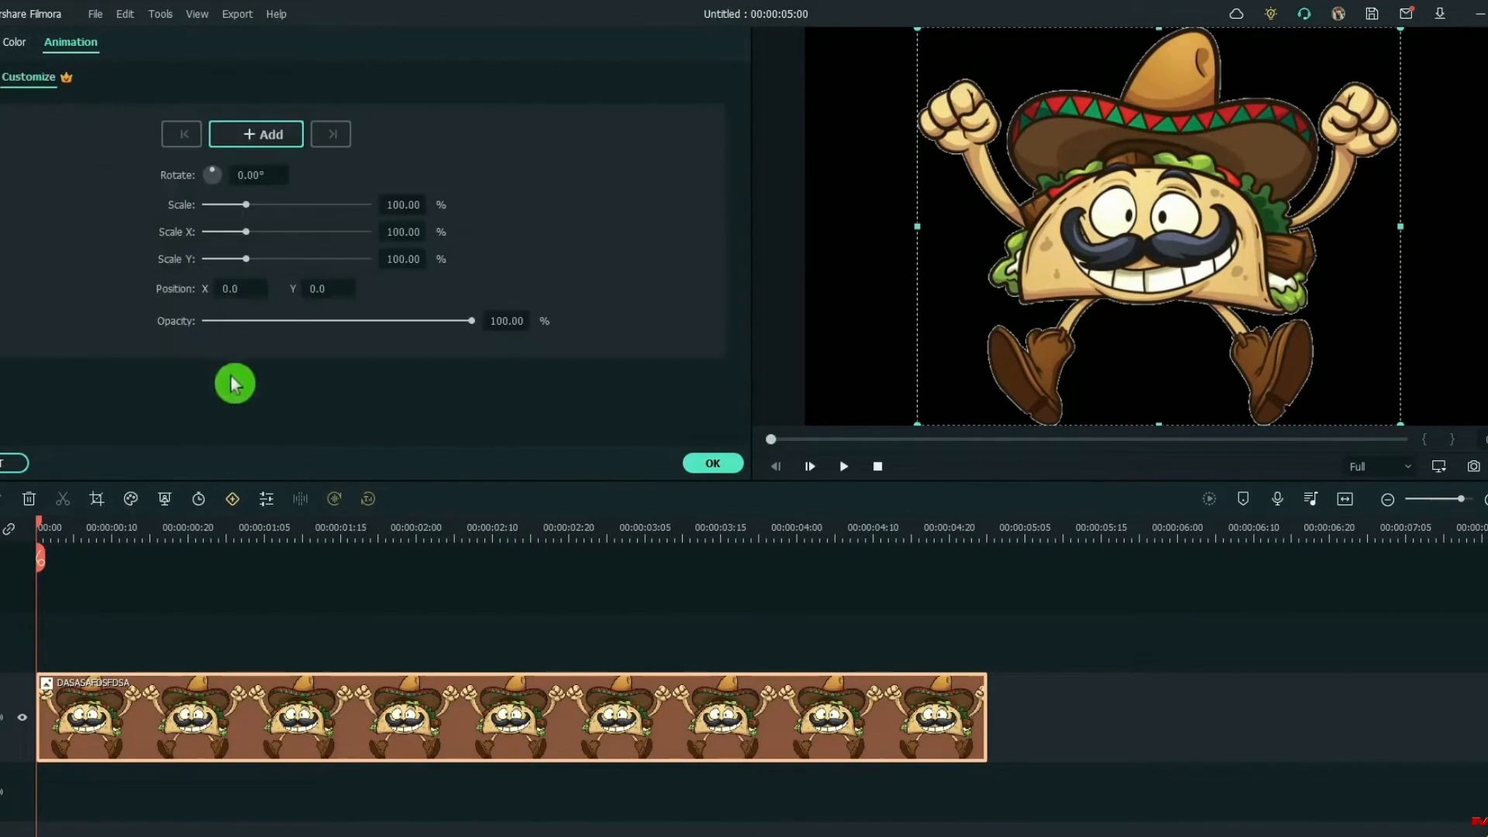
pyautogui.moveTo(200, 240)
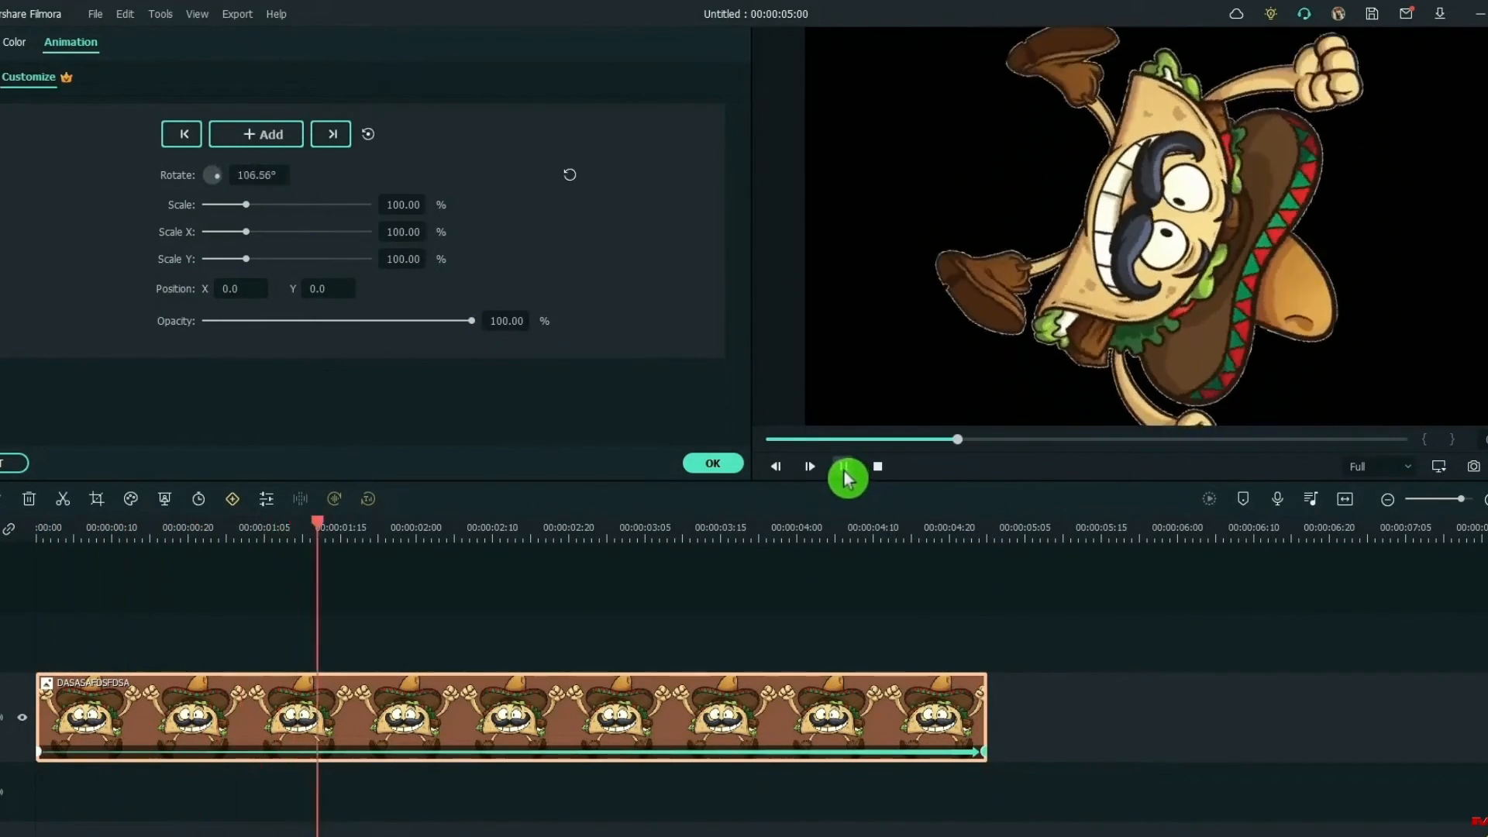
pyautogui.click(839, 466)
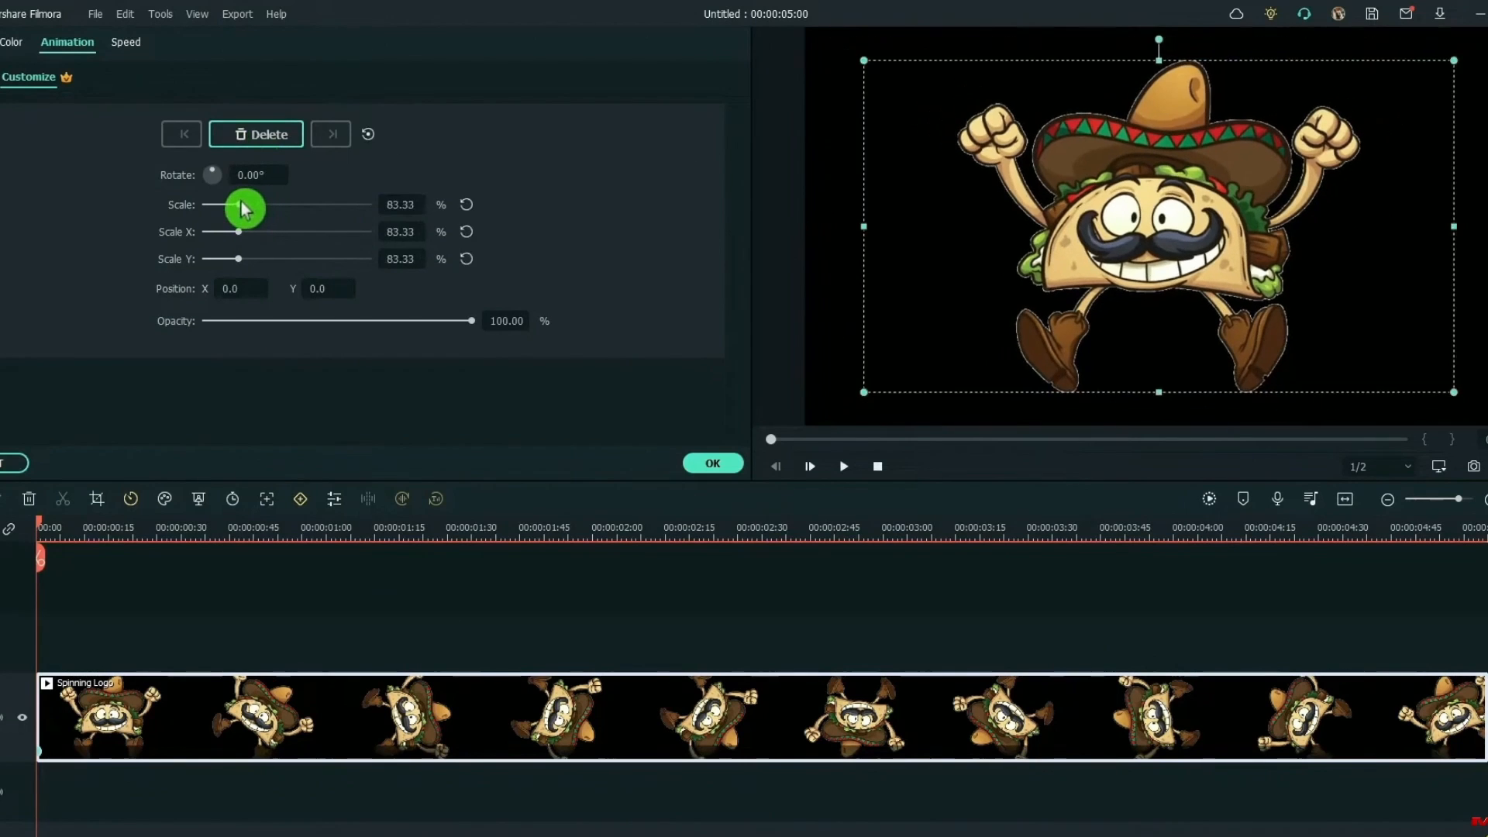
# Keyframe the spinning taco man's Scale from 83.33% to 120.83% and play it back
pyautogui.moveTo(237, 205); pyautogui.dragTo(253, 205)
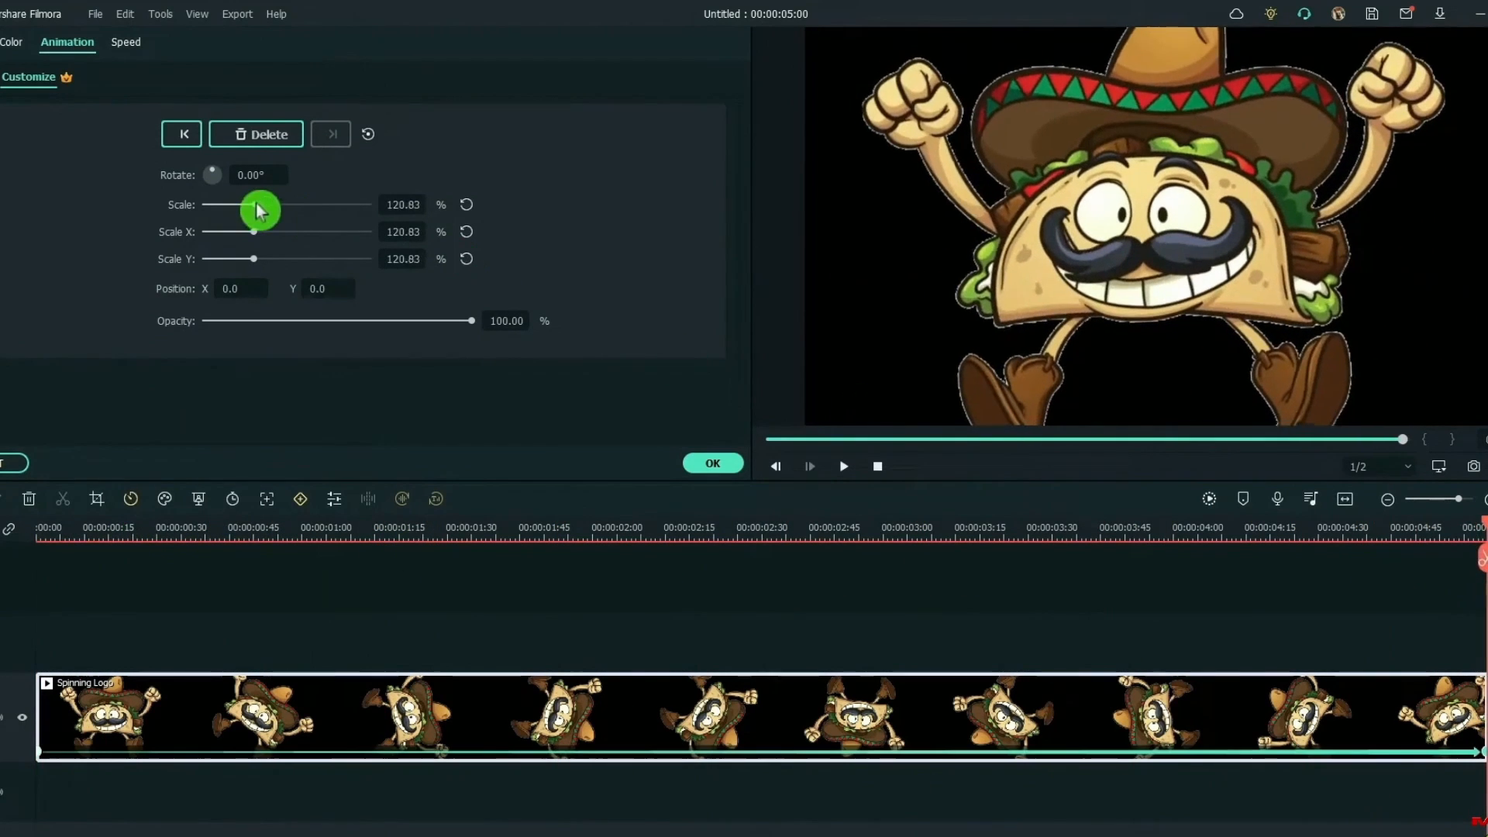
pyautogui.click(712, 463)
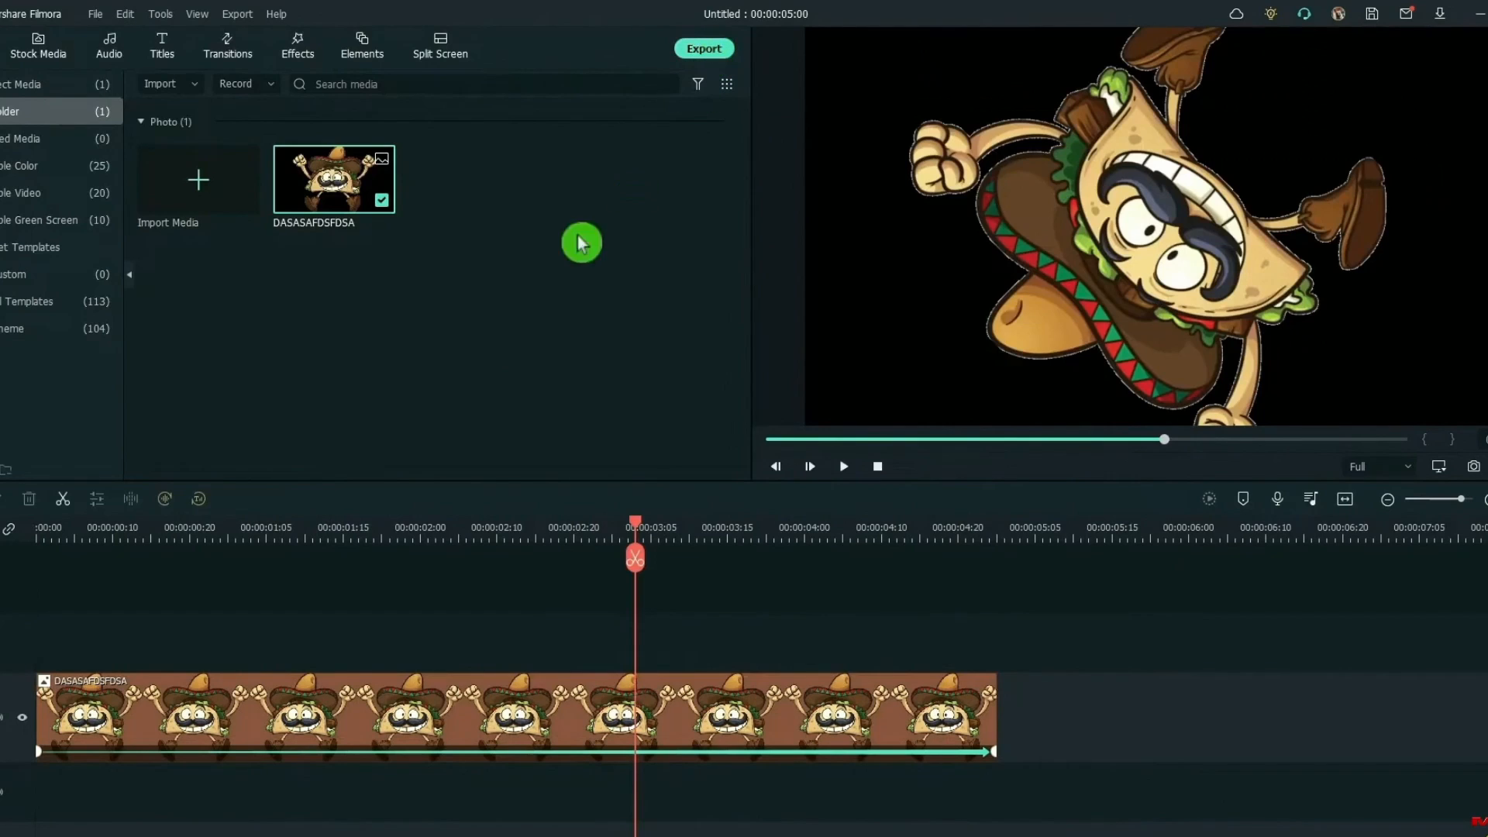
# Line up spin clip, still taco-man photo and second spin clip as one 15-second clip
pyautogui.click(703, 48)
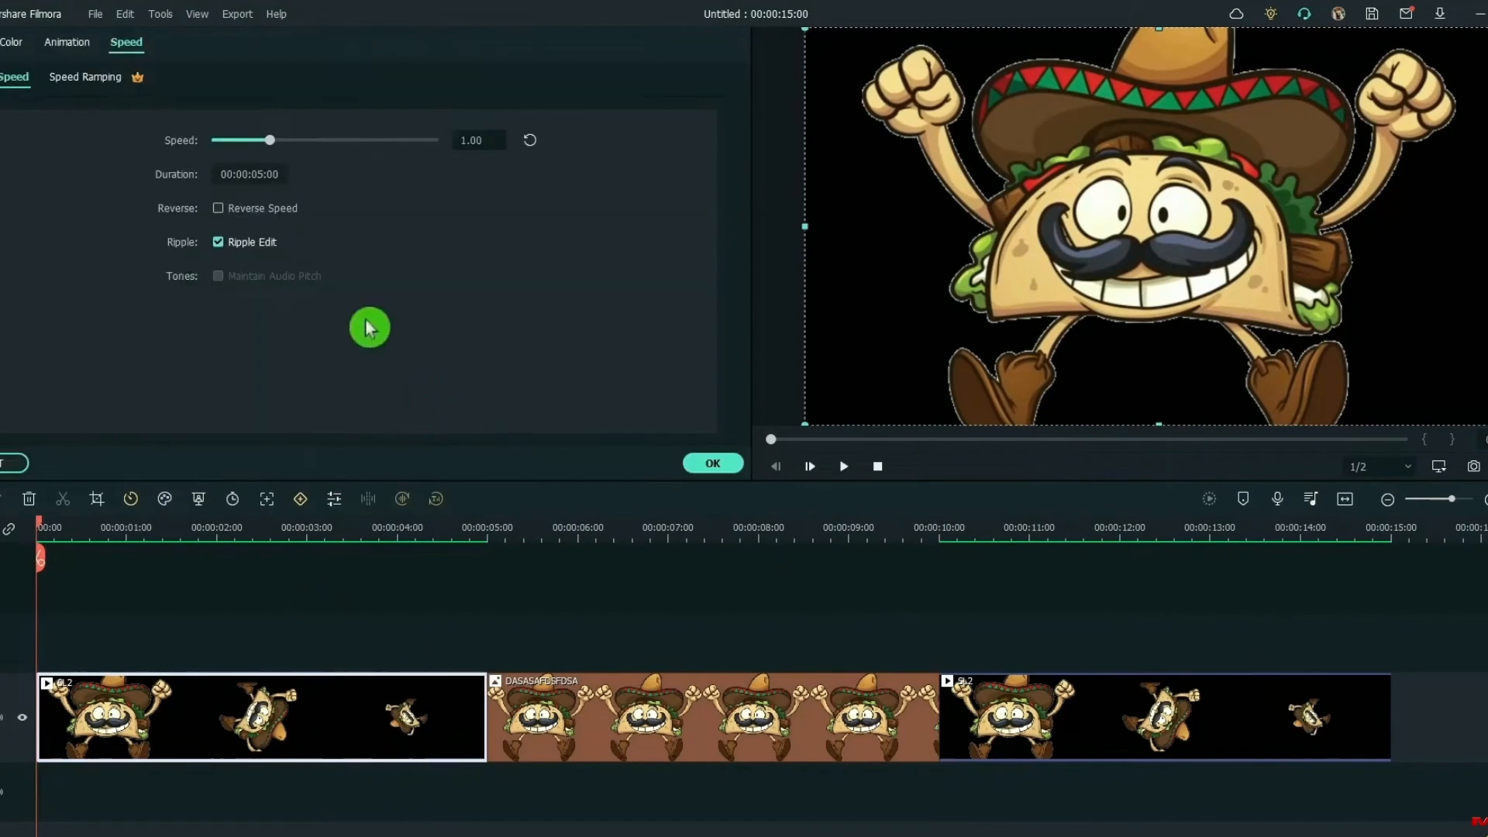
pyautogui.click(712, 463)
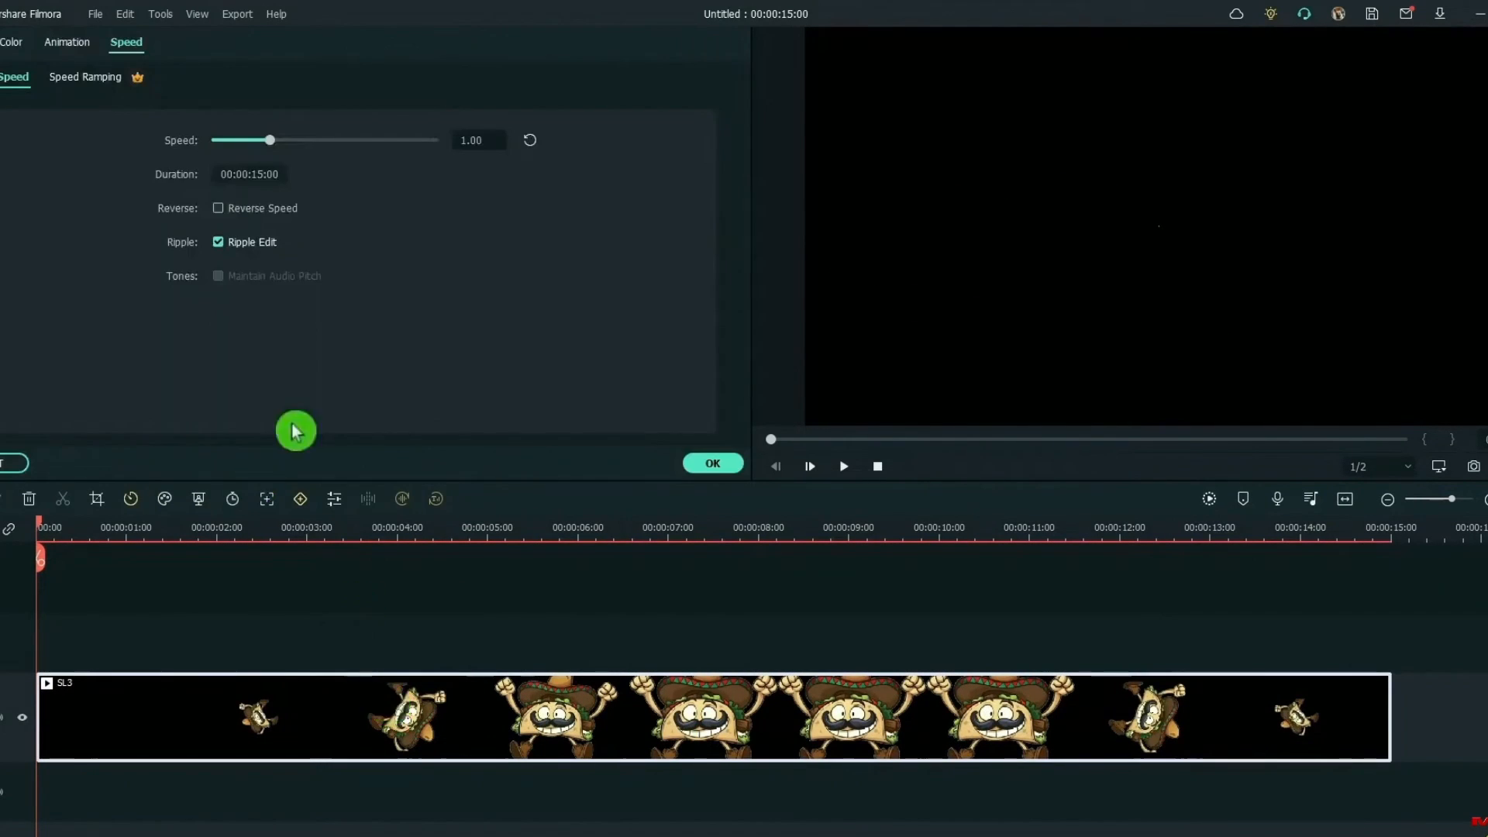
# Apply a customized speed ramp to the combined clip and add two Black colour clips after it
pyautogui.click(85, 77)
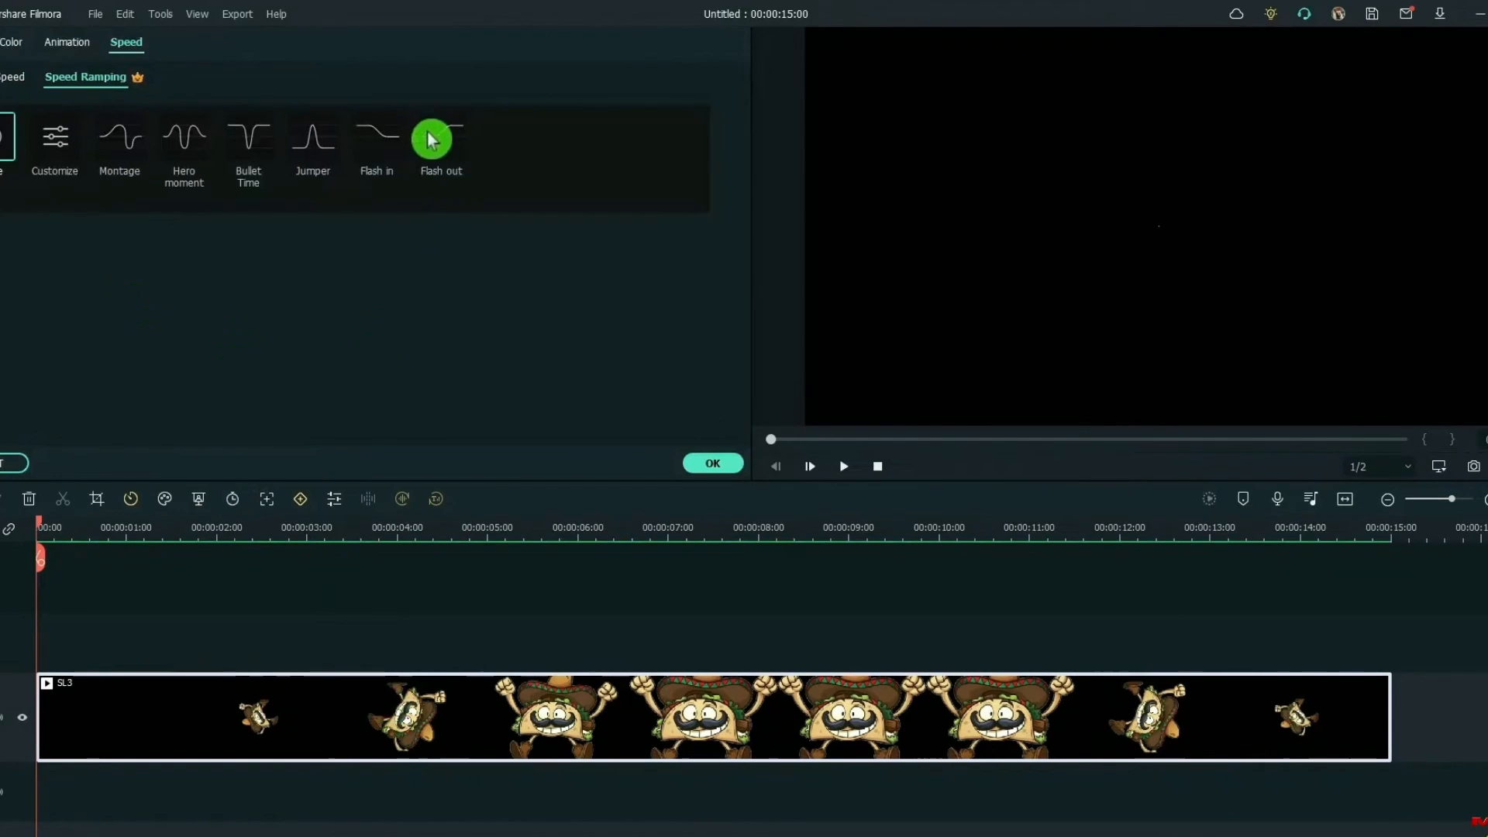
pyautogui.click(440, 138)
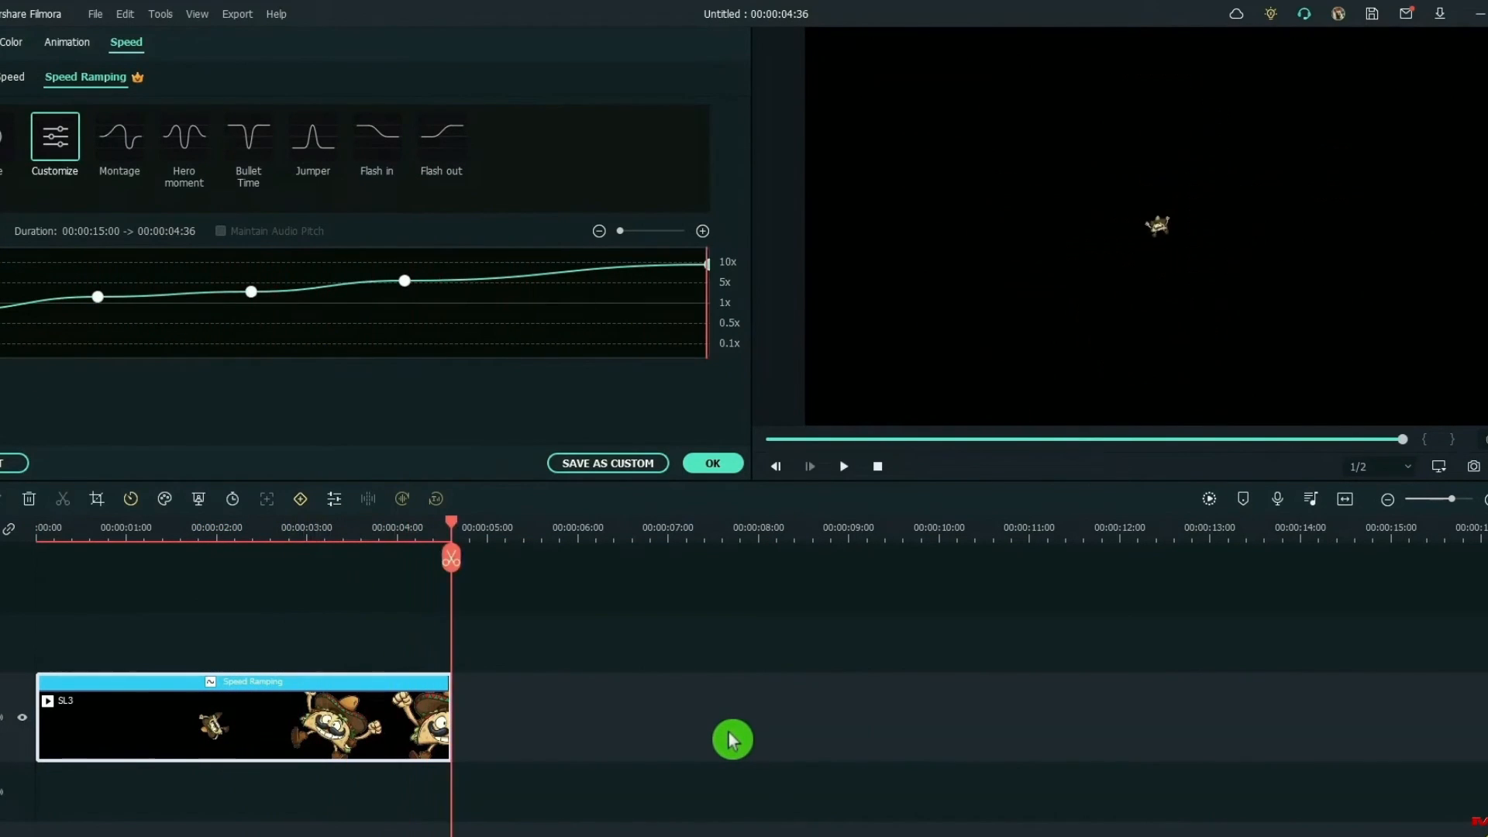
pyautogui.click(712, 463)
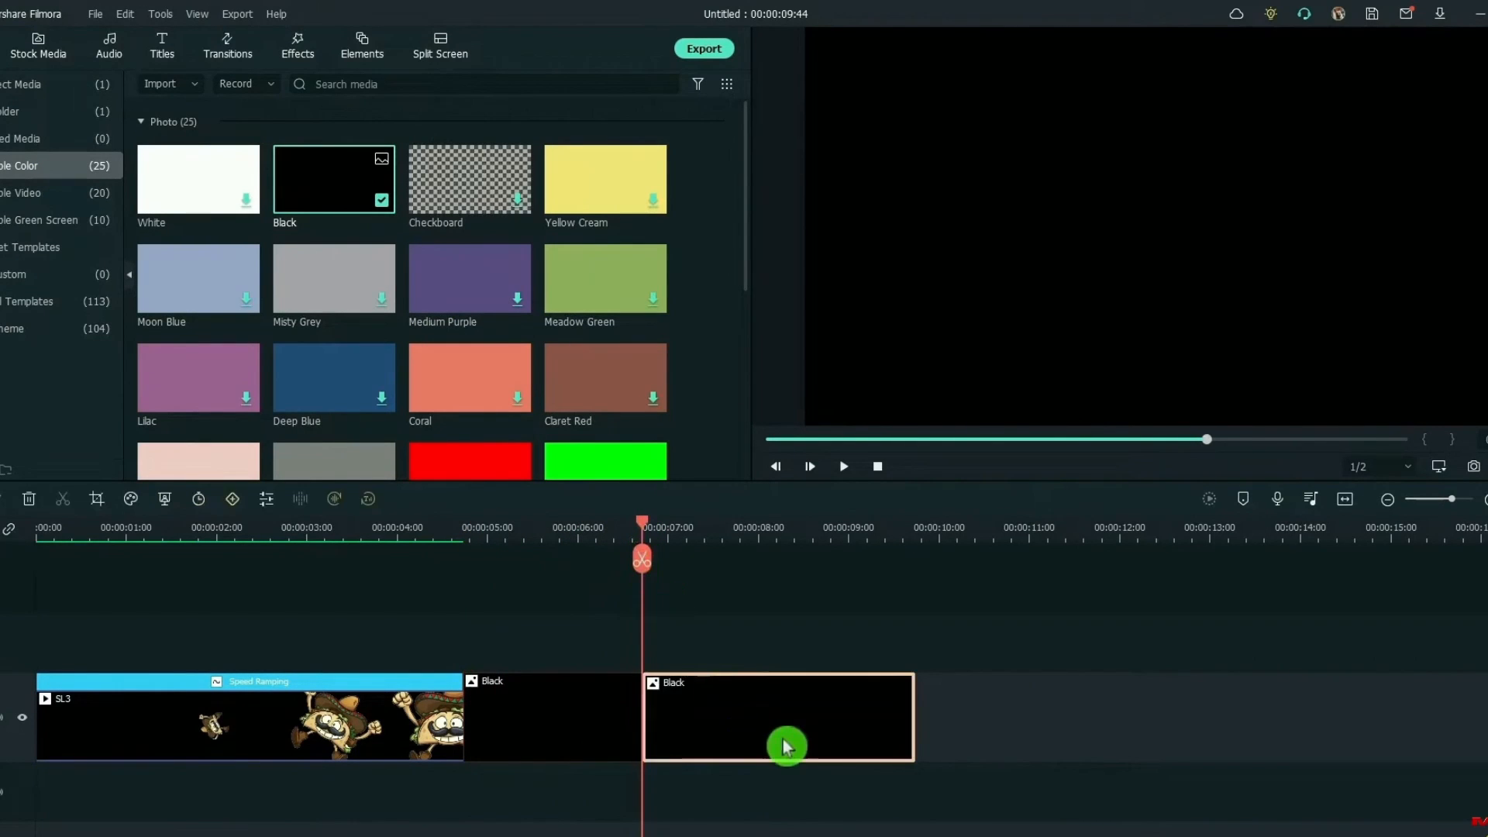
pyautogui.click(227, 45)
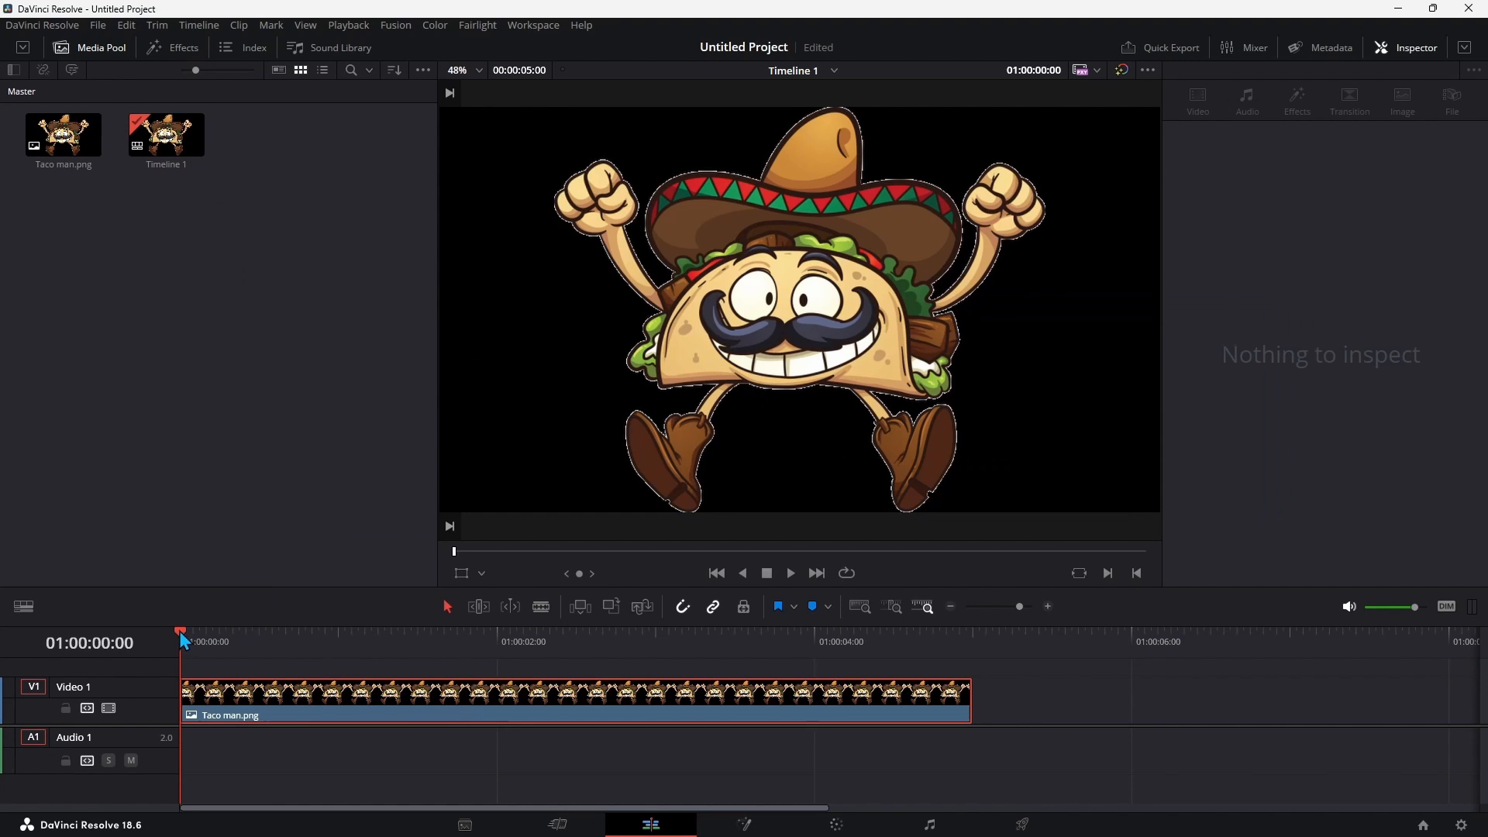
pyautogui.moveTo(1206, 200)
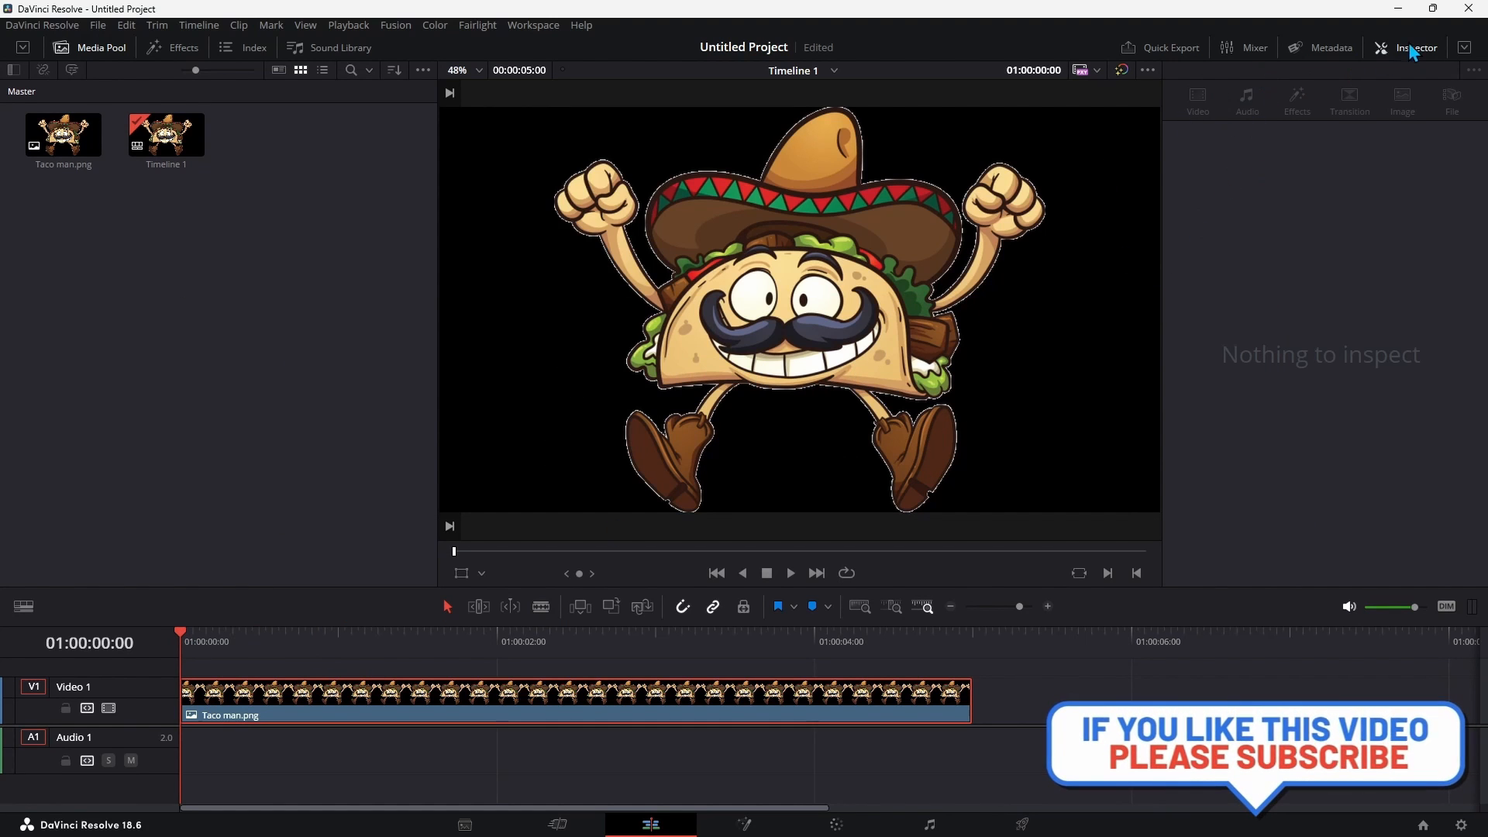
# Keyframe Rotation Angle from 0 at the clip start to -360 at the end, then play
pyautogui.click(1416, 47)
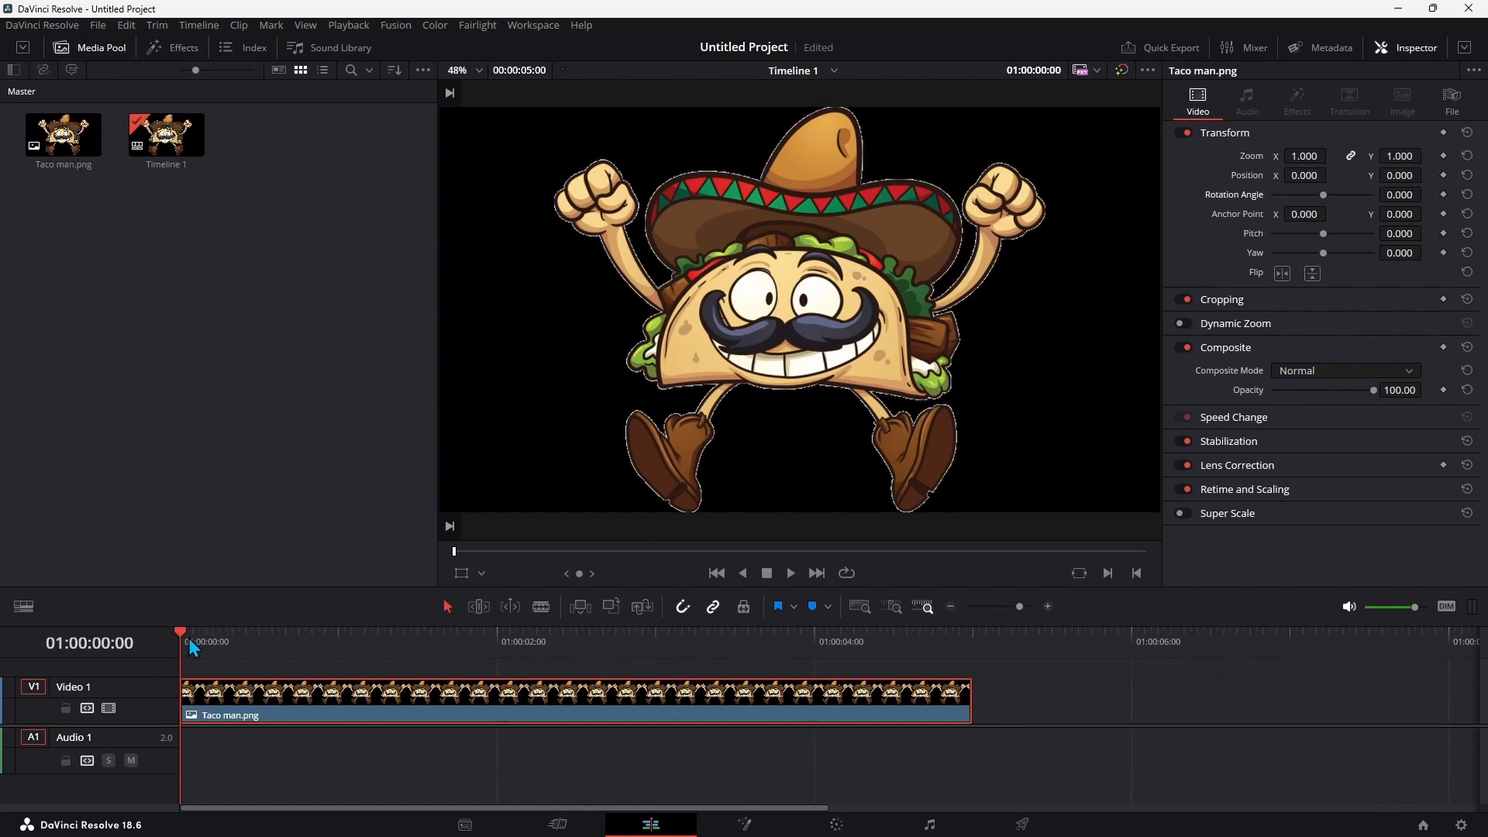
pyautogui.moveTo(1456, 200)
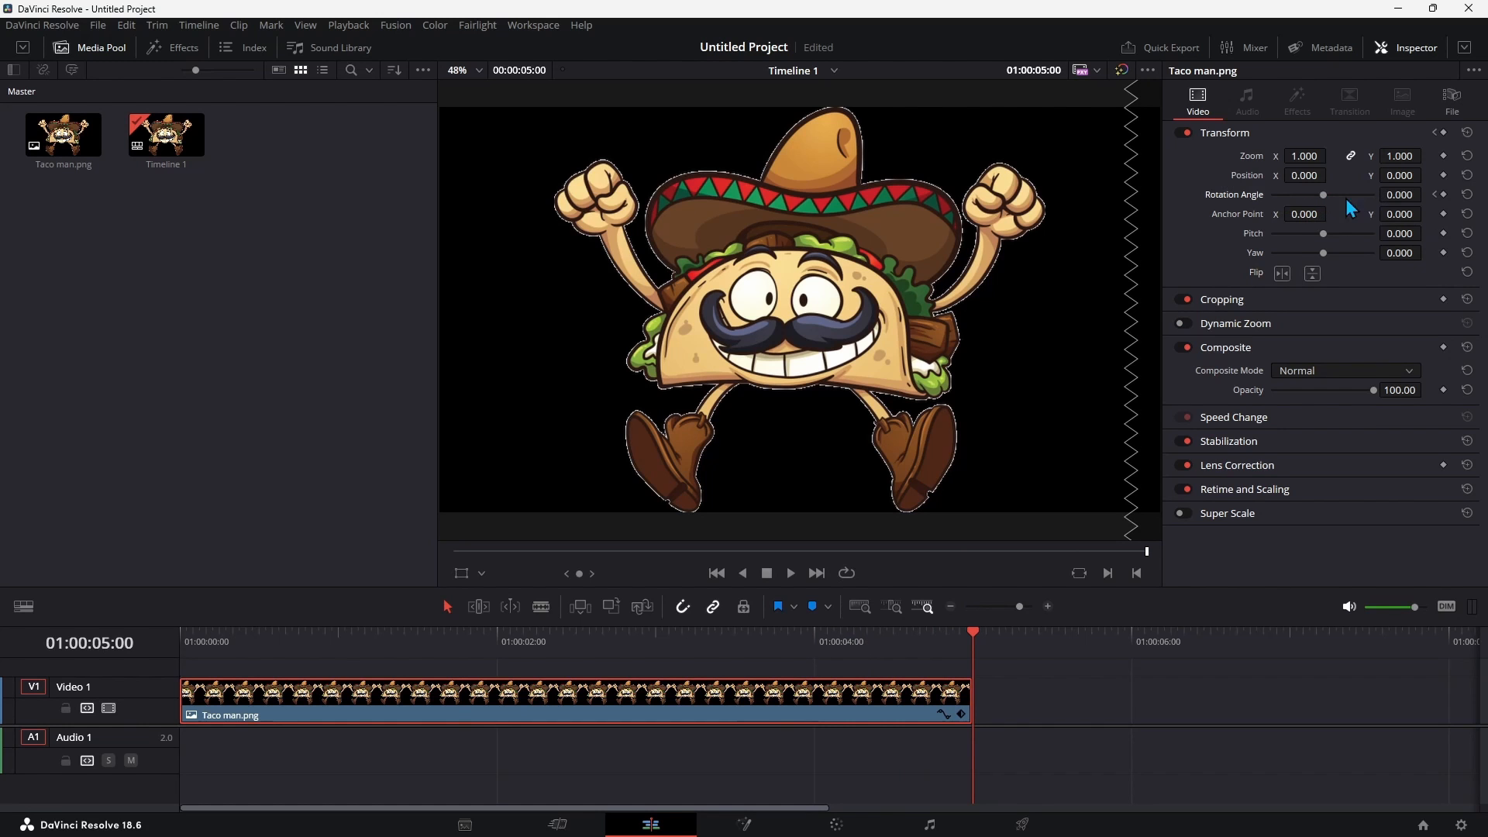
pyautogui.moveTo(1323, 195); pyautogui.dragTo(1307, 194)
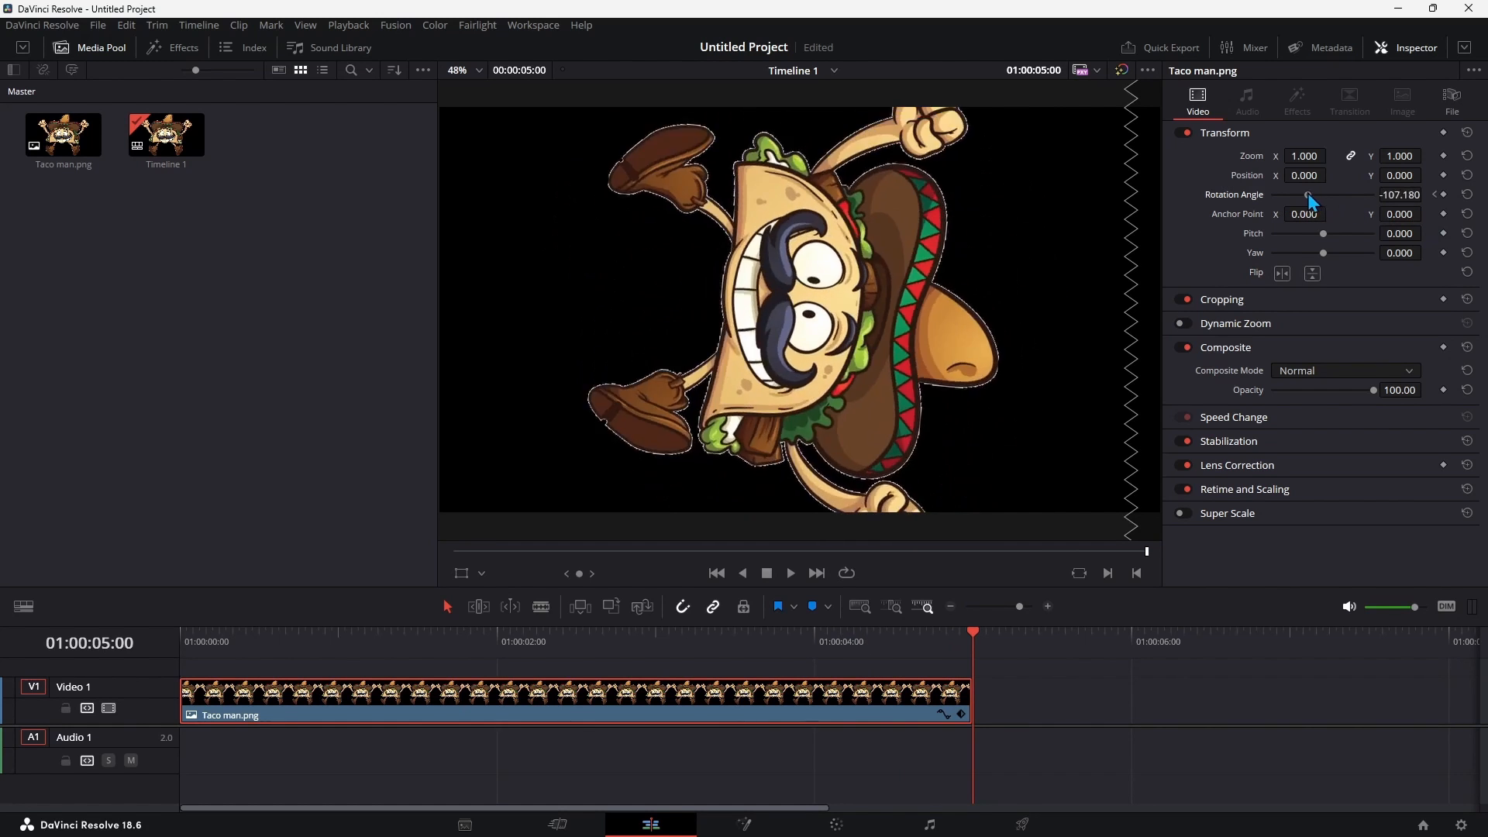
pyautogui.moveTo(1307, 195); pyautogui.dragTo(1344, 195)
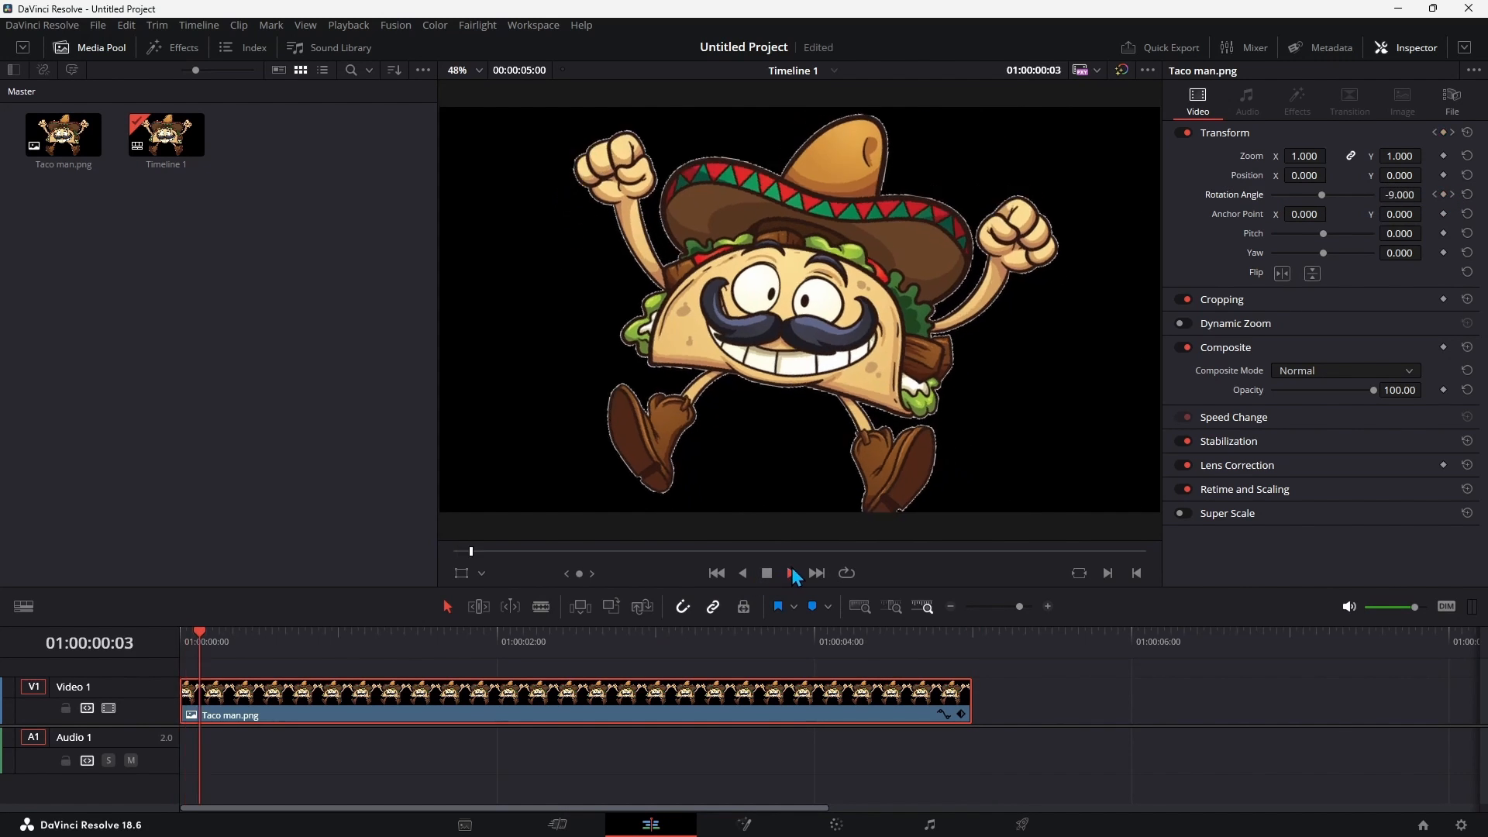
pyautogui.click(790, 573)
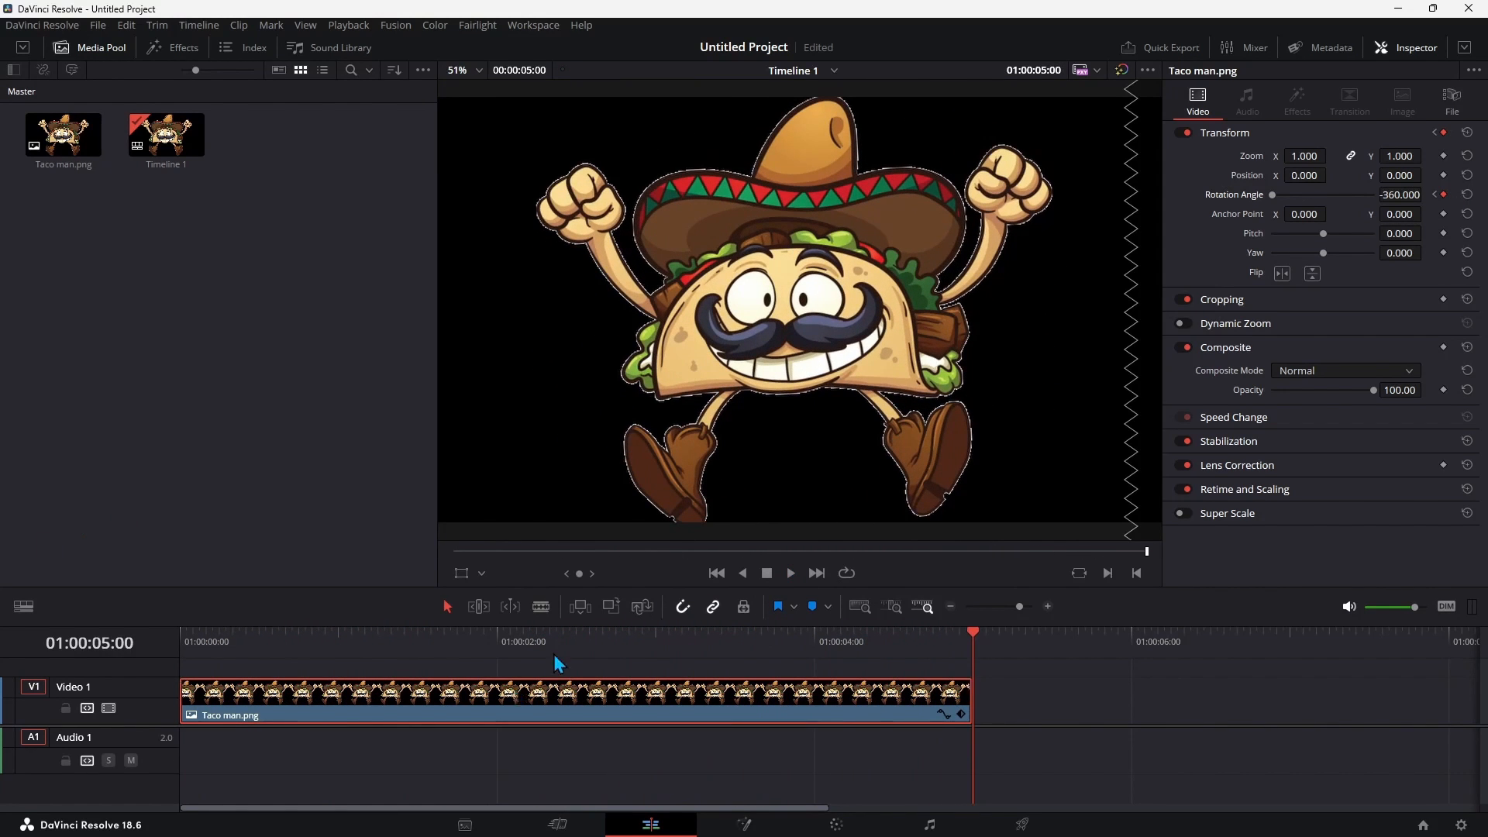
pyautogui.moveTo(1165, 56)
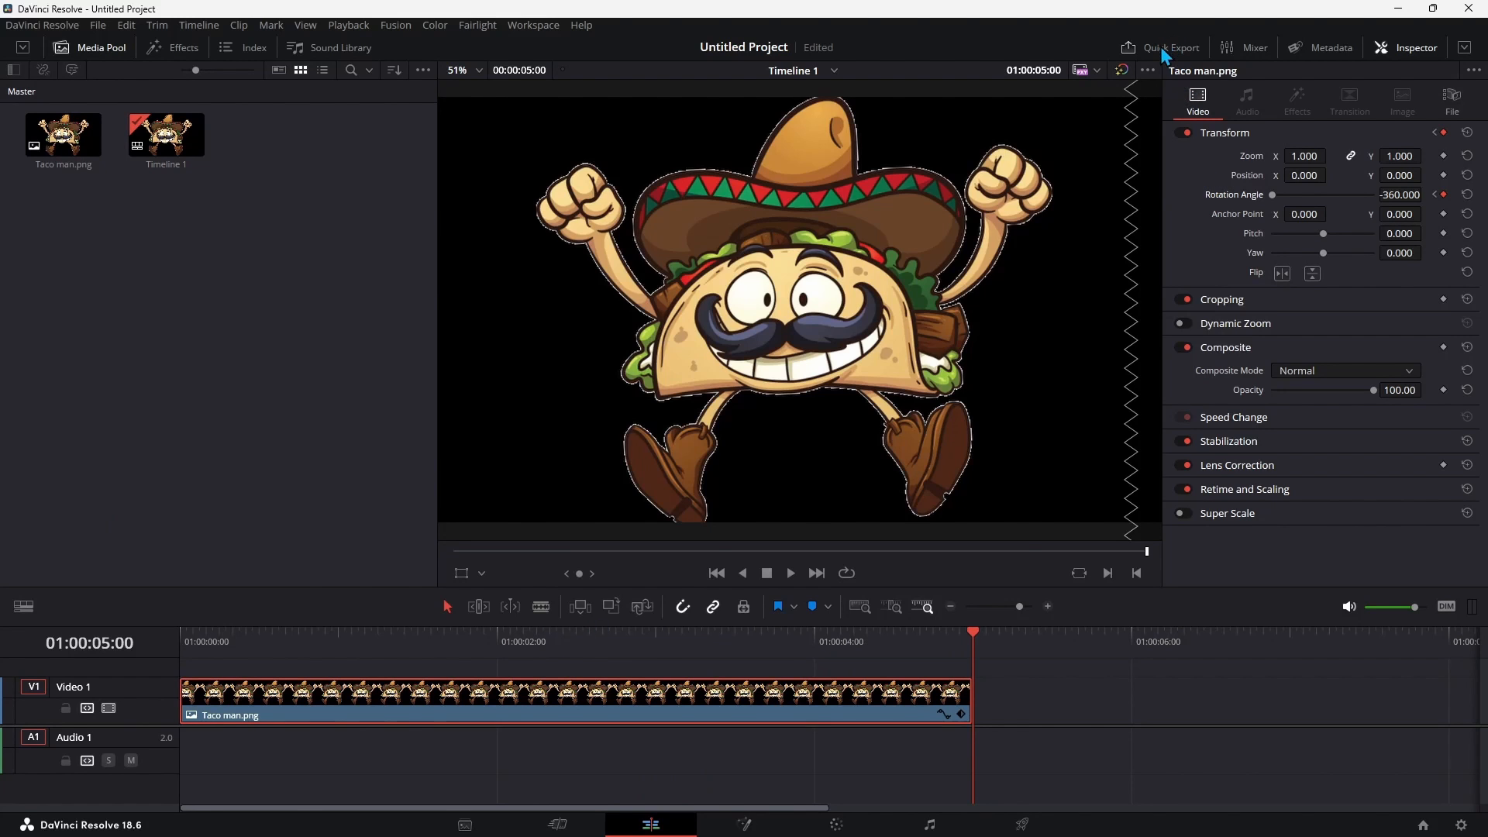
# Quick-export the spinning timeline with the H.264 Master preset as 360TM
pyautogui.click(1171, 47)
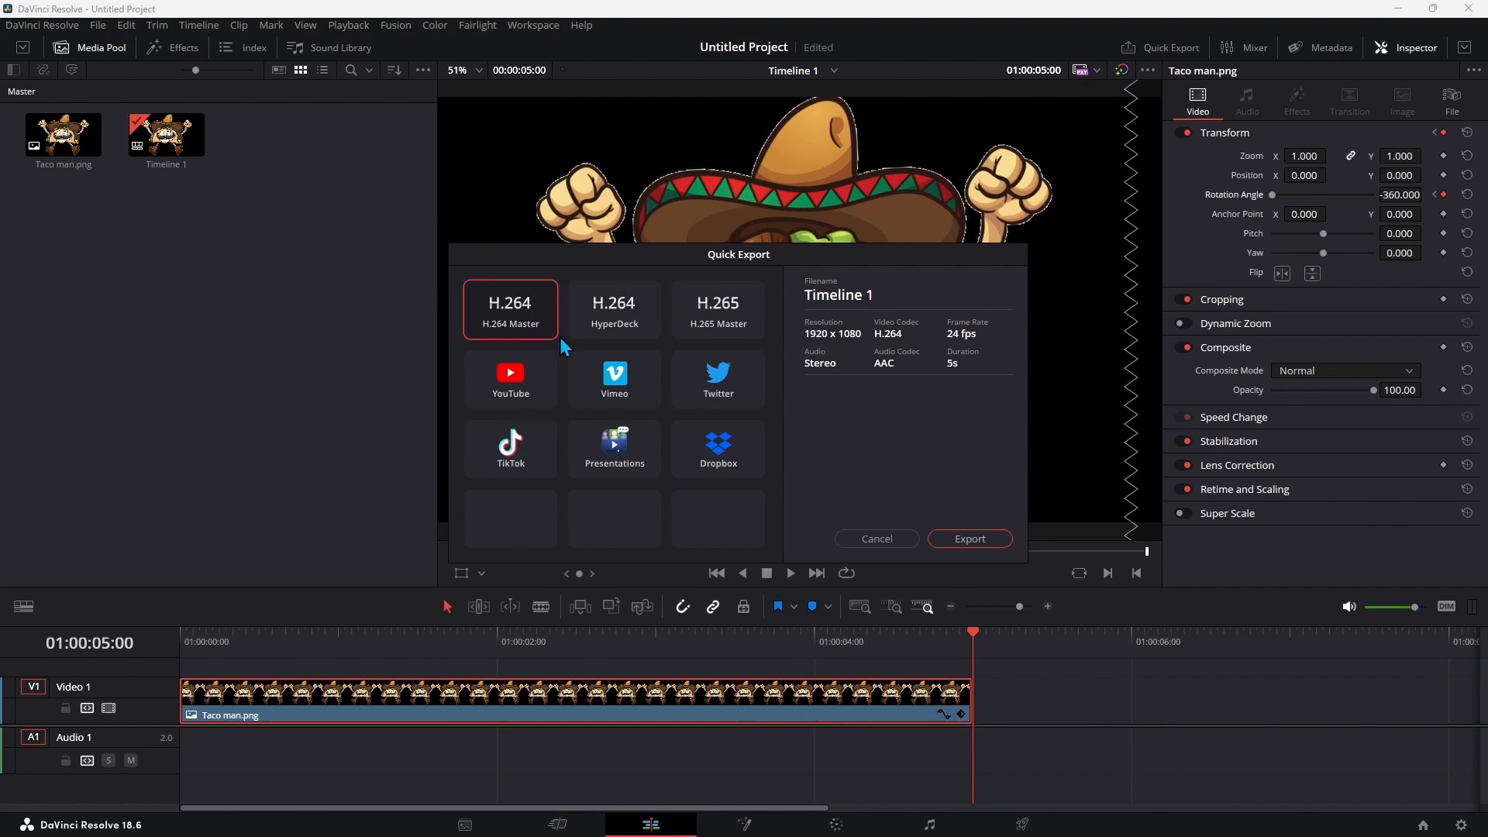
pyautogui.click(969, 539)
pyautogui.write('360TM')
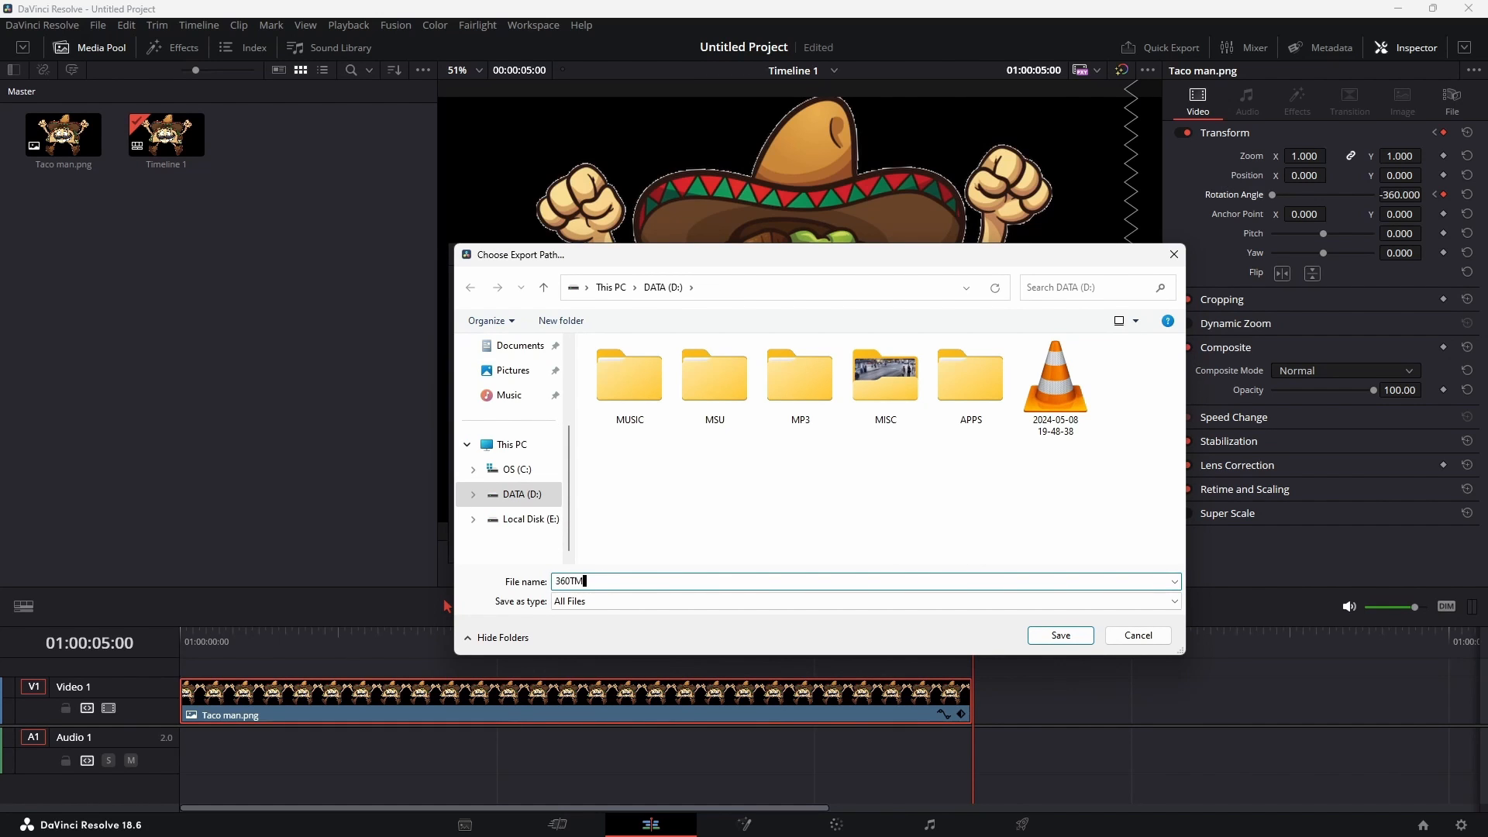
pyautogui.click(1060, 635)
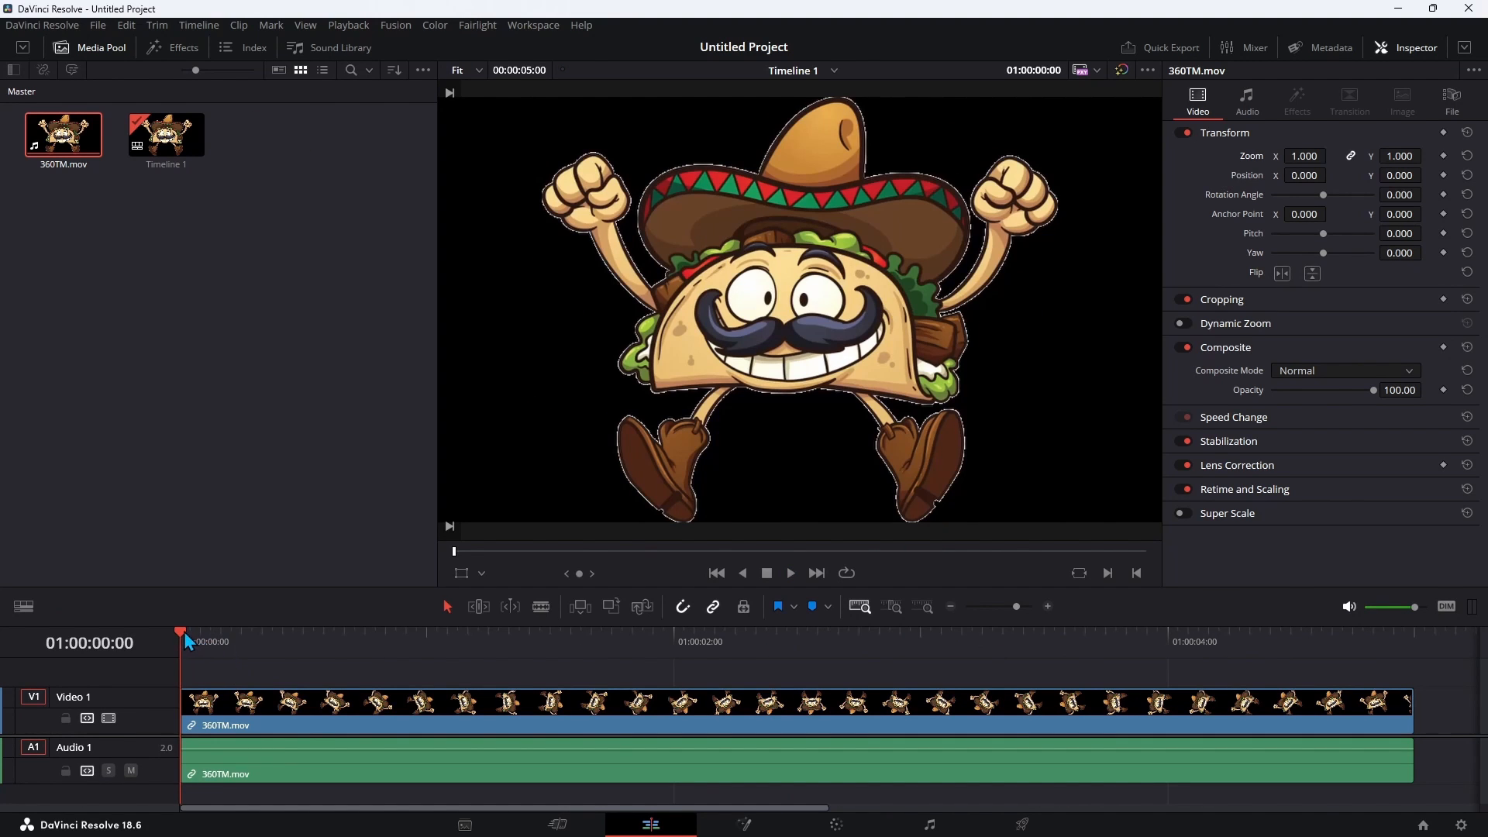
pyautogui.moveTo(1328, 149)
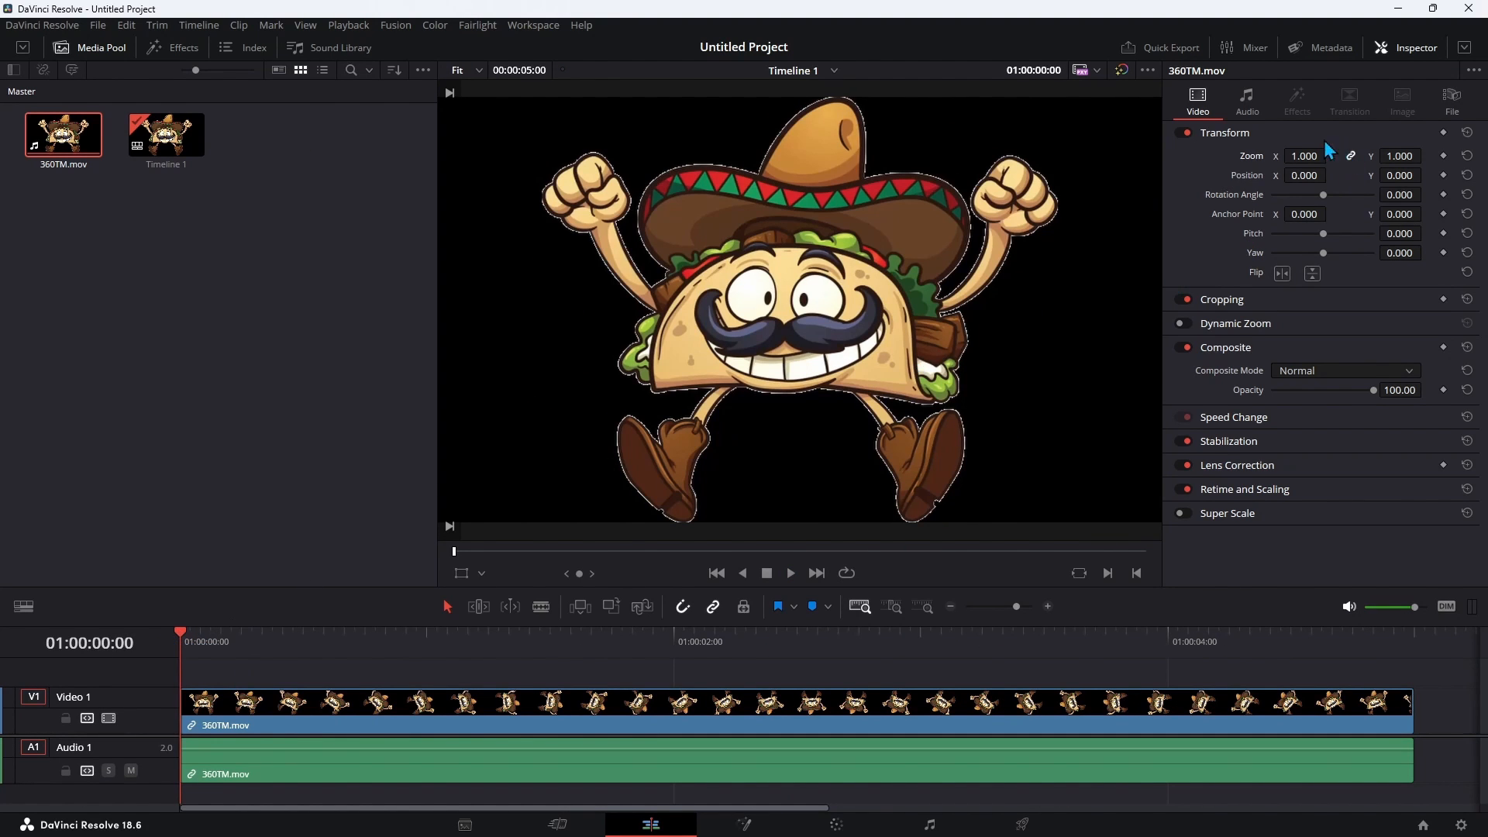
pyautogui.moveTo(1416, 156)
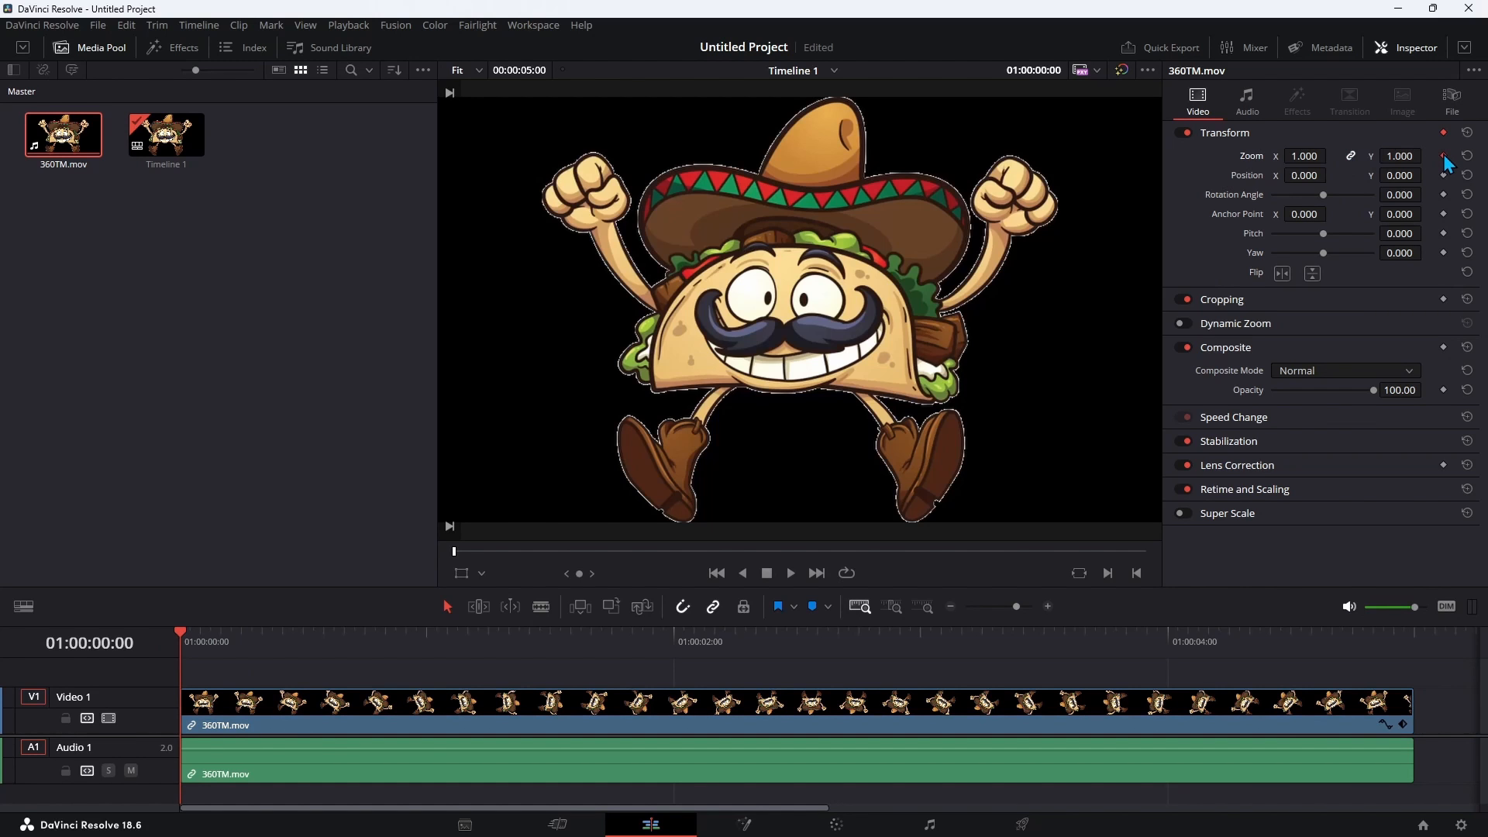
# Keyframe Zoom at the start, a smaller value mid-clip and 1.2 at the end, then preview
pyautogui.click(1304, 156)
pyautogui.write('1.200')
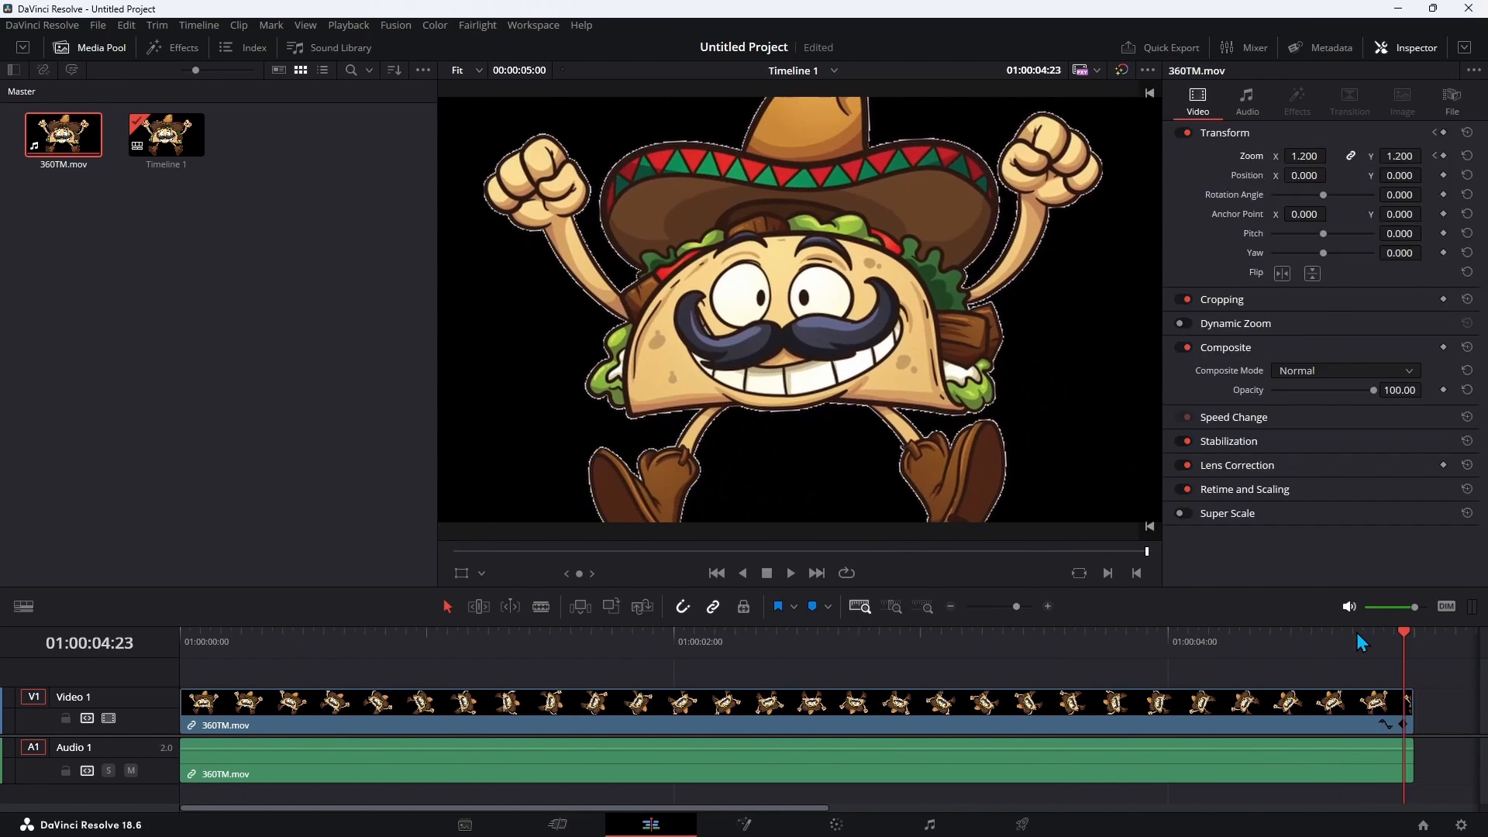
pyautogui.moveTo(1344, 222)
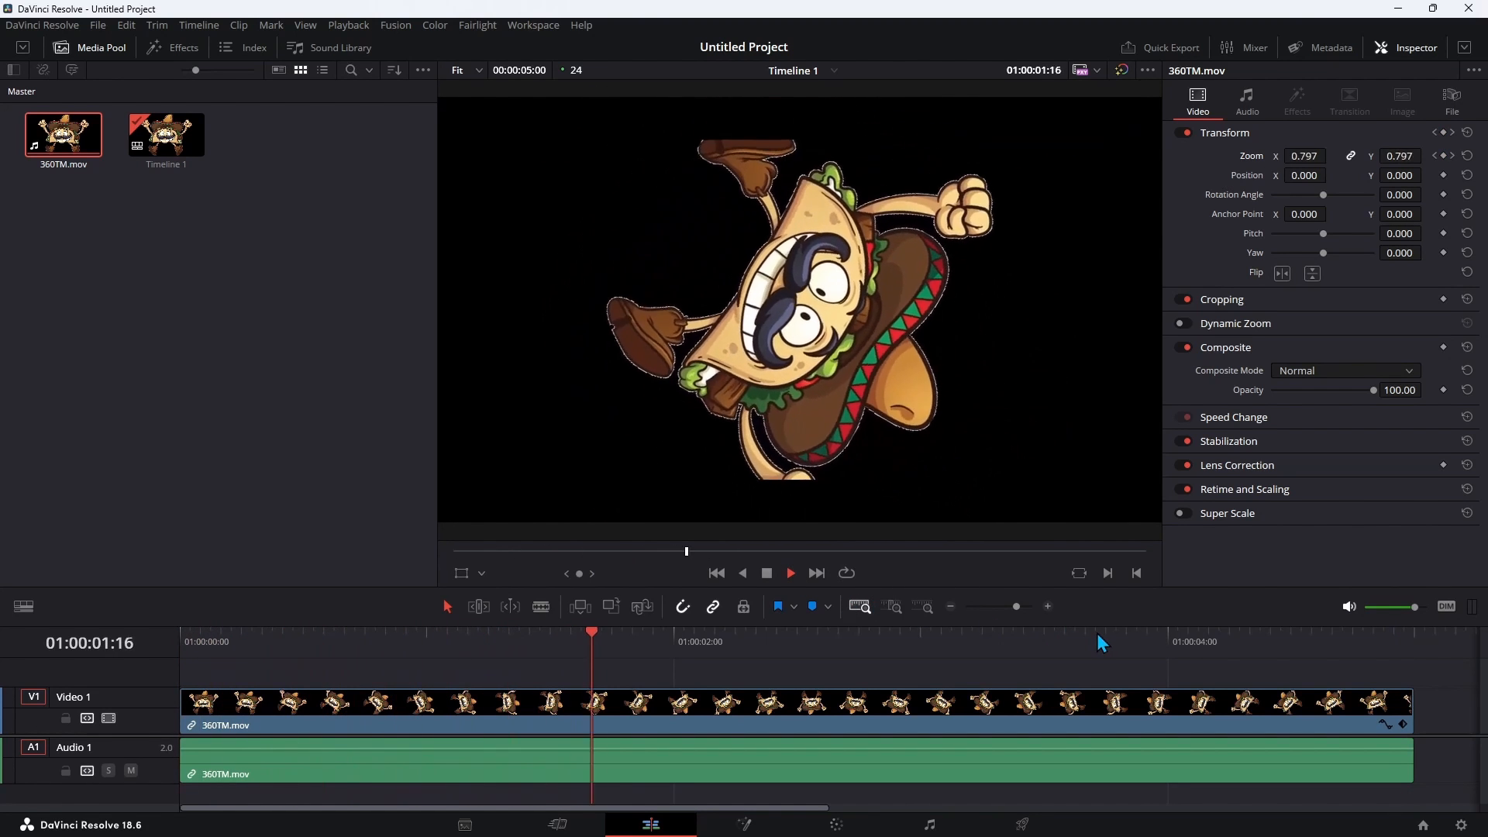
pyautogui.click(1085, 642)
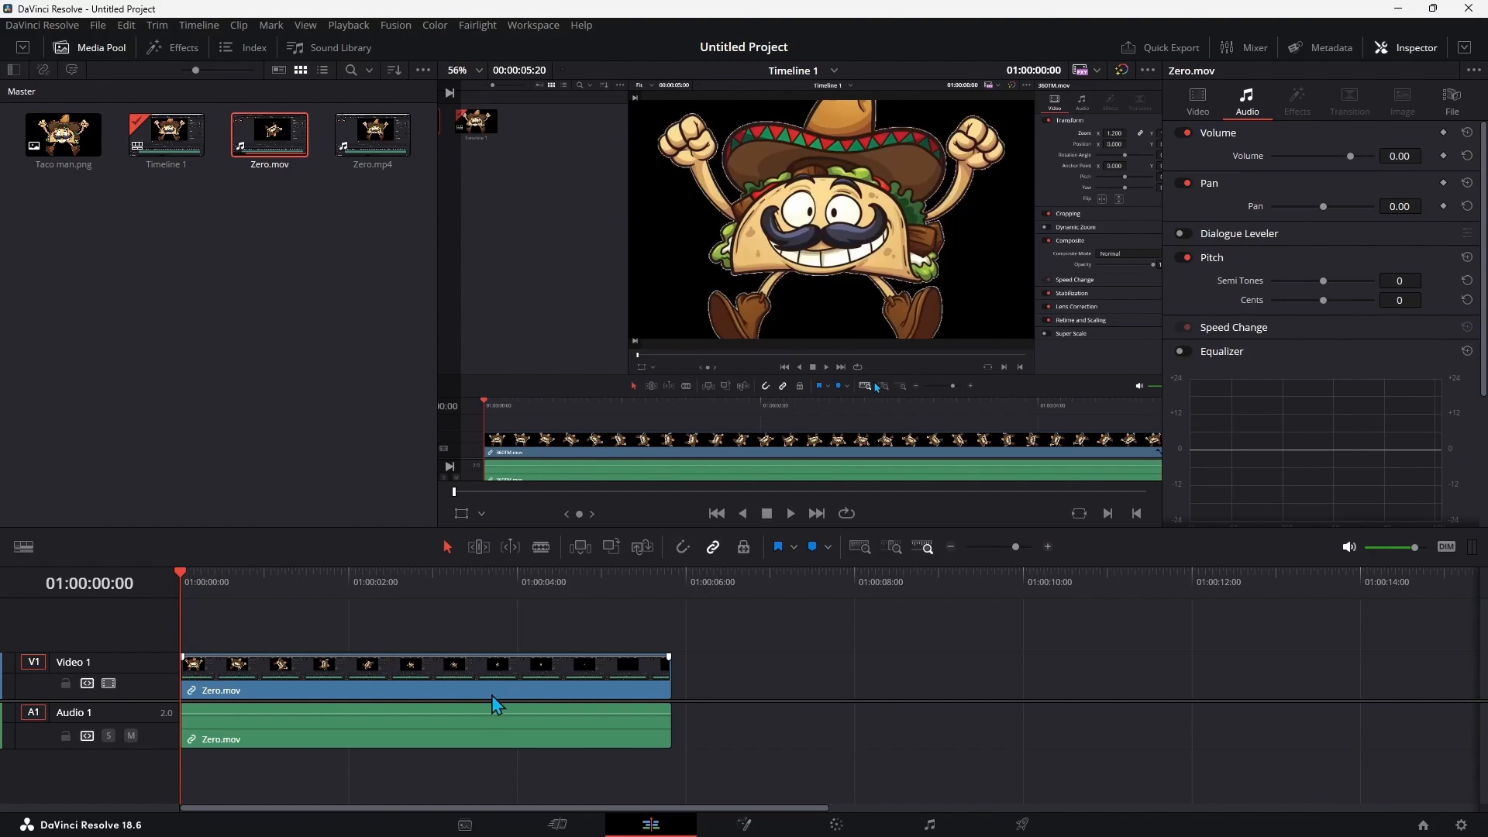
# Unlink Zero.mov's audio and drag it about 2.5 seconds after the video
pyautogui.moveTo(667, 673); pyautogui.dragTo(558, 674)
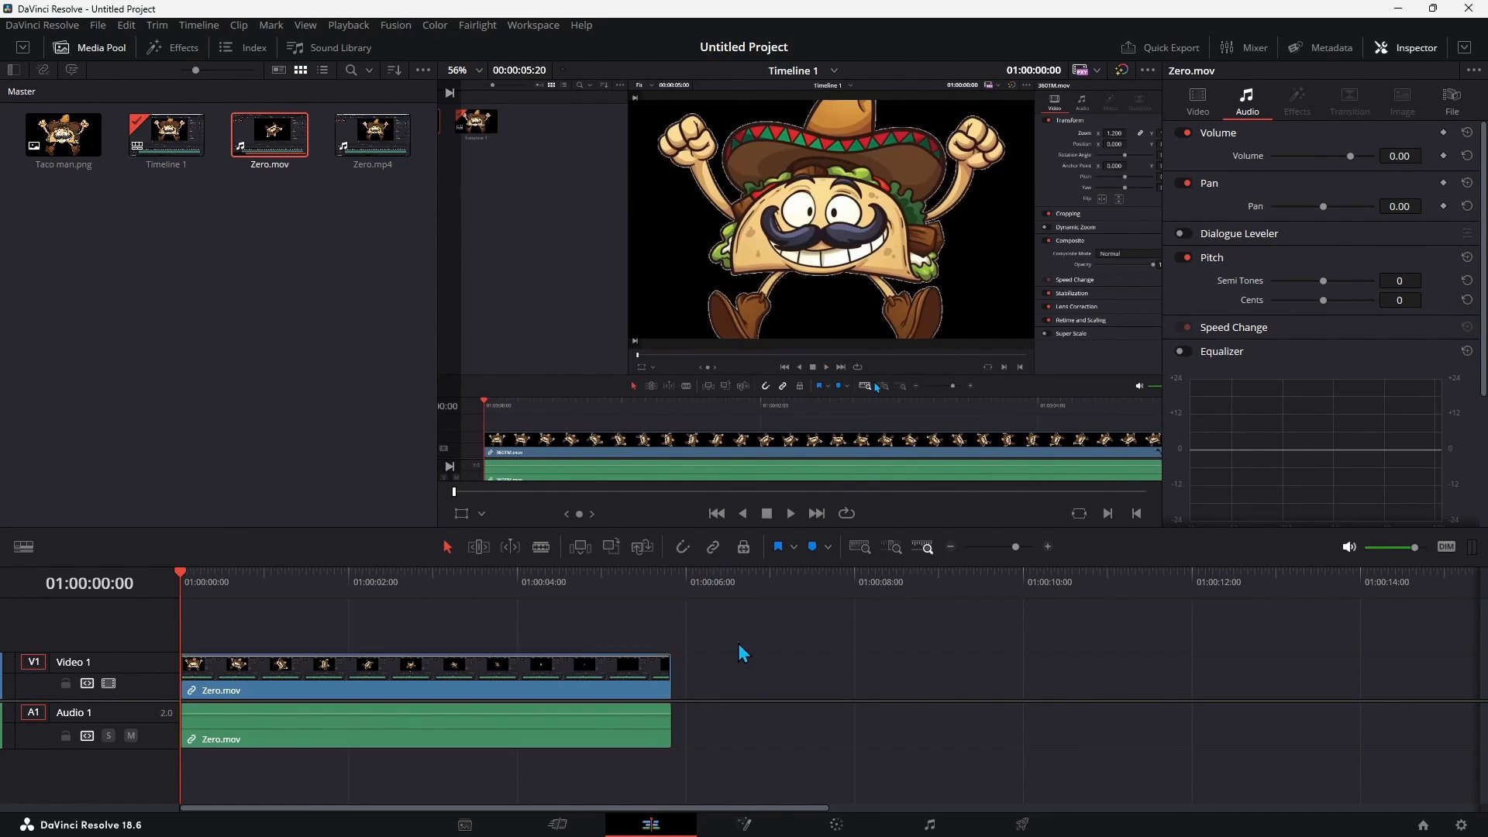
pyautogui.click(426, 729)
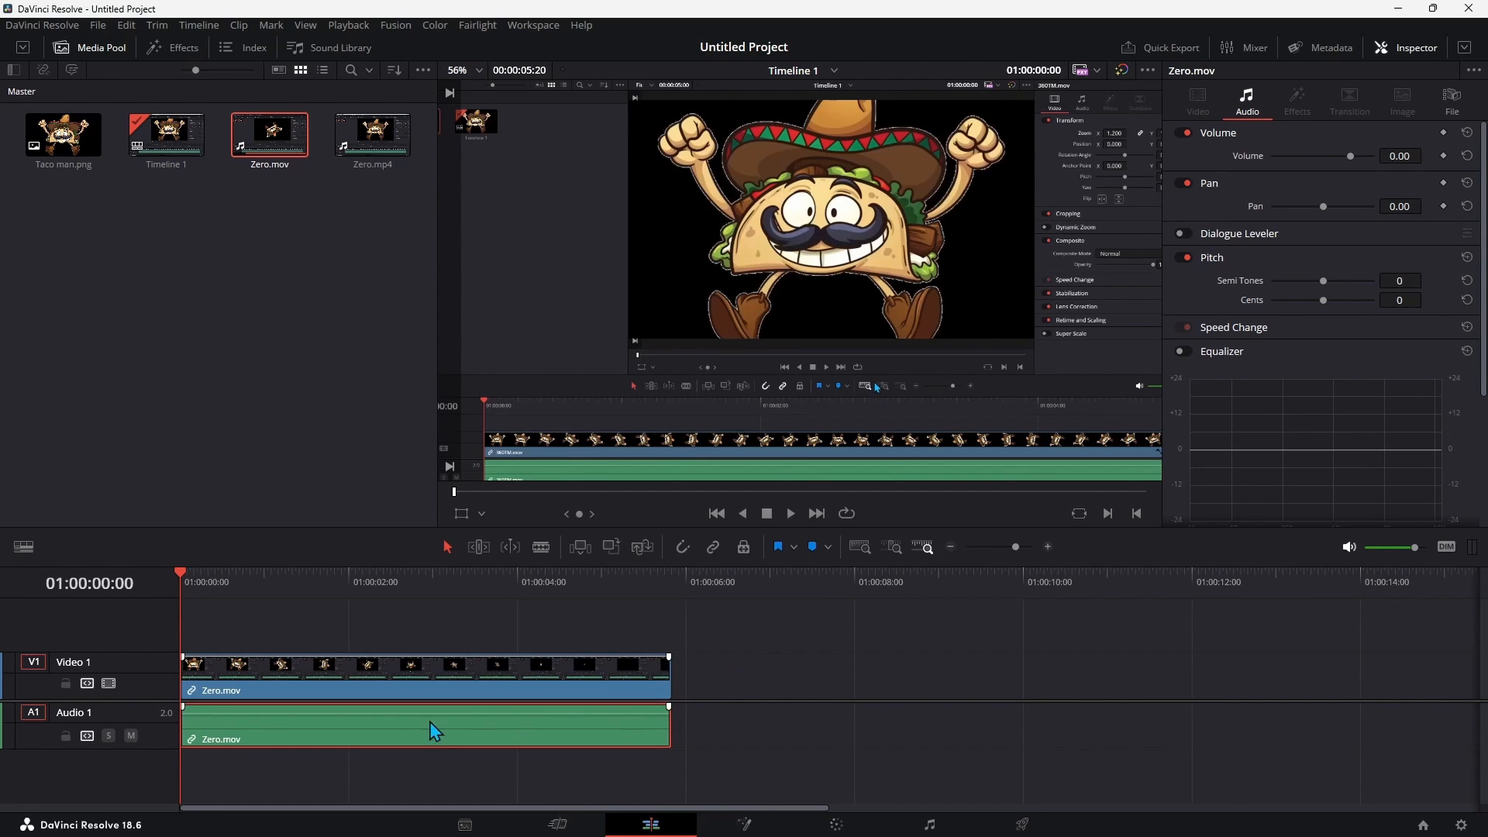
pyautogui.moveTo(426, 726); pyautogui.dragTo(636, 726)
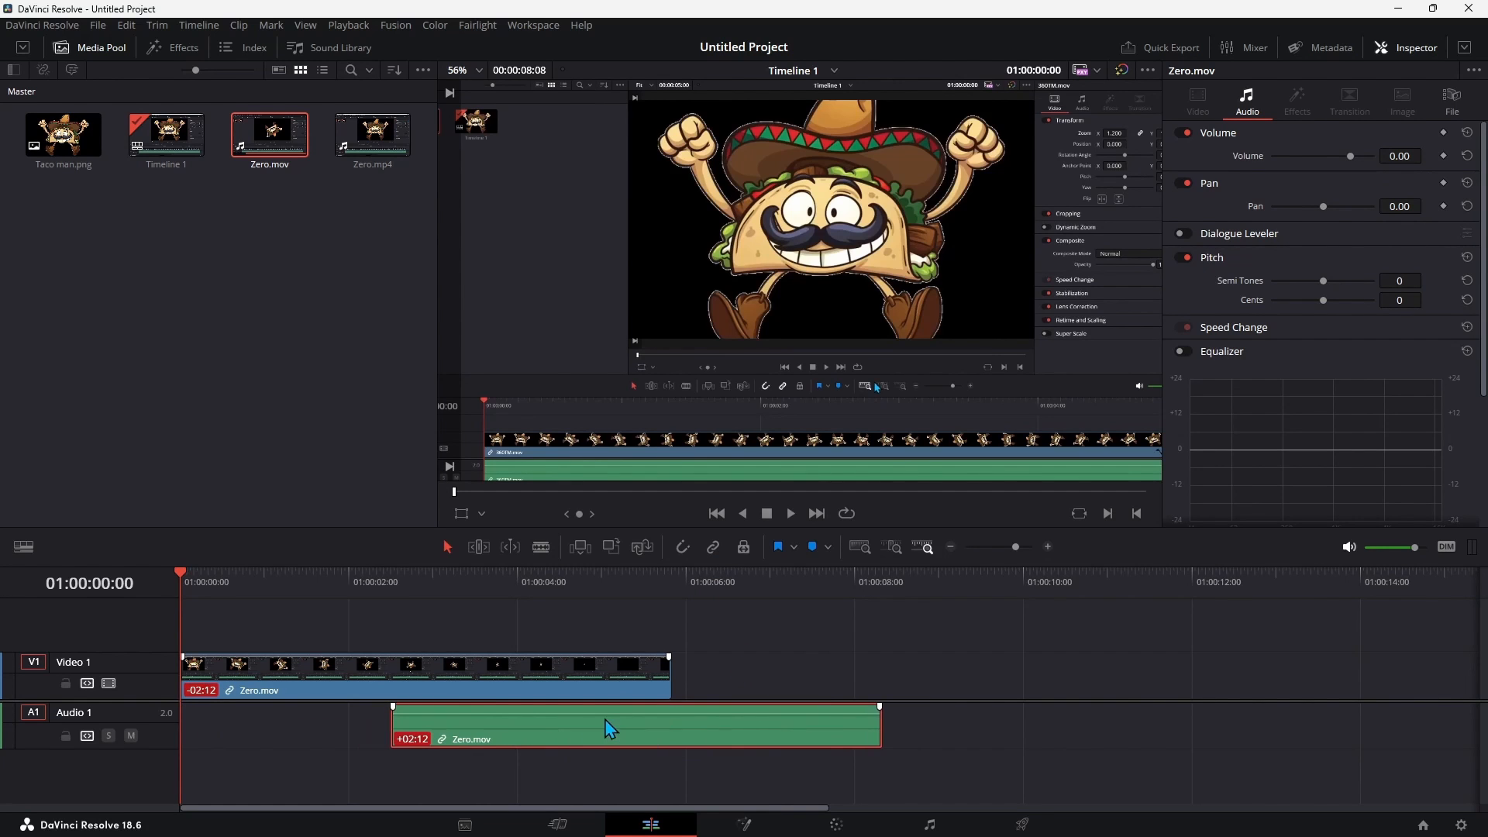
pyautogui.moveTo(543, 719)
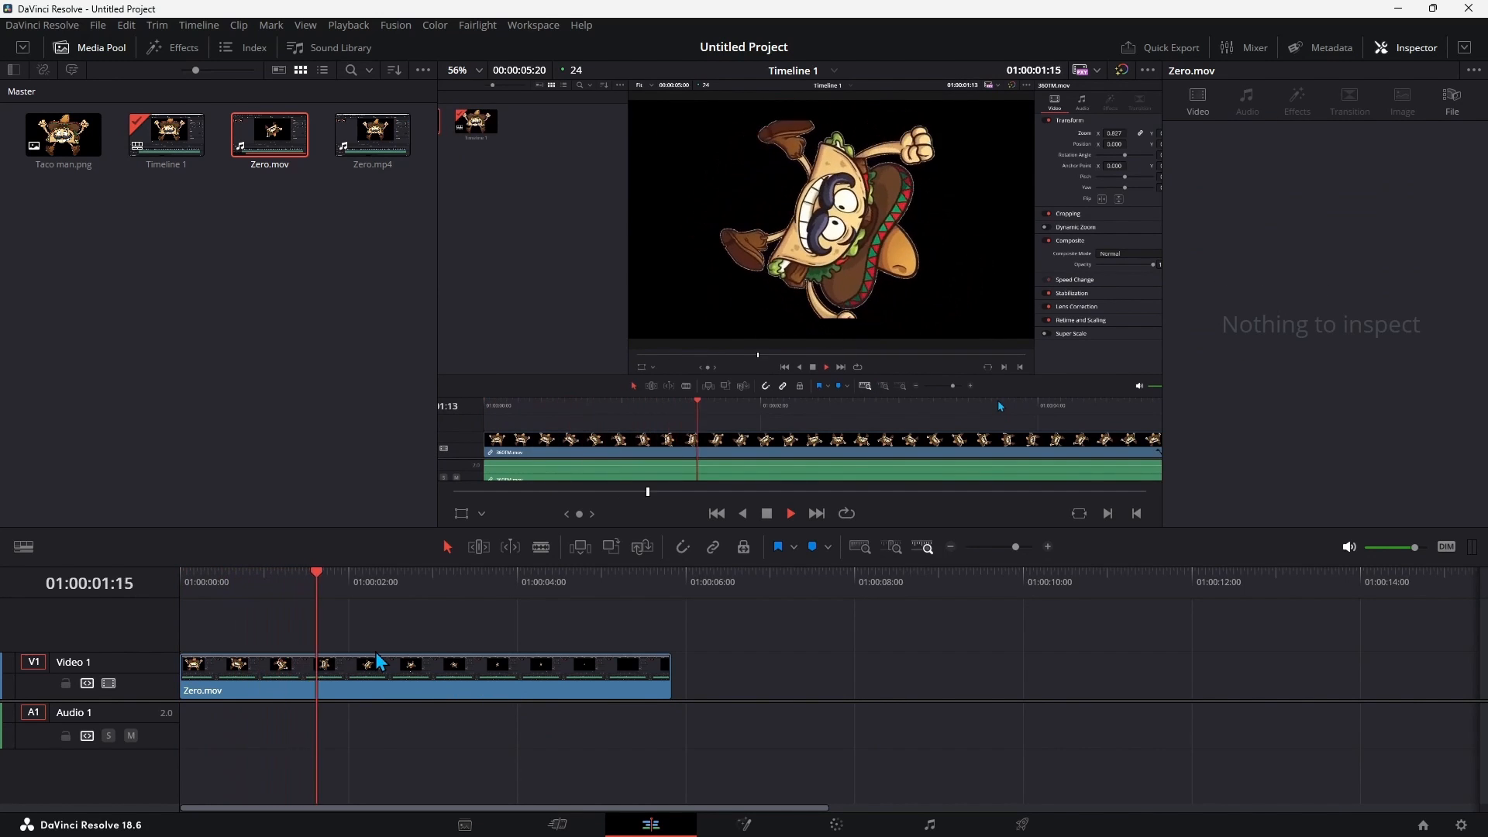
# Alt-drag a duplicate of Zero.mov after the original and reverse the first copy to -100% speed
pyautogui.click(394, 681)
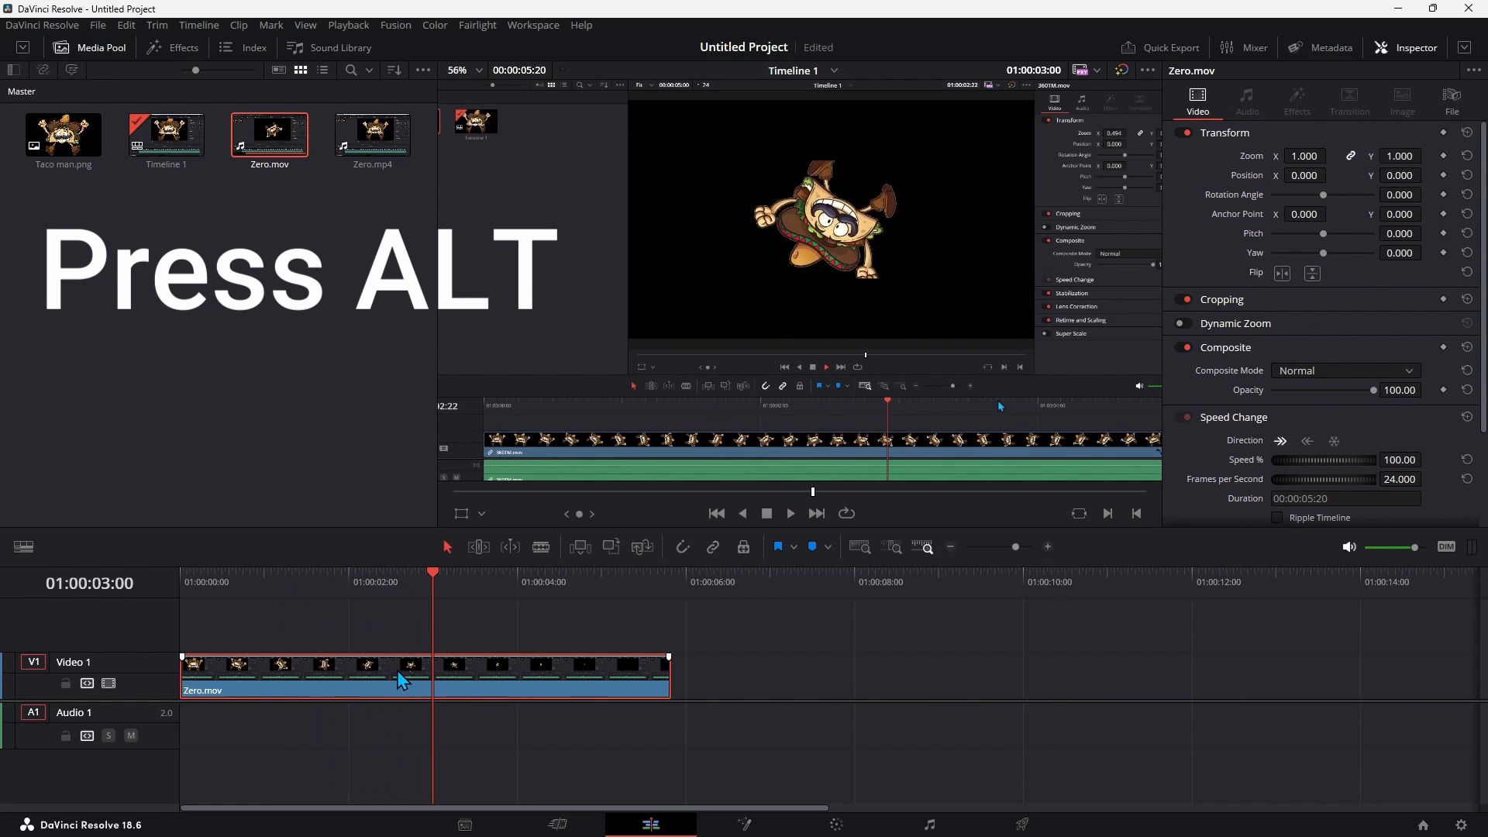
pyautogui.moveTo(398, 673); pyautogui.dragTo(829, 673)
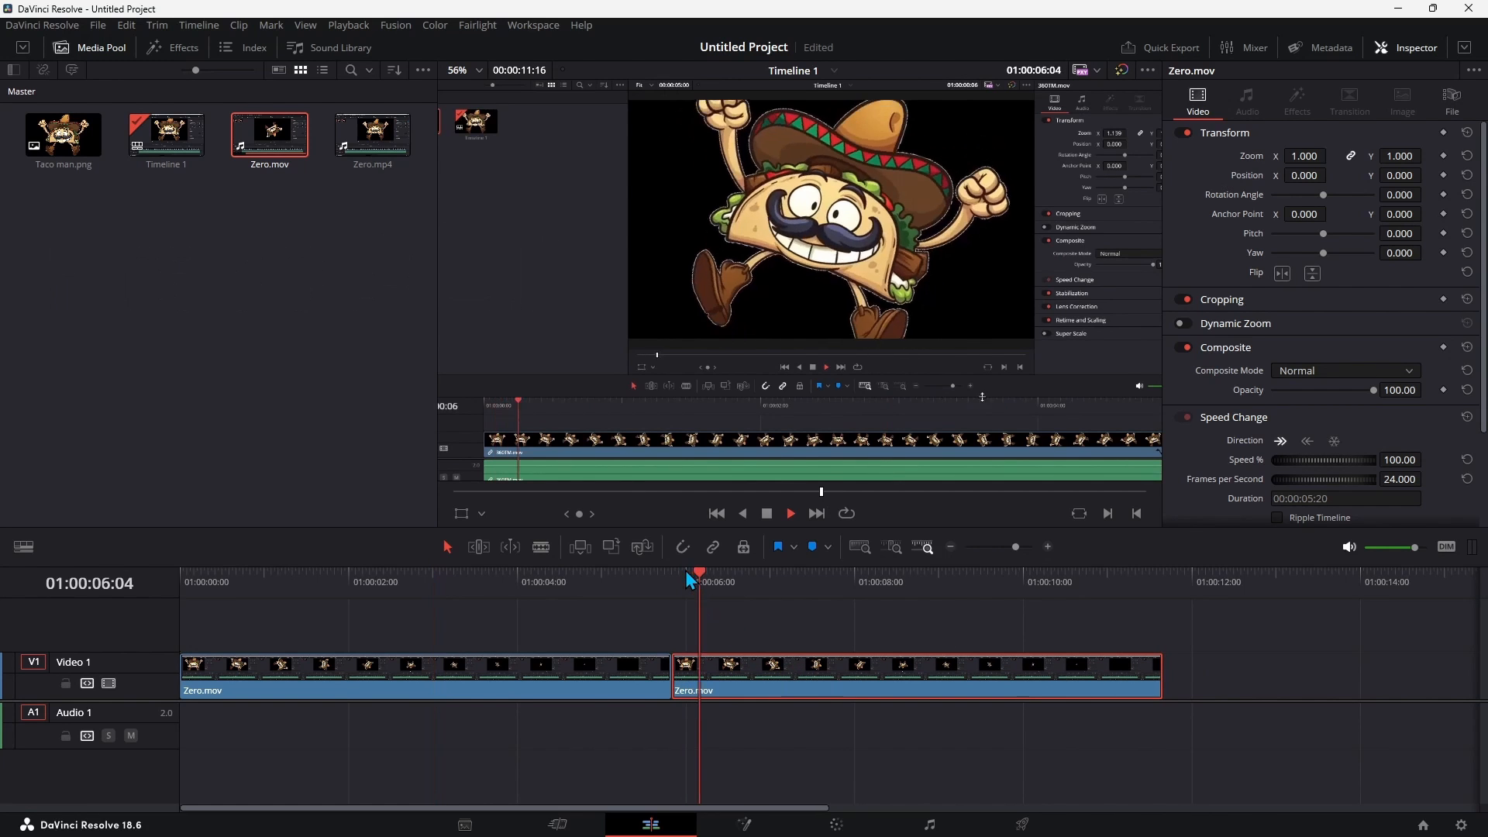
pyautogui.rightClick(398, 680)
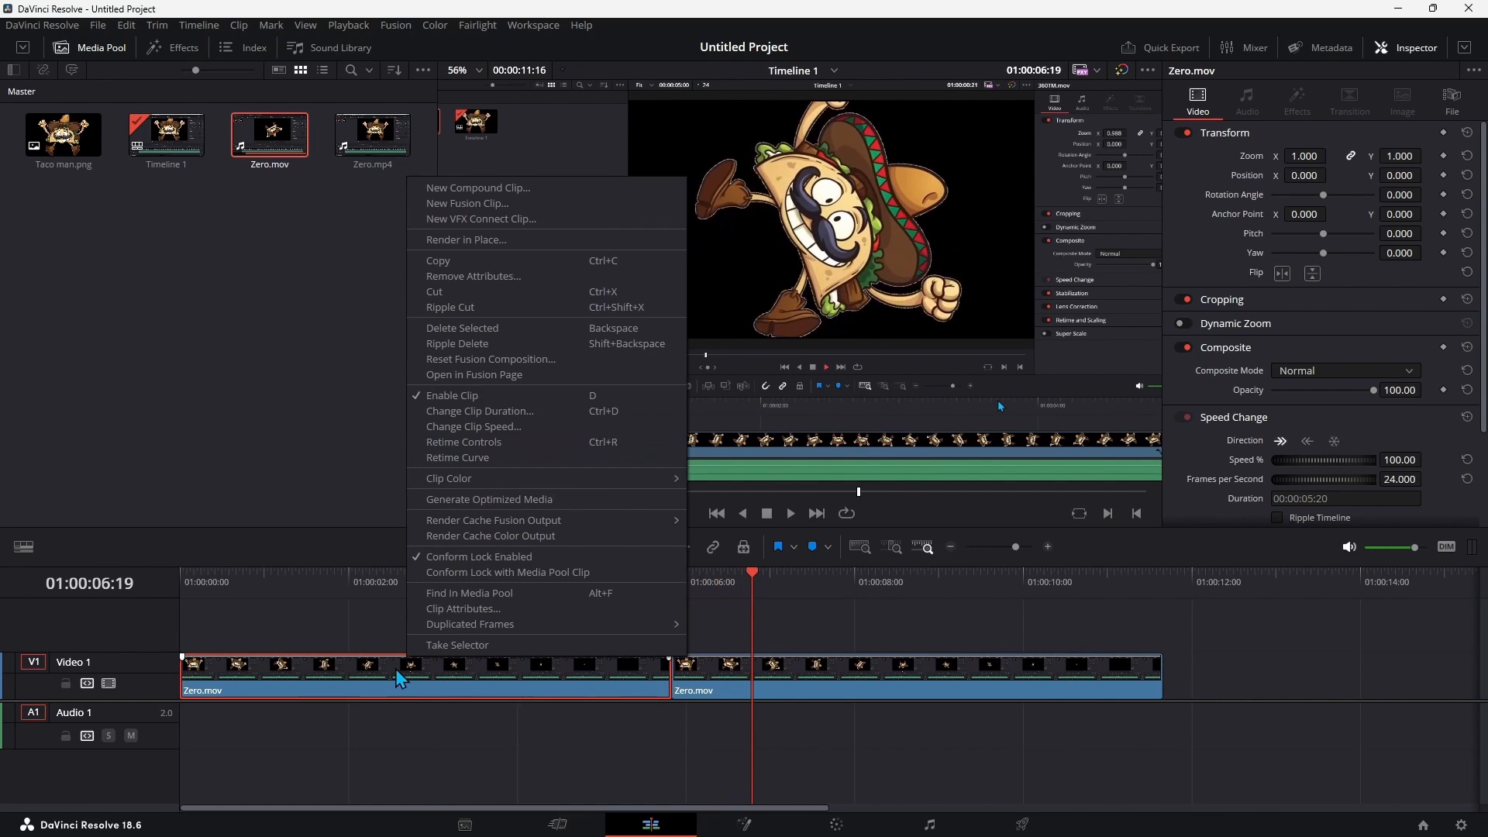
pyautogui.moveTo(470, 448)
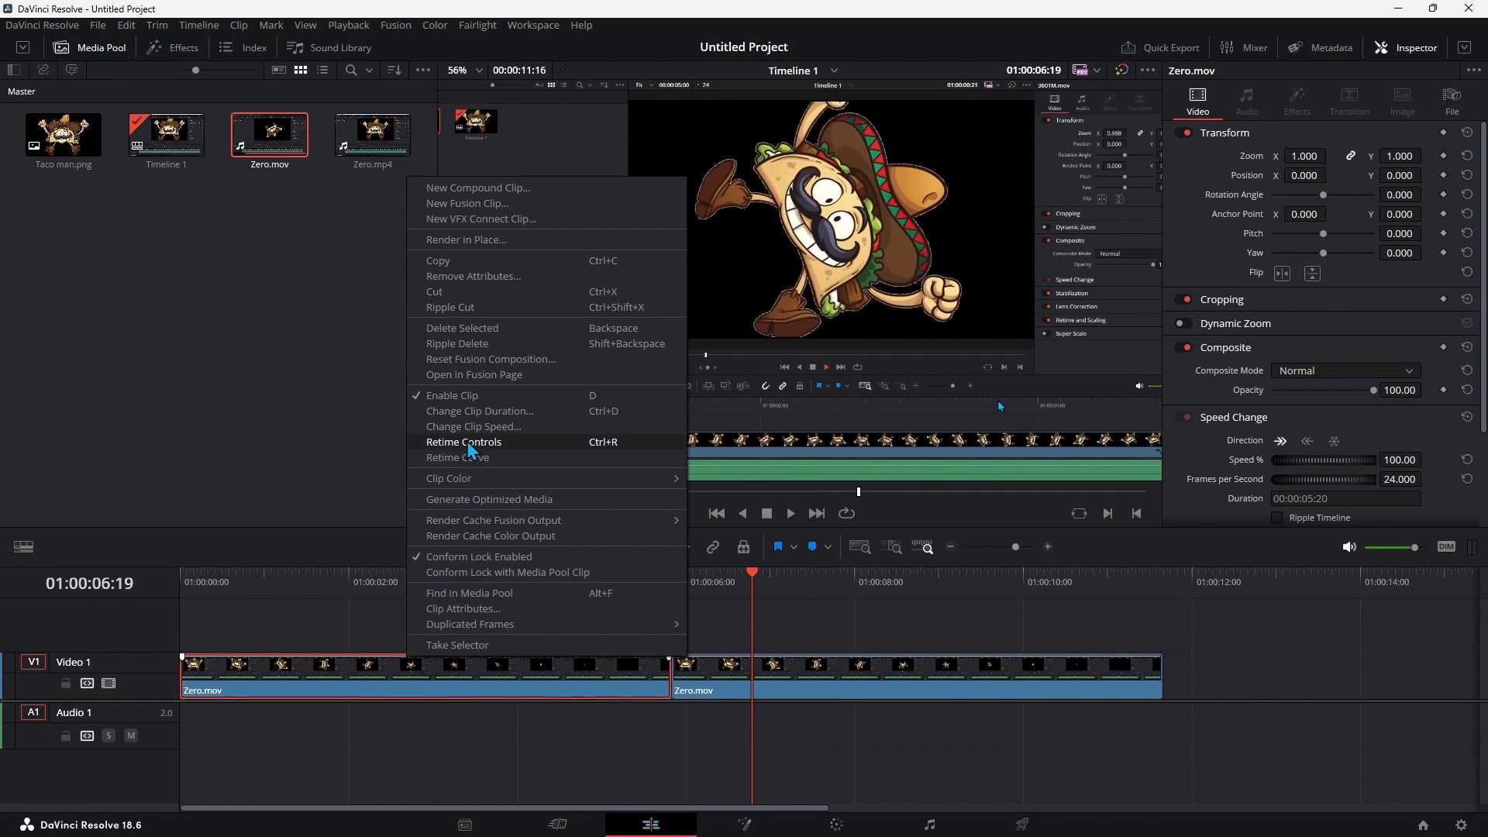
pyautogui.click(472, 426)
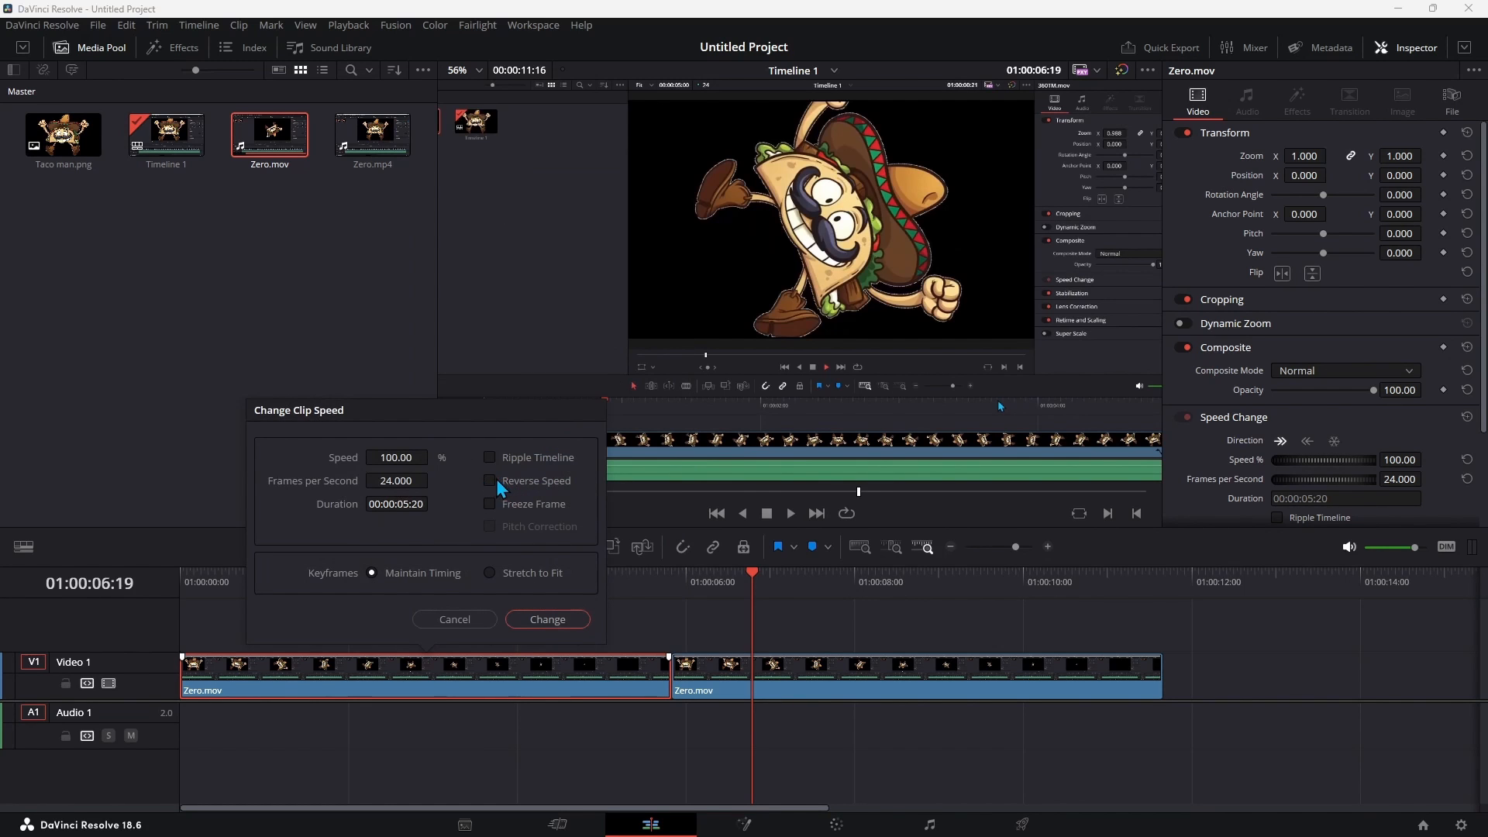
pyautogui.click(489, 480)
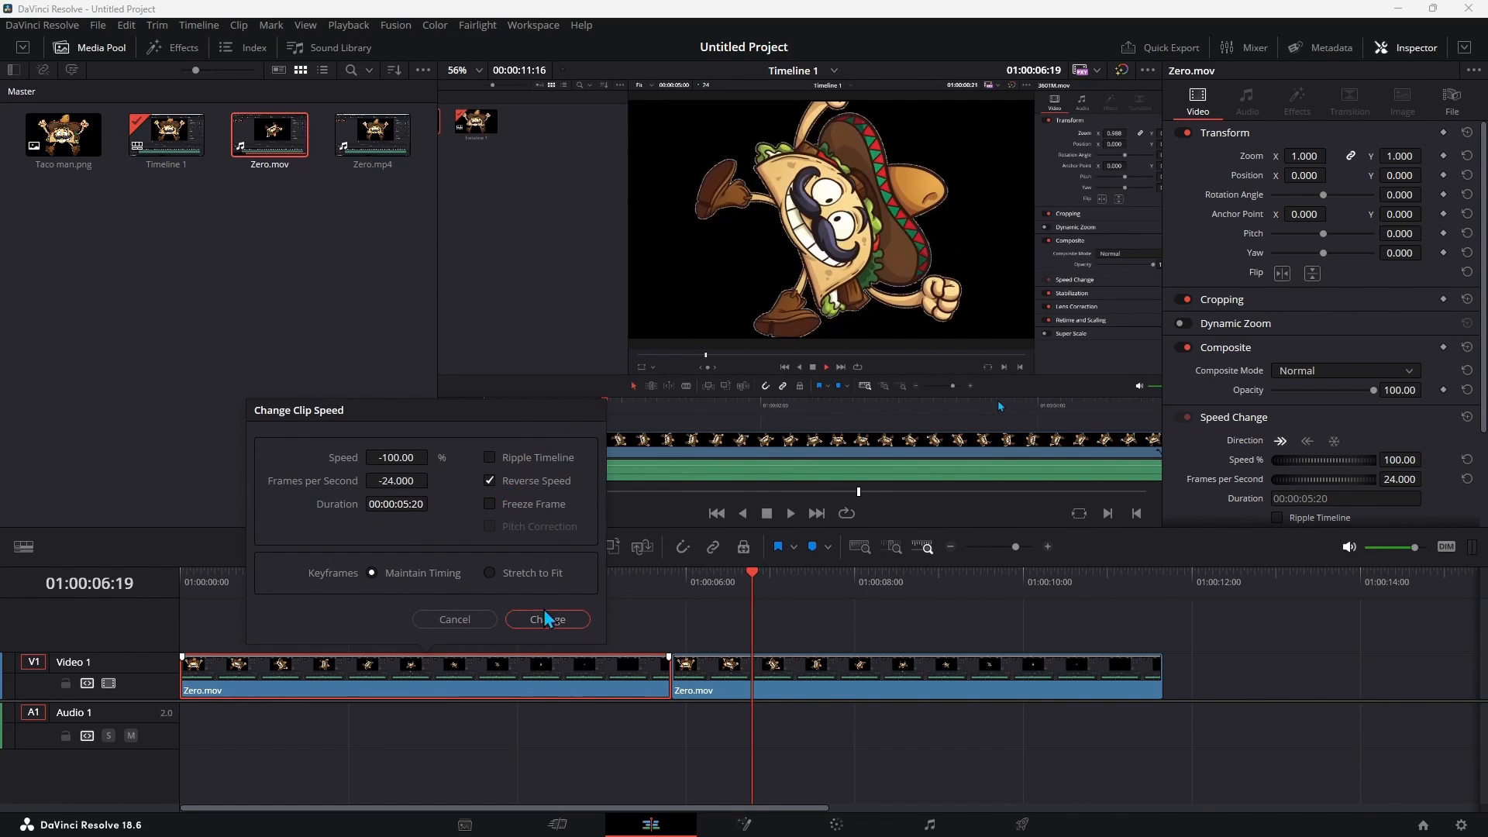
pyautogui.click(547, 620)
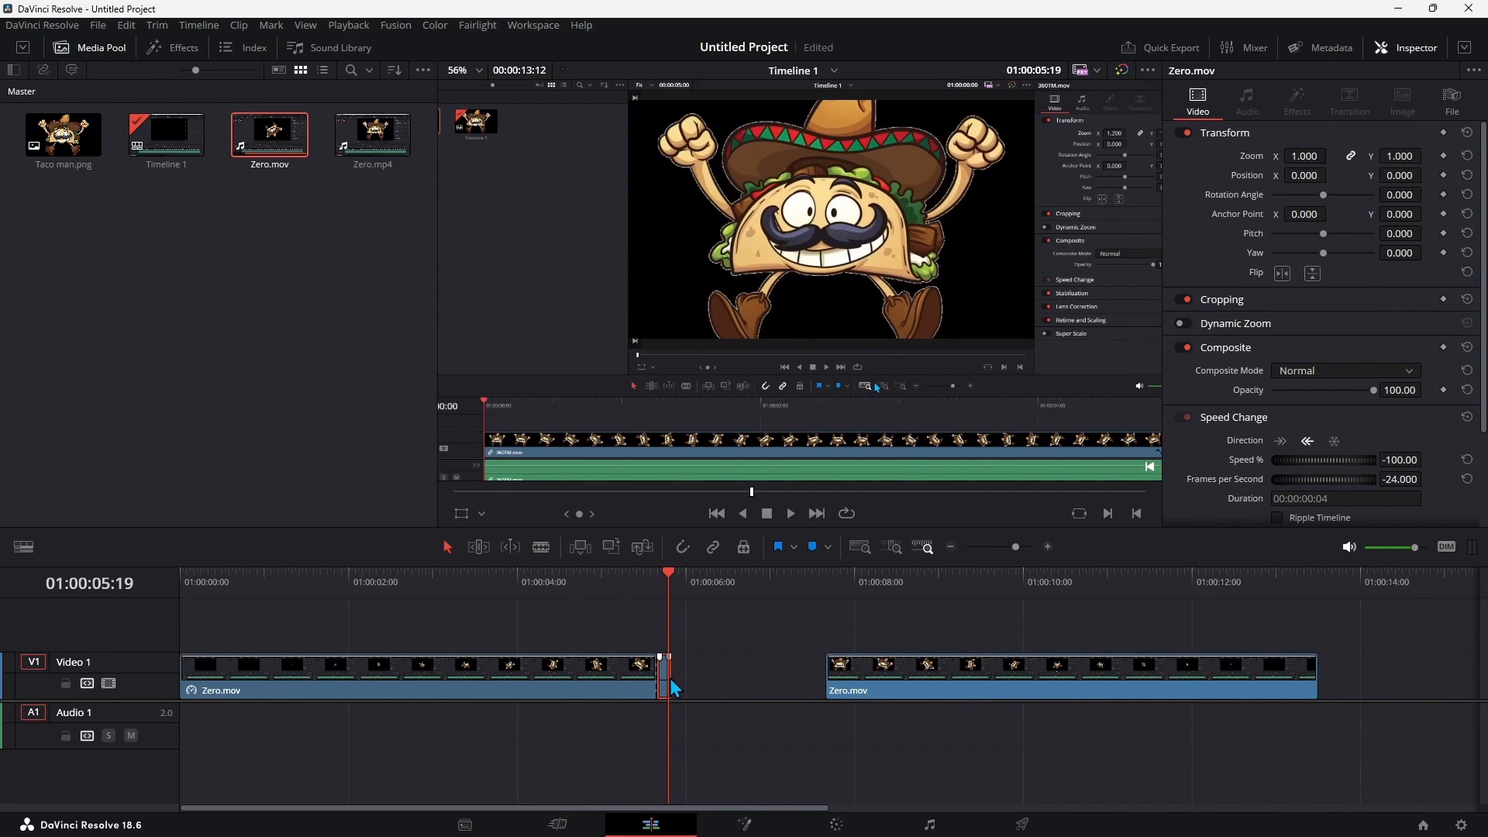
# Lengthen the short middle piece with Change Clip Speed, then edit the last clip's Speed percentage
pyautogui.rightClick(669, 683)
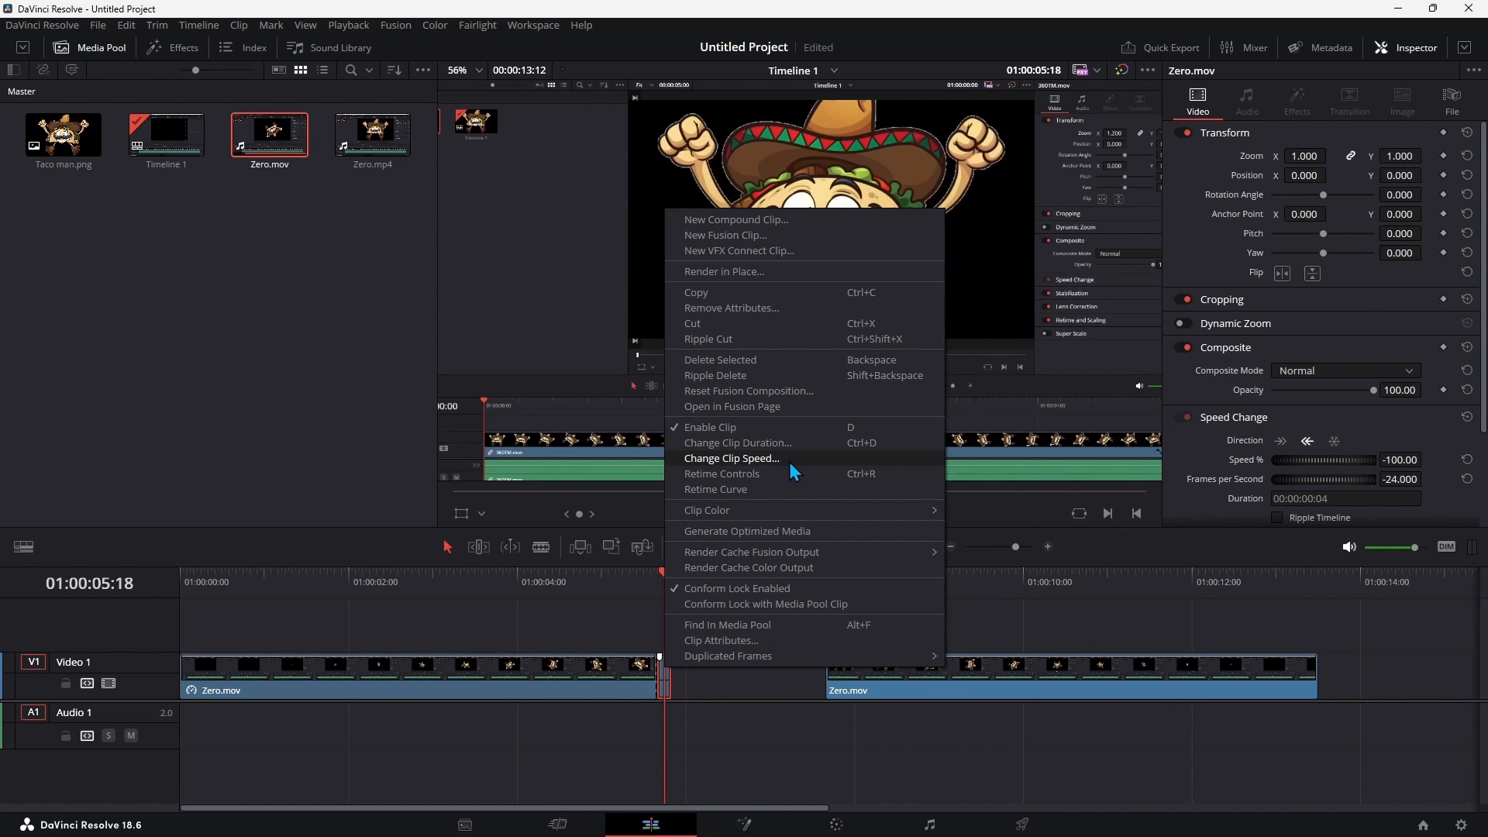
pyautogui.click(732, 458)
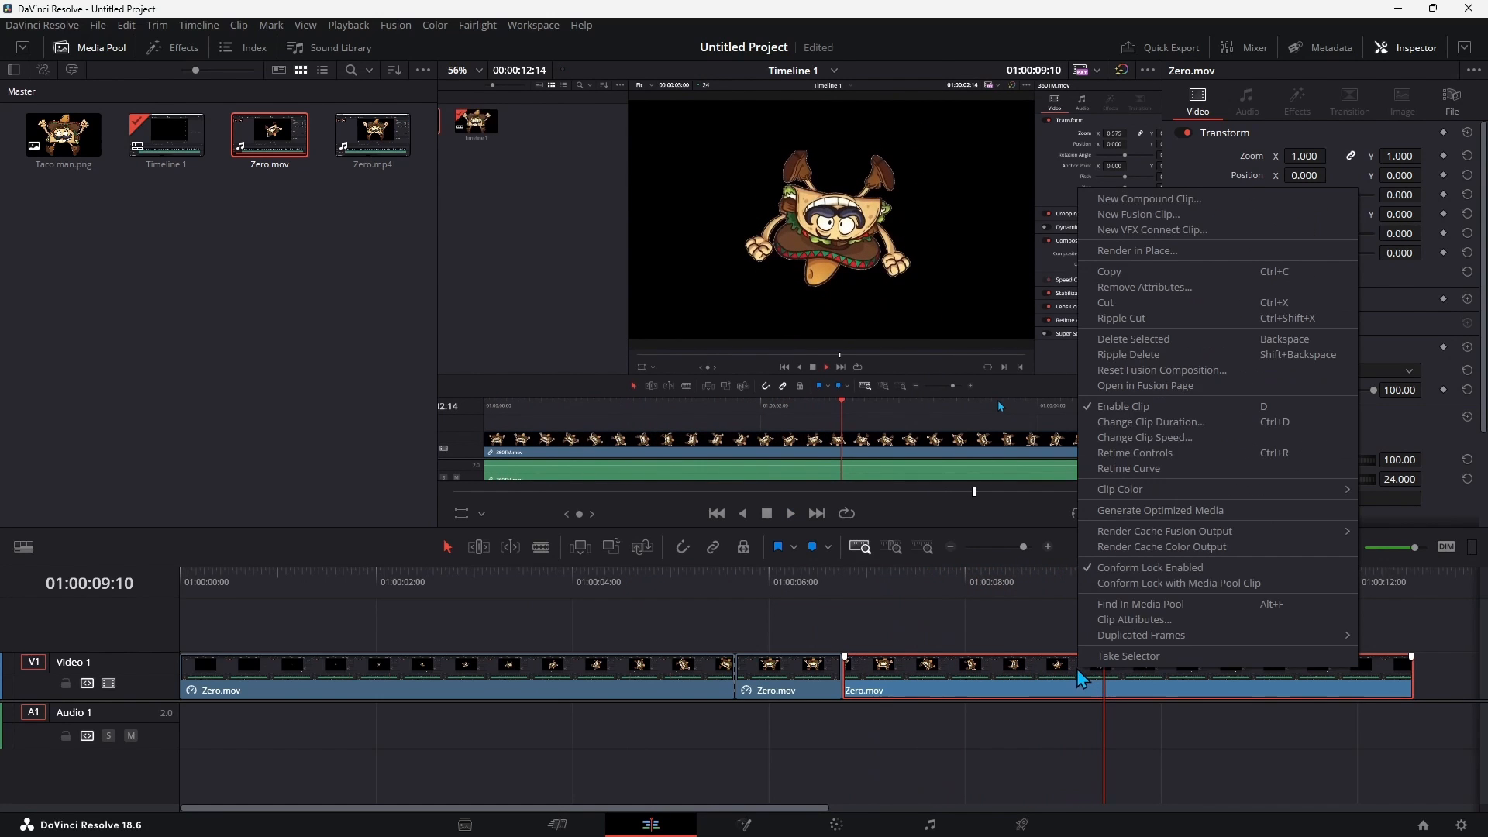
pyautogui.moveTo(1159, 437)
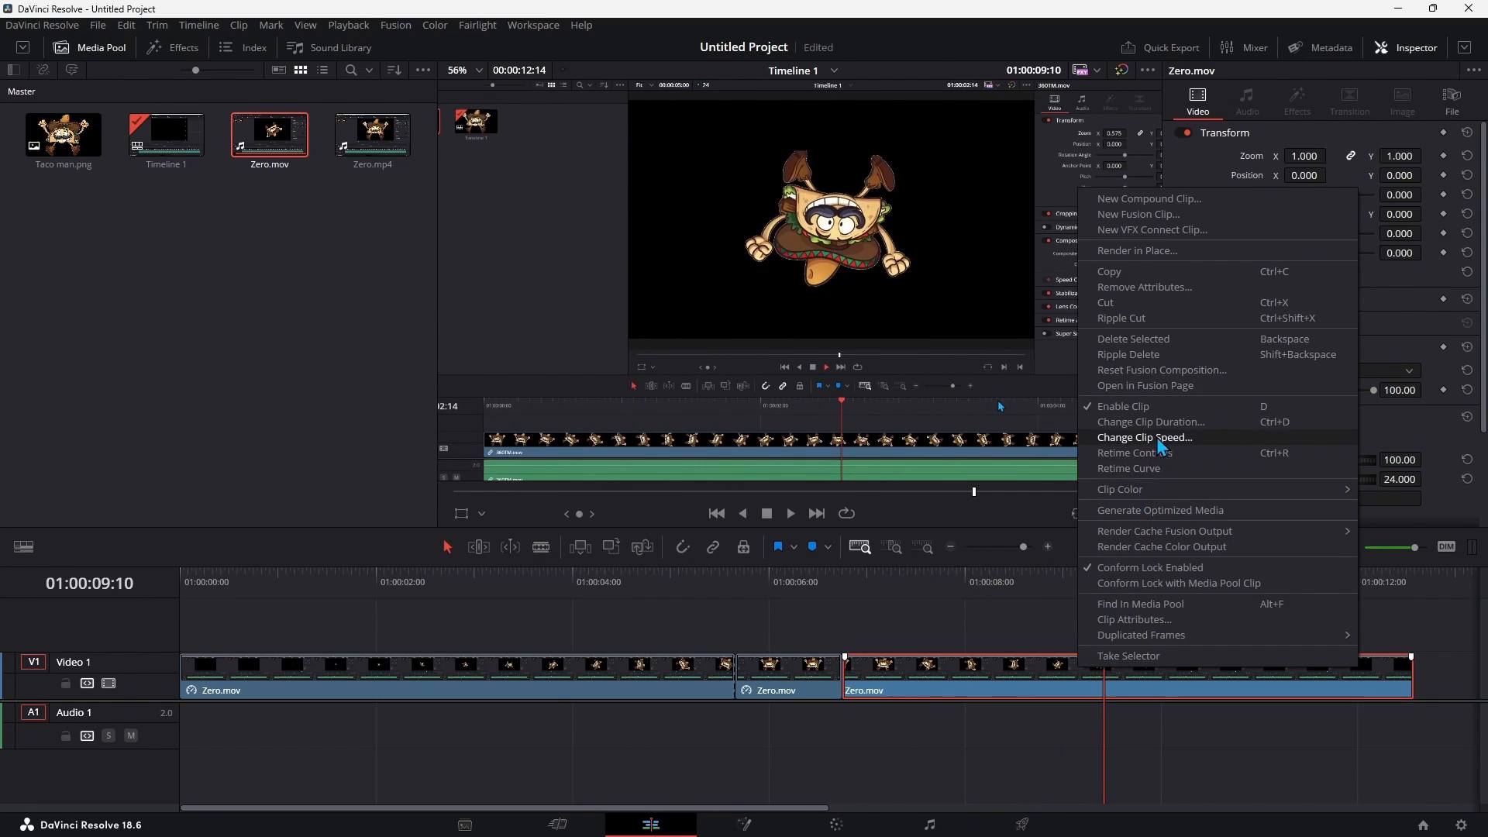
pyautogui.click(1144, 437)
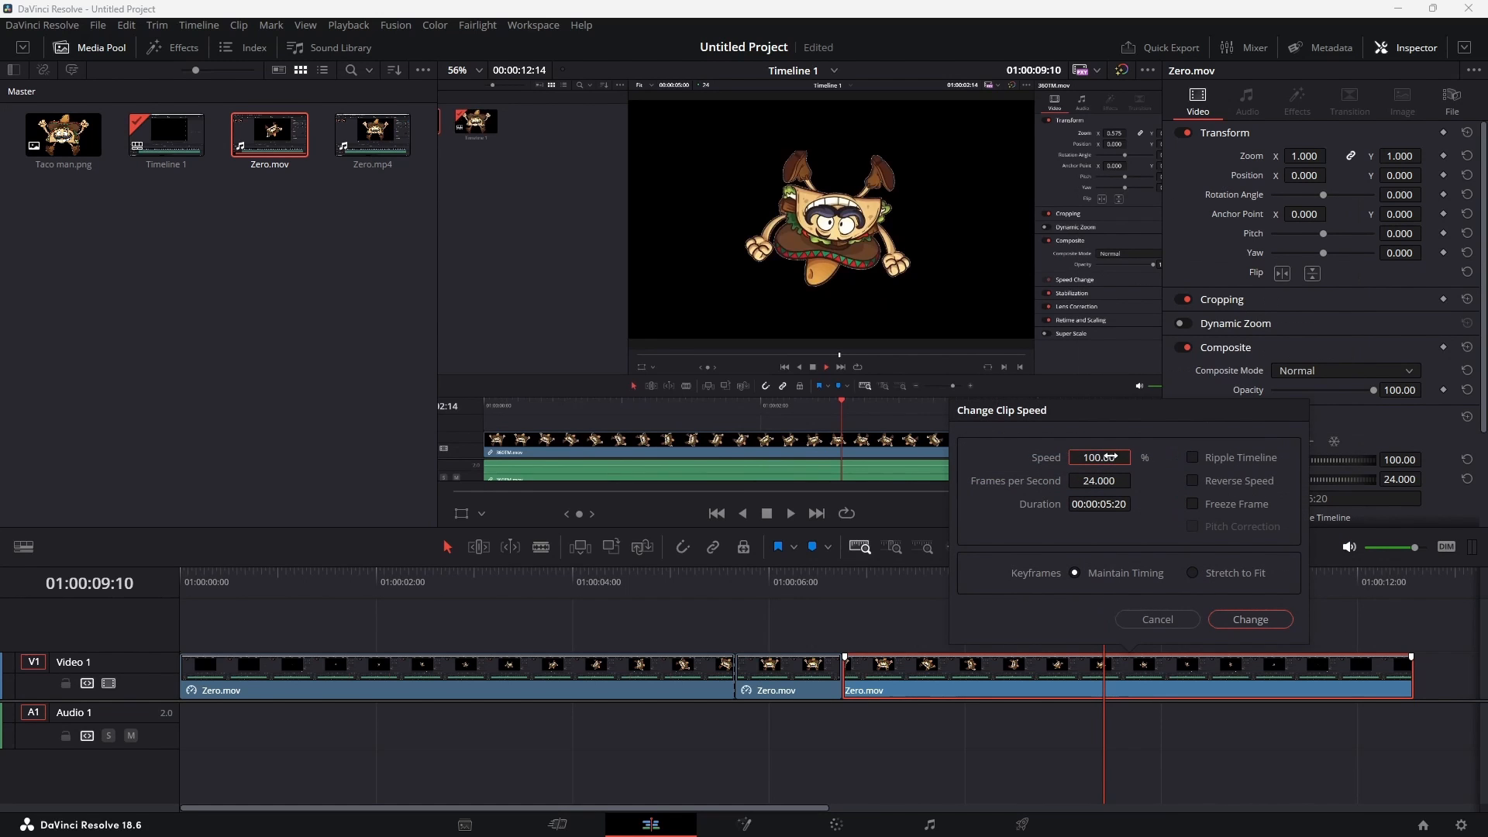
pyautogui.click(1249, 619)
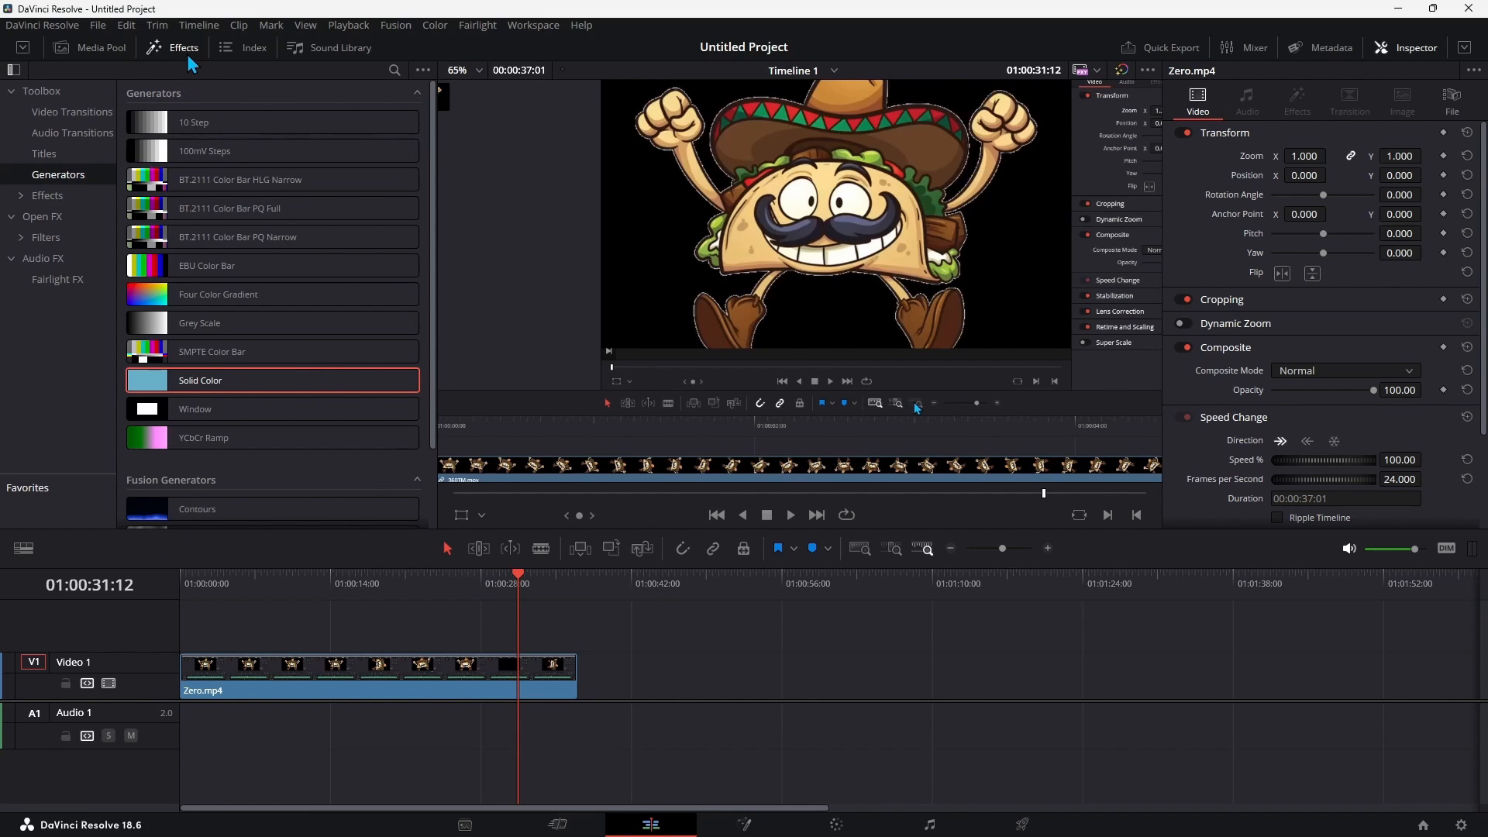
pyautogui.moveTo(84, 190)
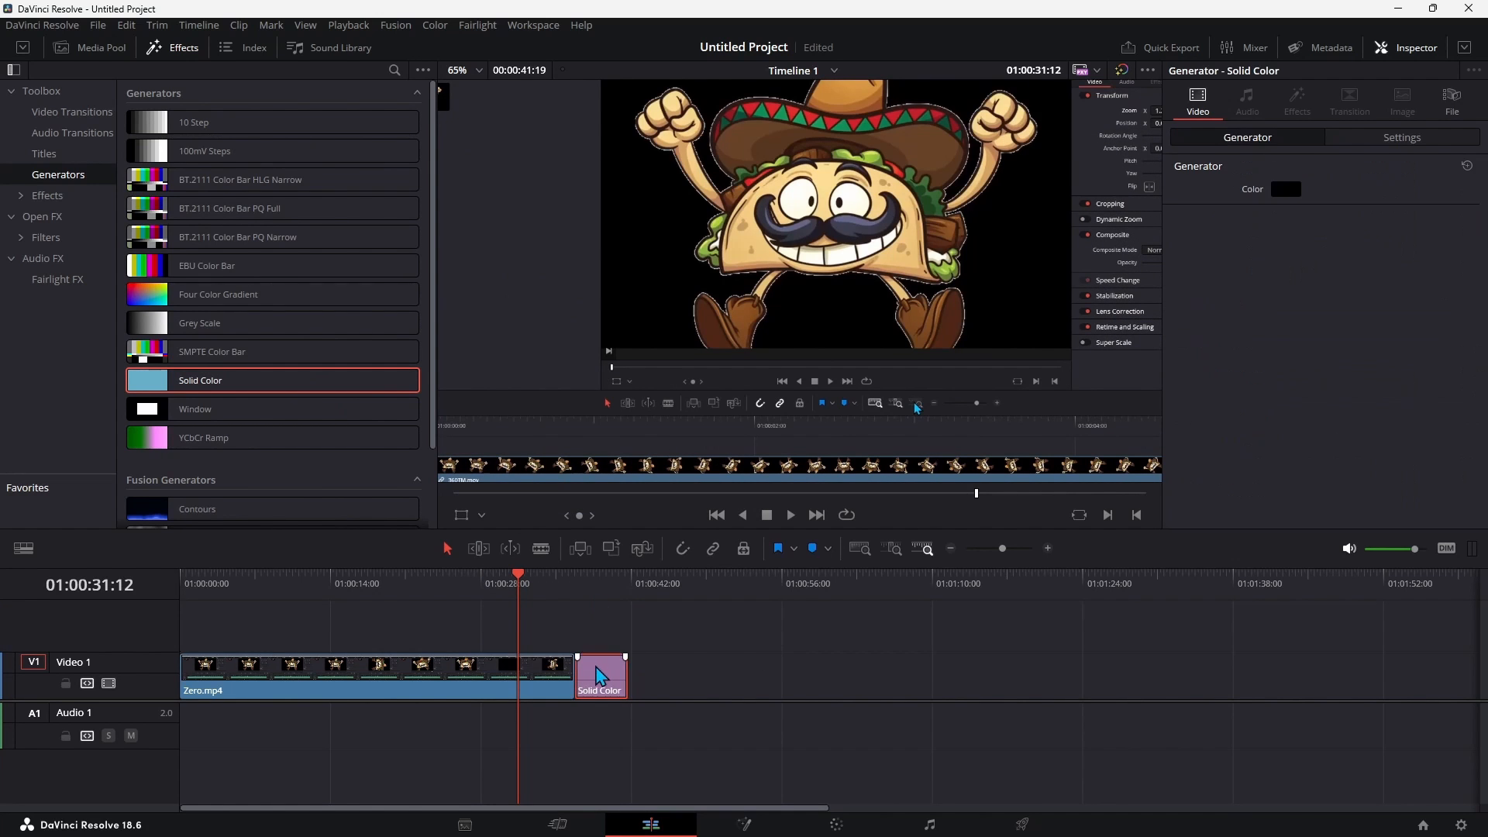
# Select the new Solid Color clip and open its Color swatch in the Inspector
pyautogui.click(1286, 188)
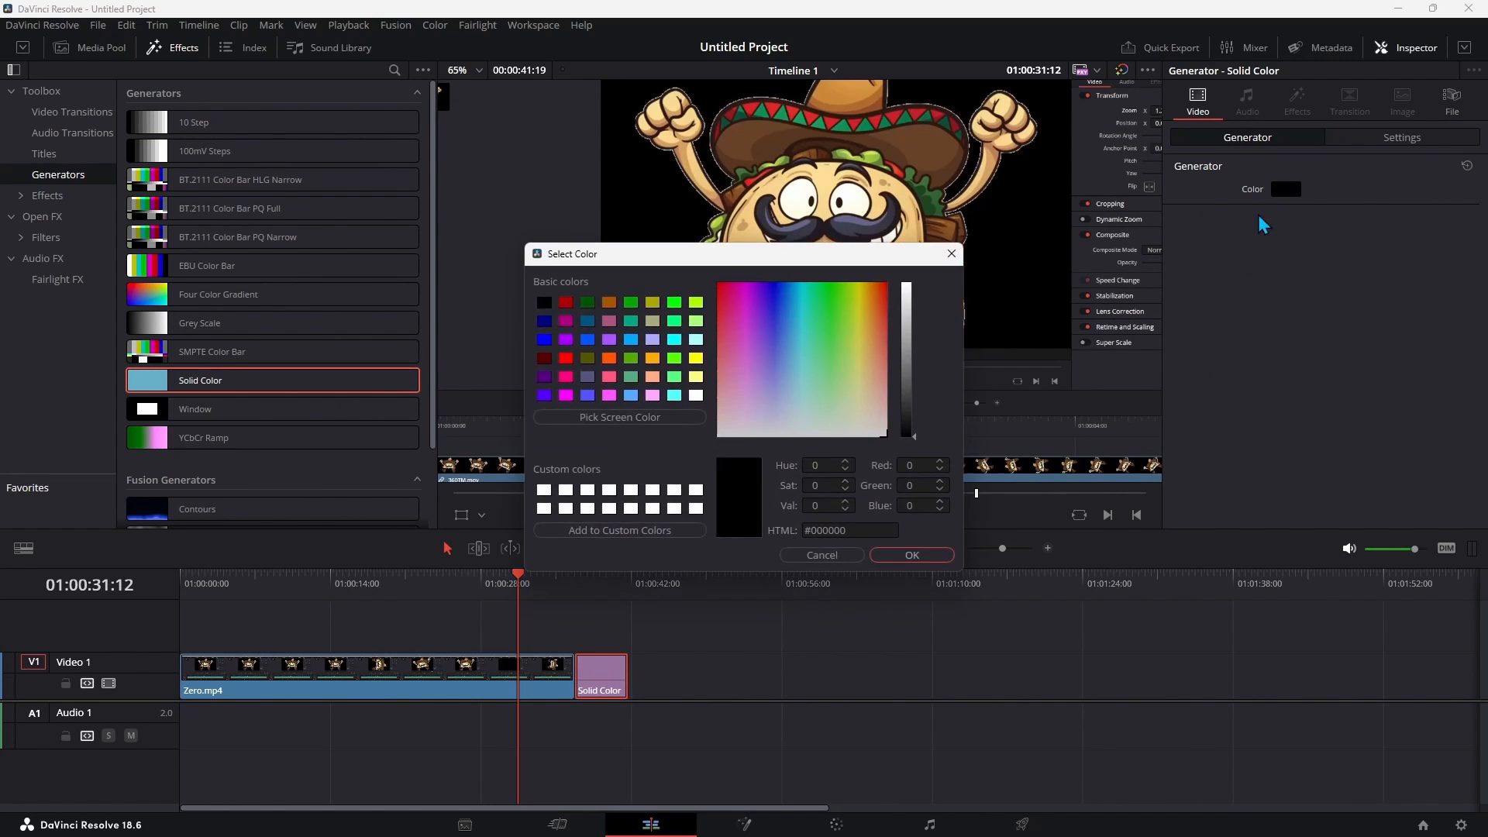
pyautogui.click(821, 555)
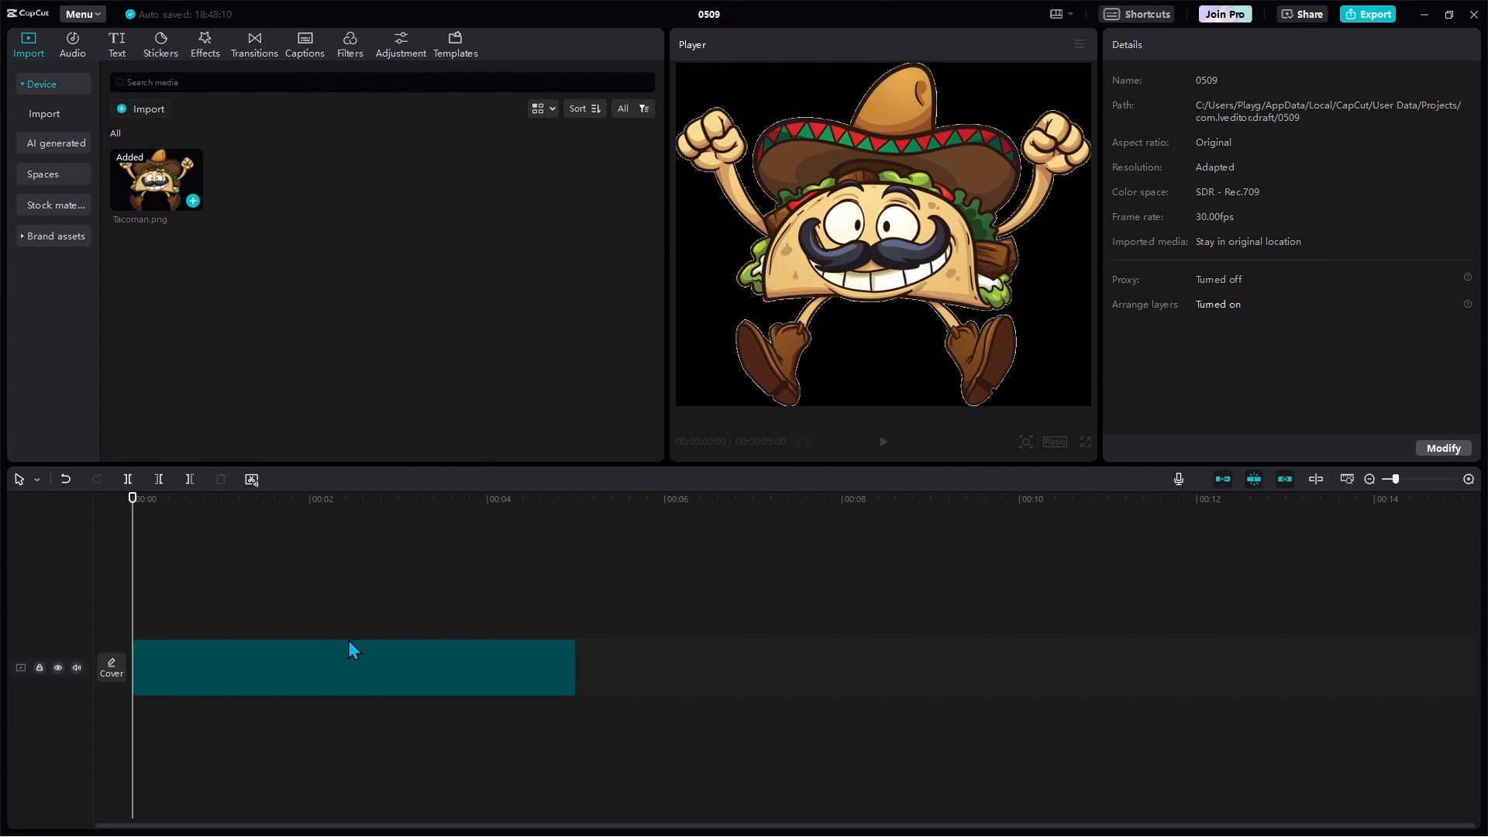
# Select the taco-man clip and set its end Rotate value to 360
pyautogui.click(316, 665)
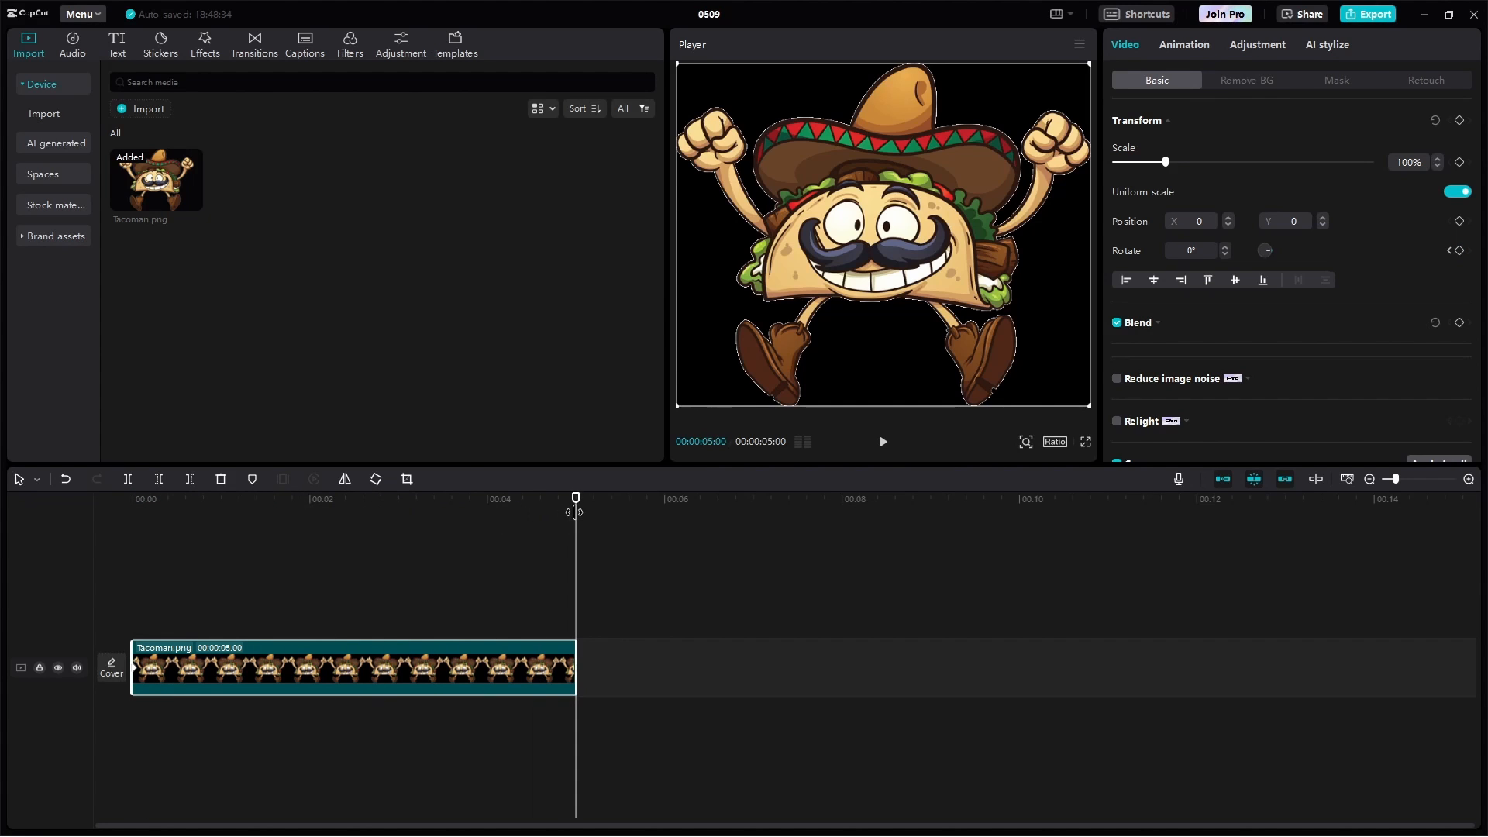
pyautogui.click(1190, 250)
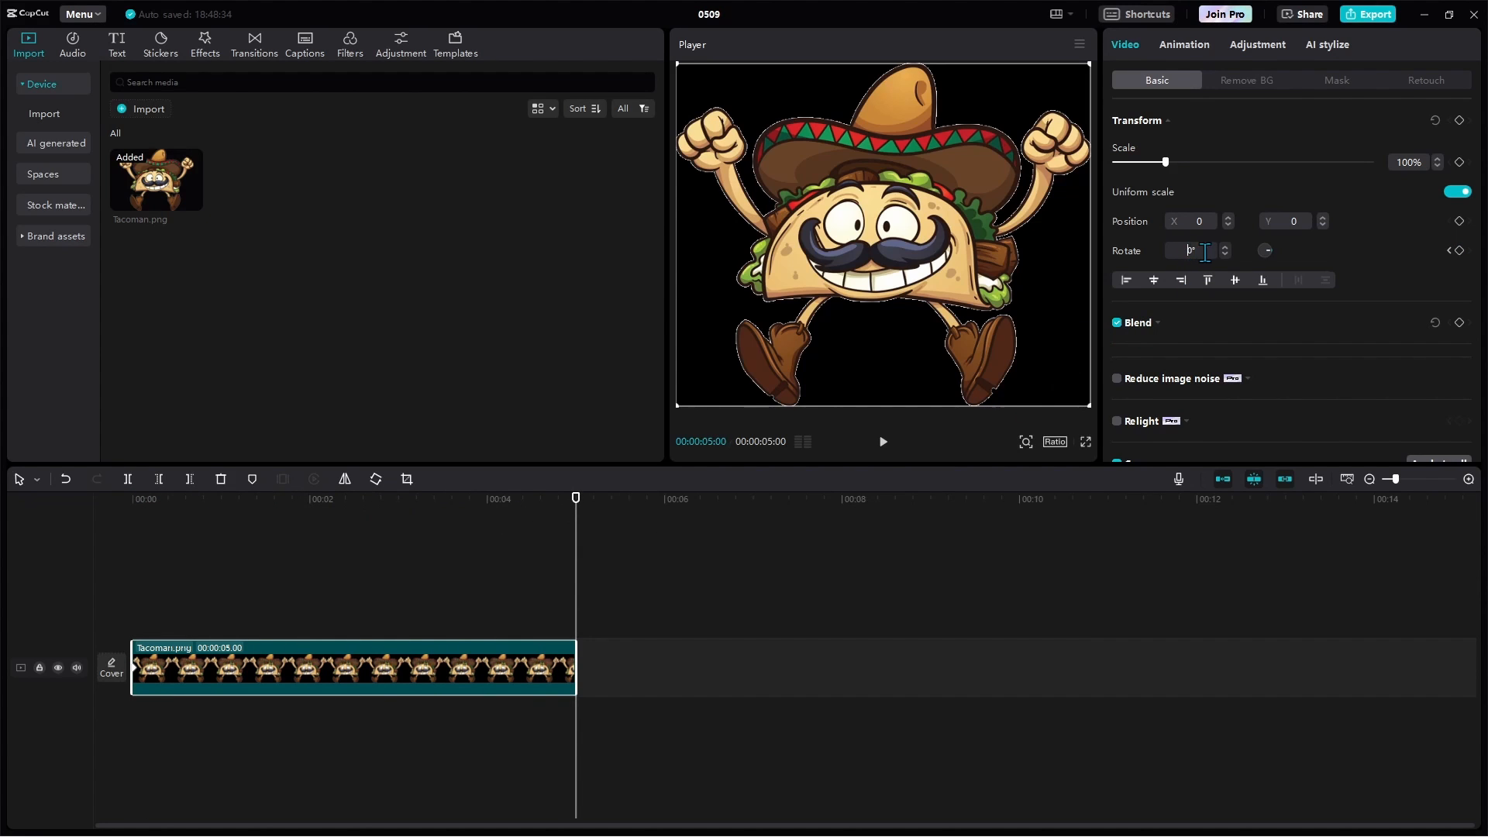
pyautogui.write('360')
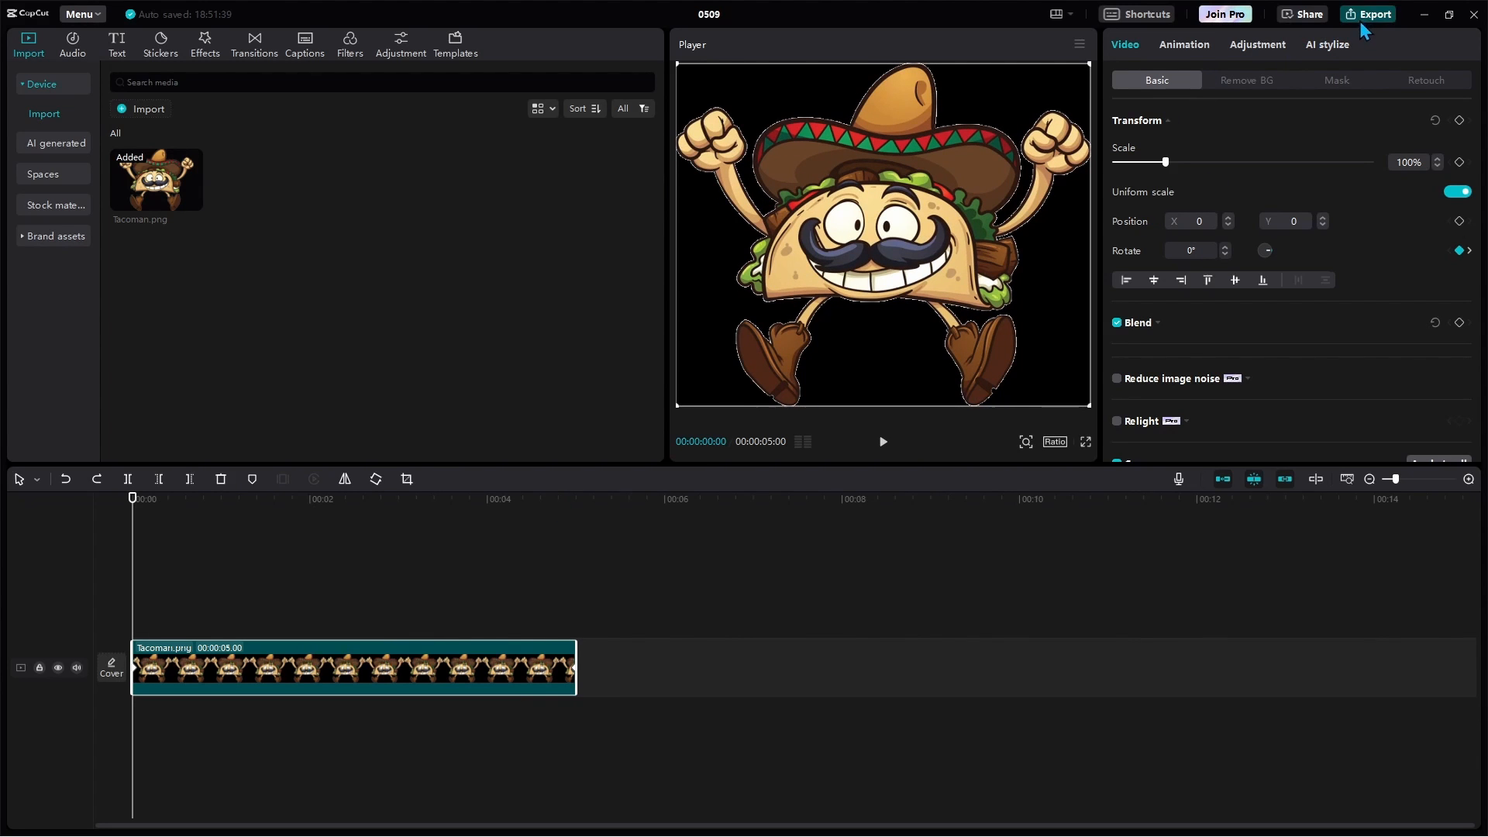
# Export the spinning taco video as 0509.mp4 to a chosen folder
pyautogui.click(1367, 14)
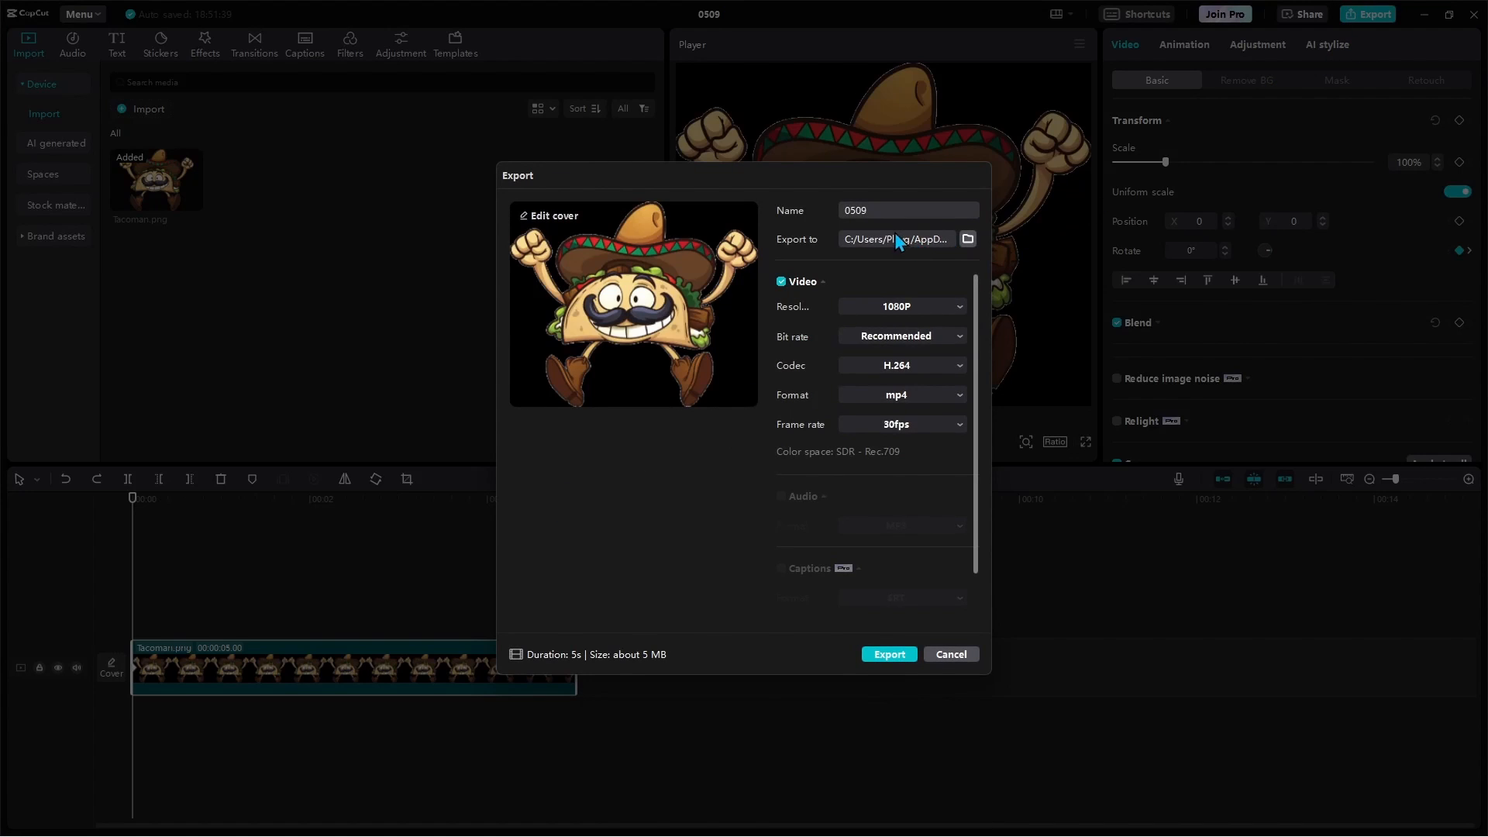
pyautogui.click(967, 239)
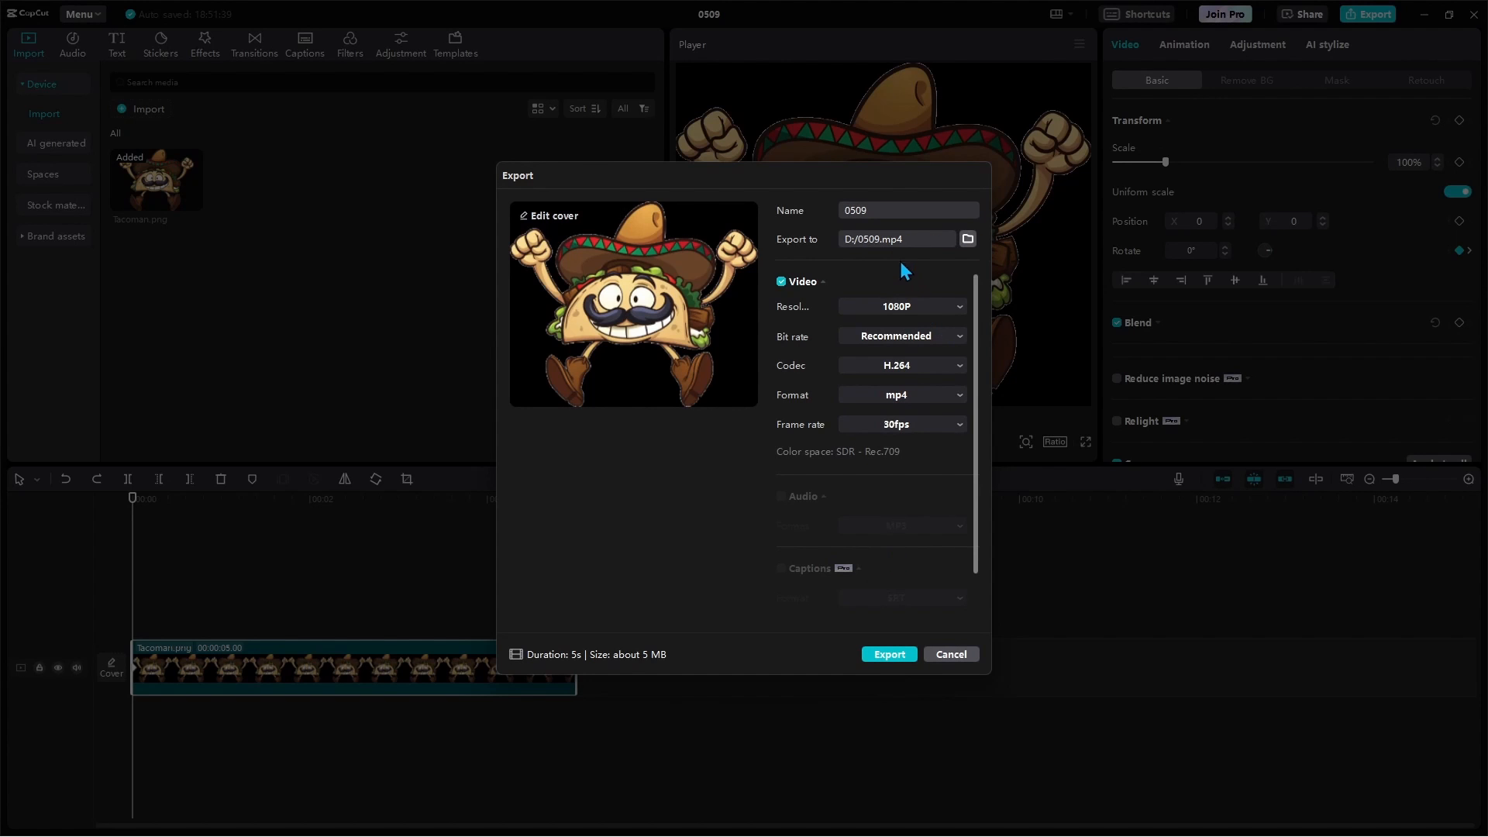
pyautogui.click(889, 654)
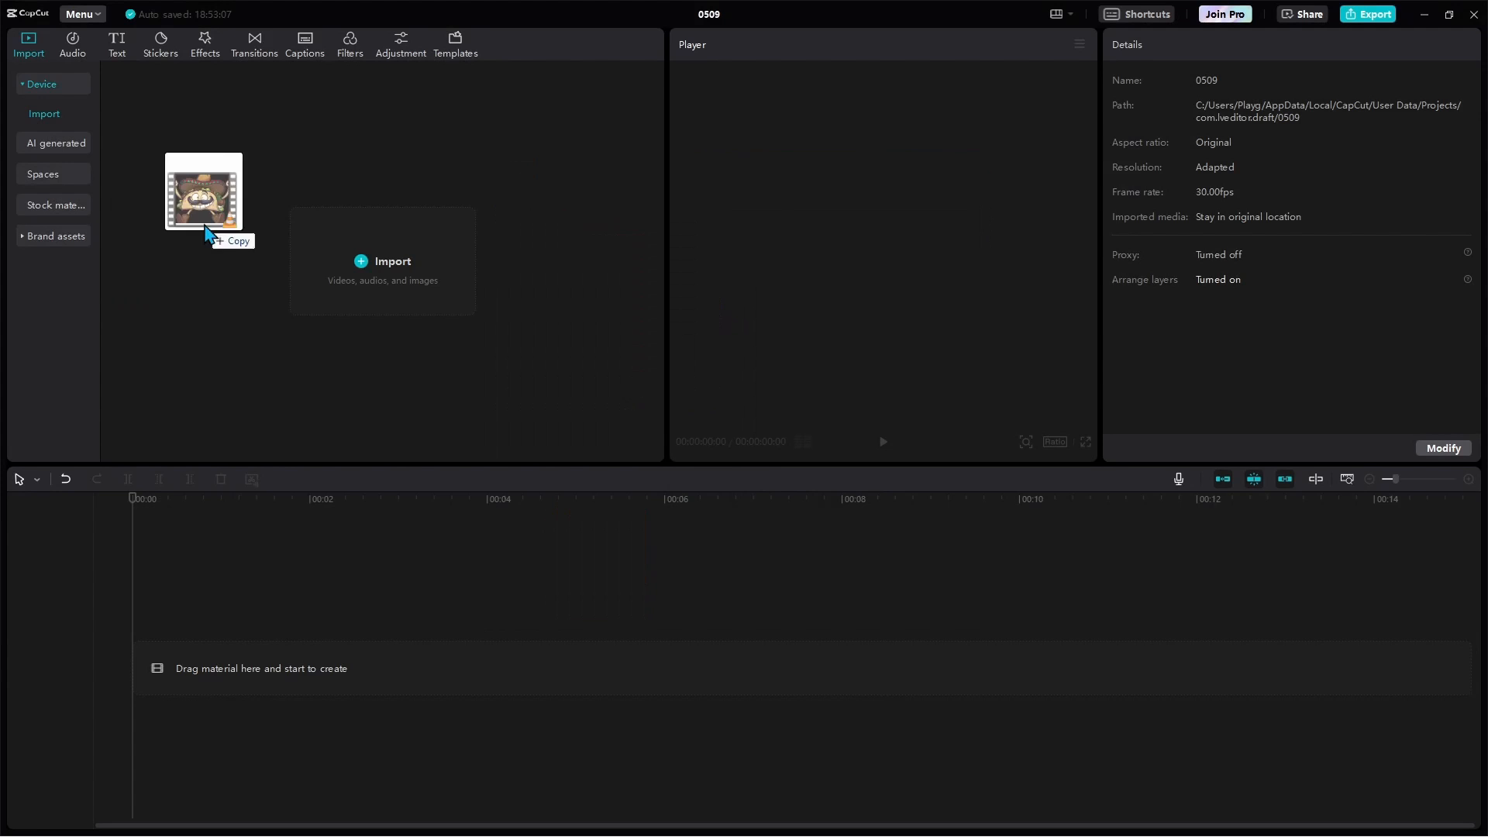
# Add 0509.mp4 to the timeline and keyframe its scale shrinking toward the end
pyautogui.moveTo(203, 194); pyautogui.dragTo(231, 491)
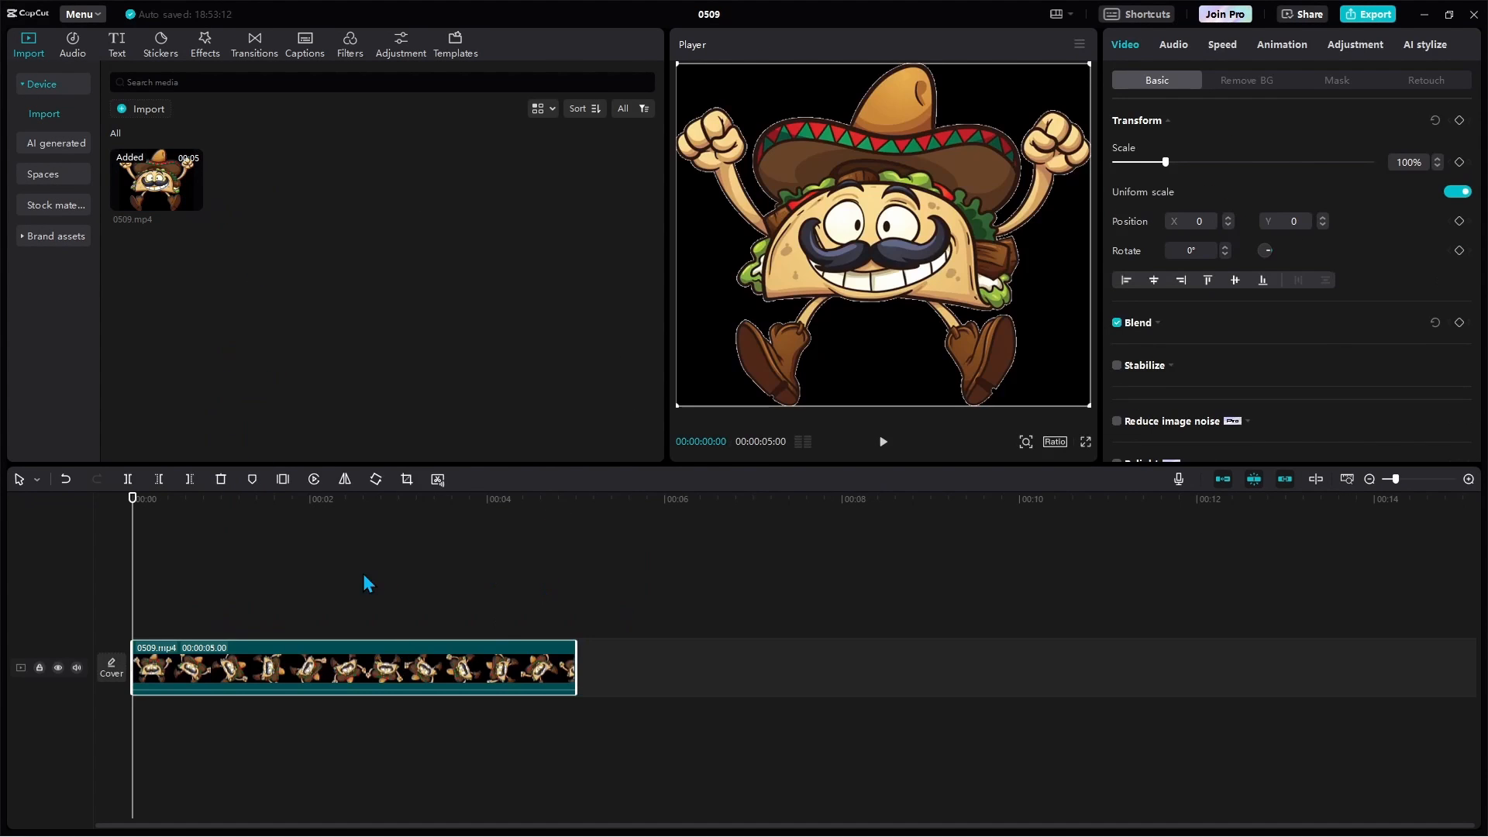
pyautogui.click(236, 499)
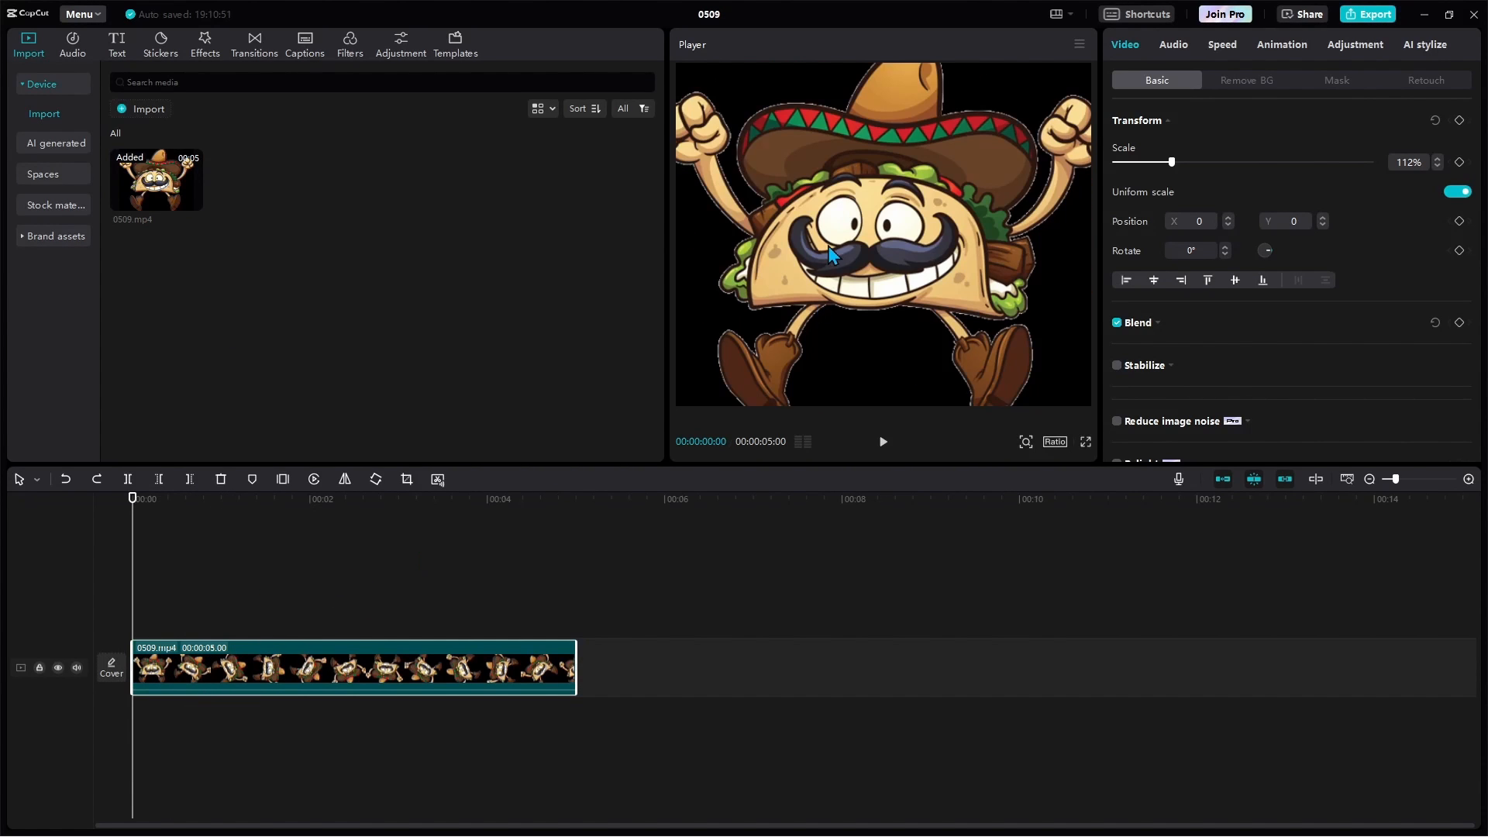
pyautogui.moveTo(1130, 170)
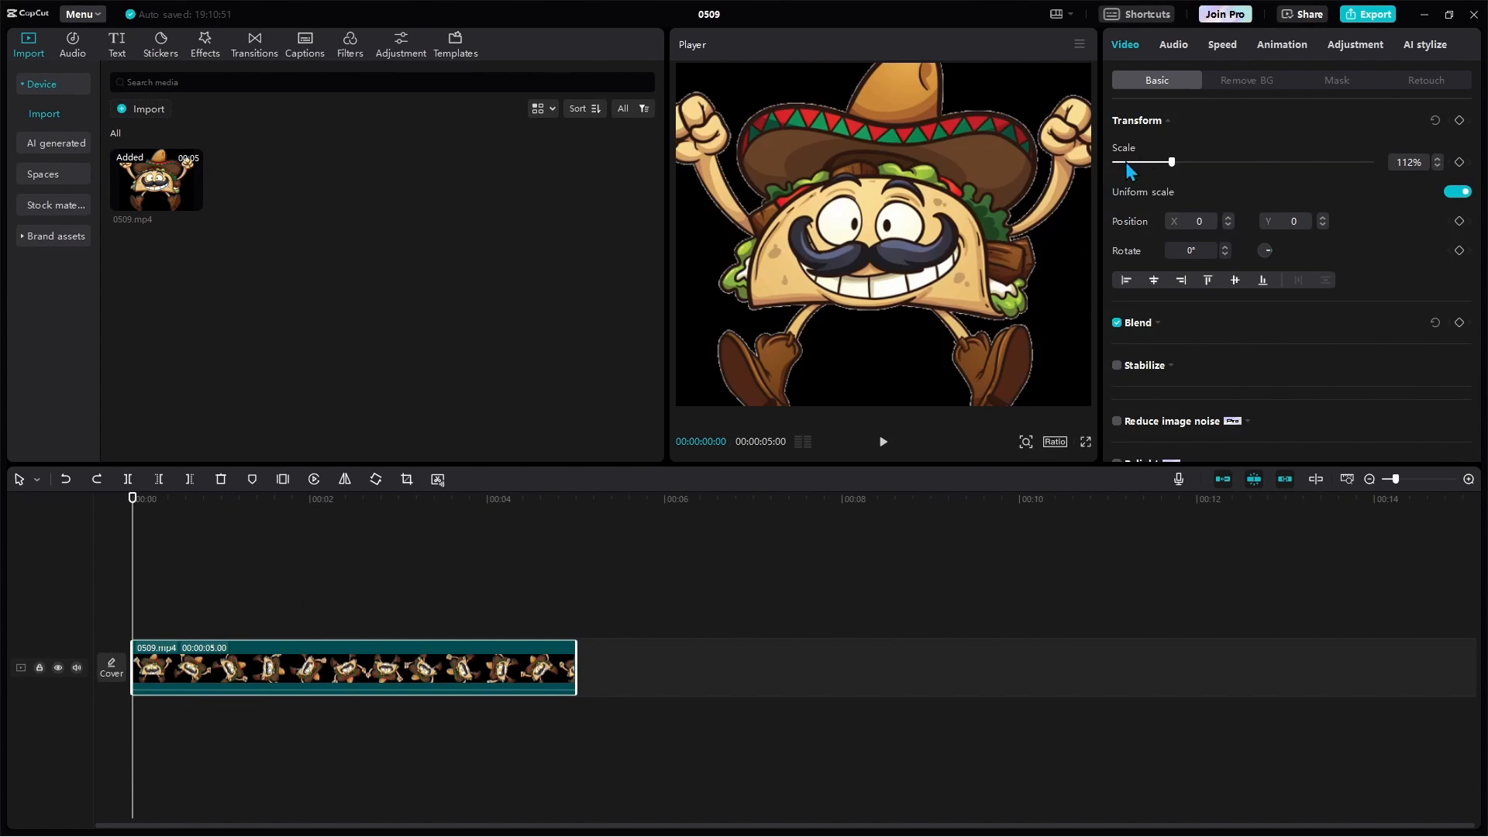
pyautogui.moveTo(1171, 162); pyautogui.dragTo(1175, 161)
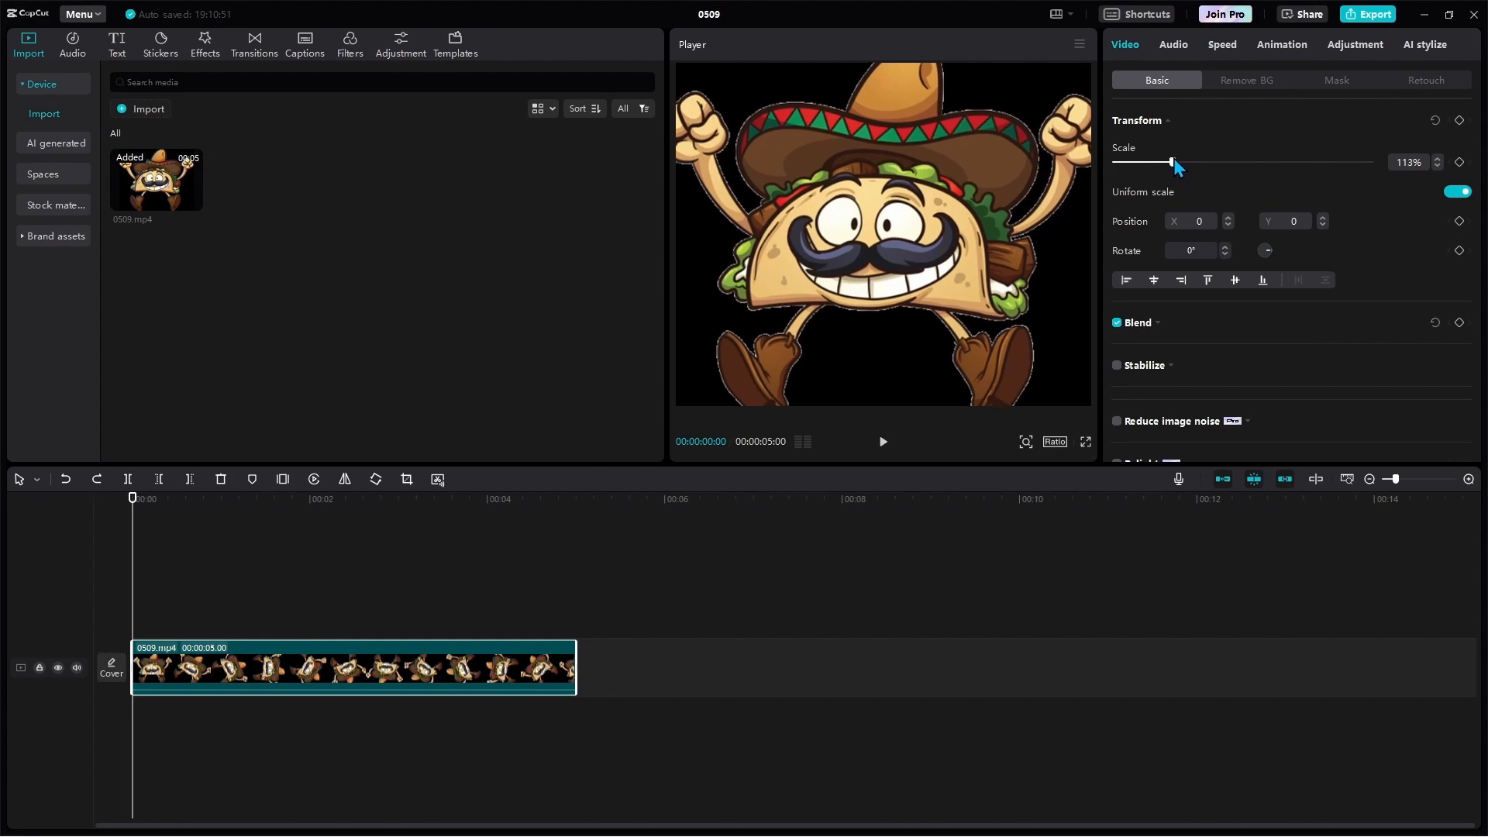
pyautogui.moveTo(1171, 161); pyautogui.dragTo(1180, 162)
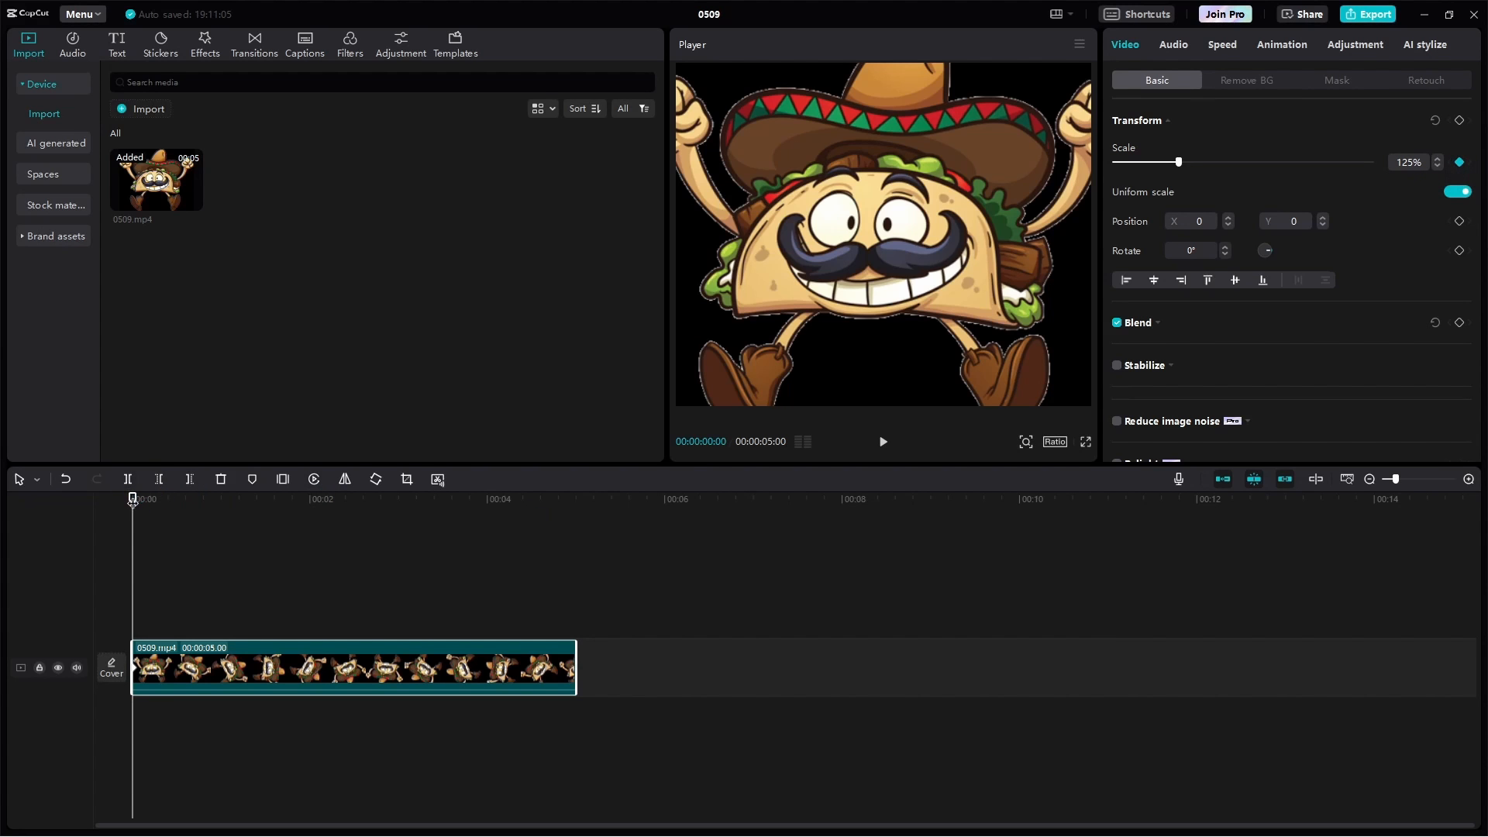
pyautogui.click(507, 499)
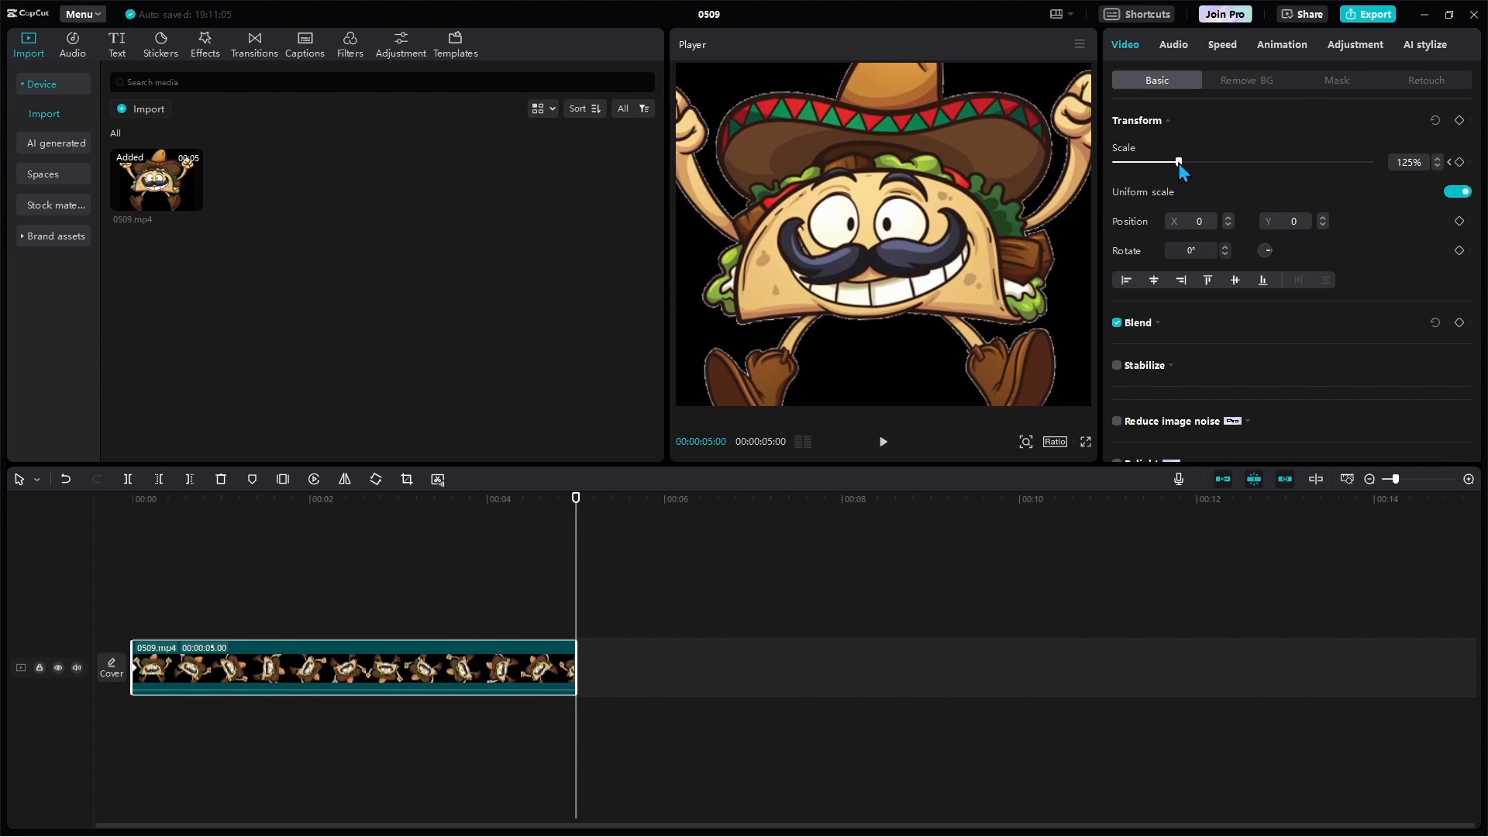
pyautogui.moveTo(1179, 161); pyautogui.dragTo(1115, 162)
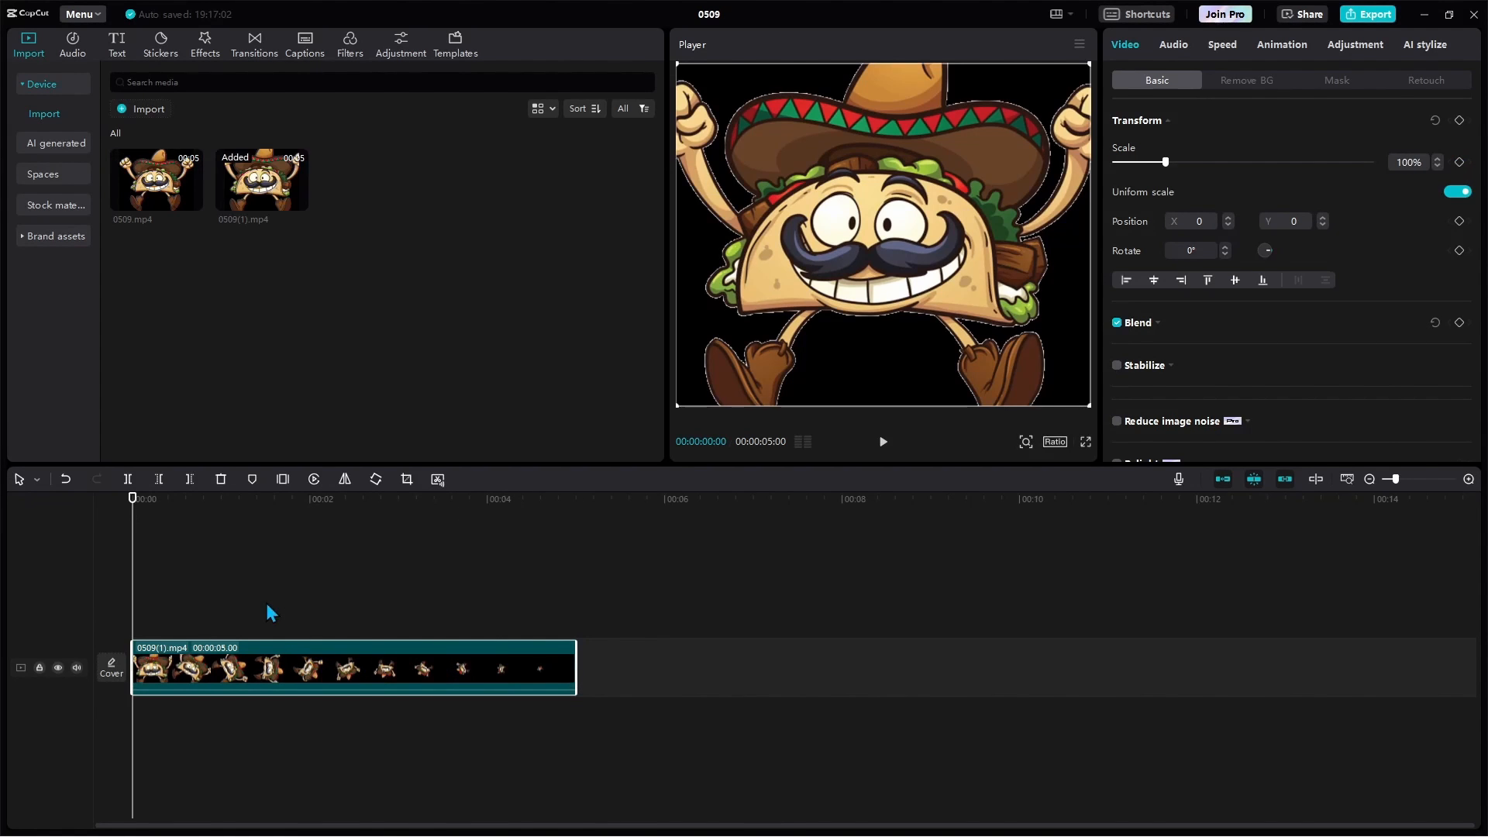
# Duplicate the 0509(1).mp4 clip and reverse the first copy
pyautogui.click(271, 682)
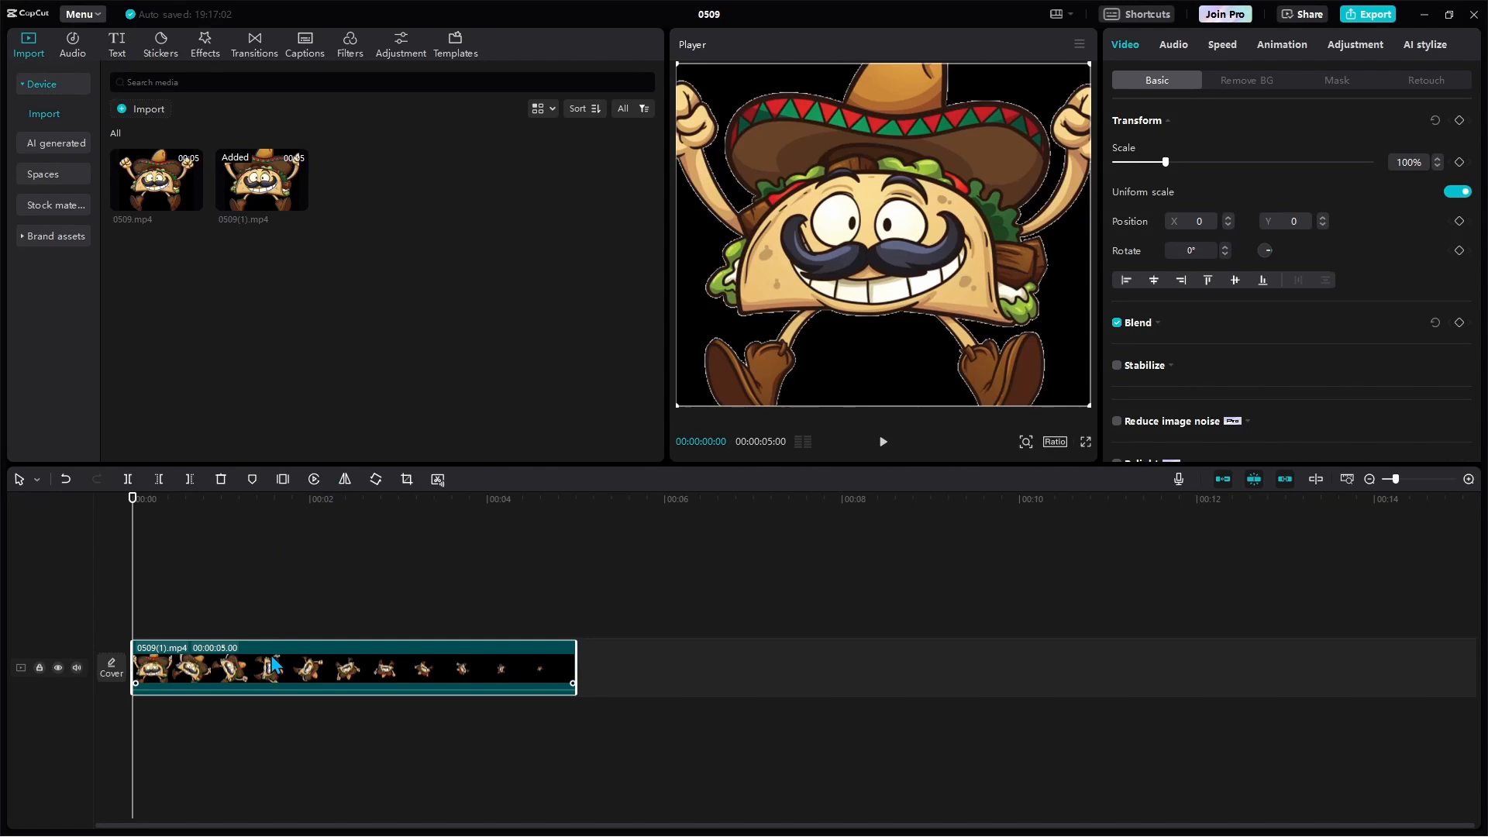
pyautogui.moveTo(299, 671)
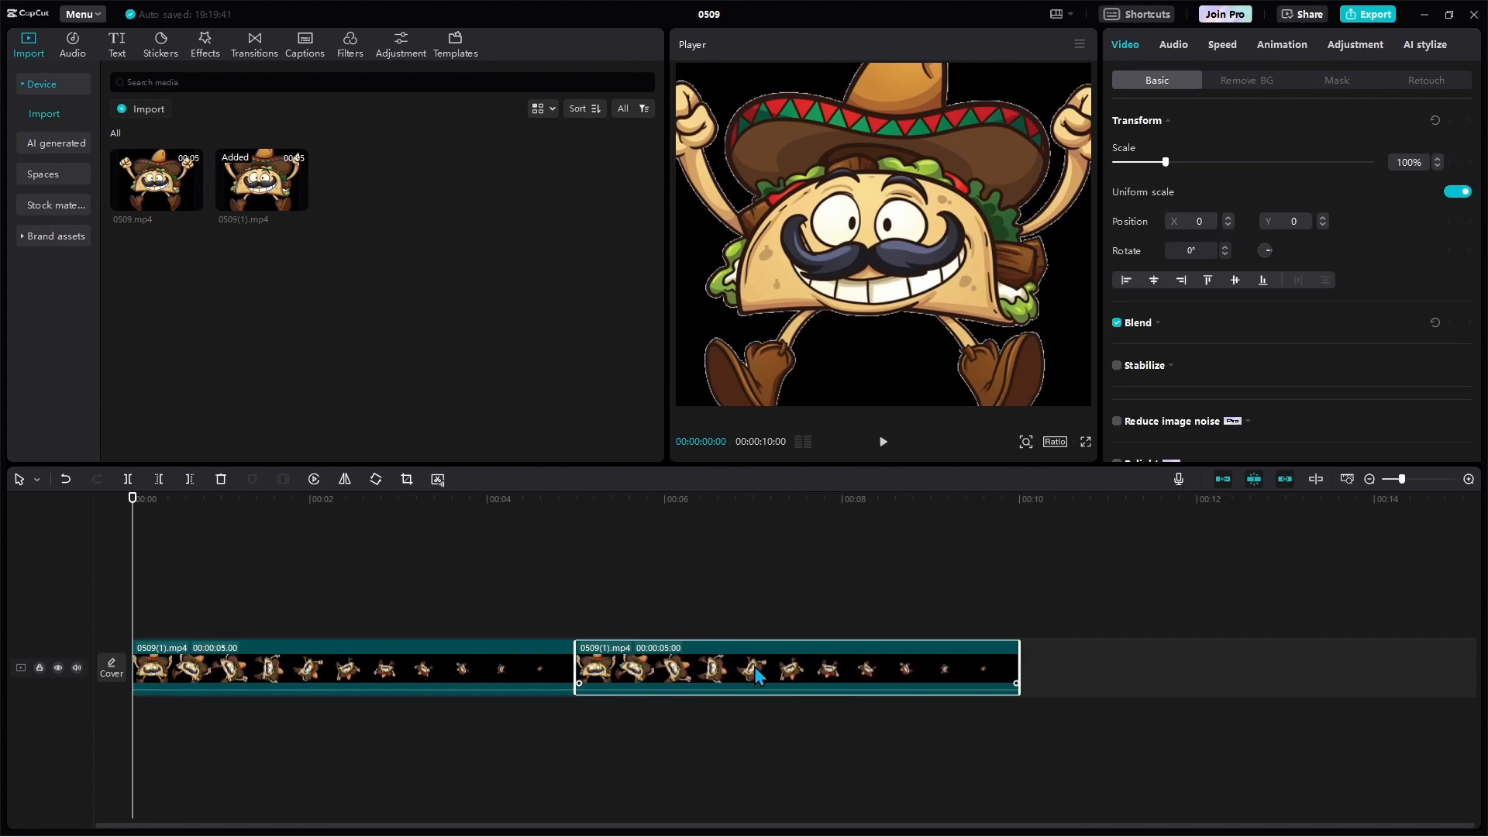
pyautogui.click(343, 670)
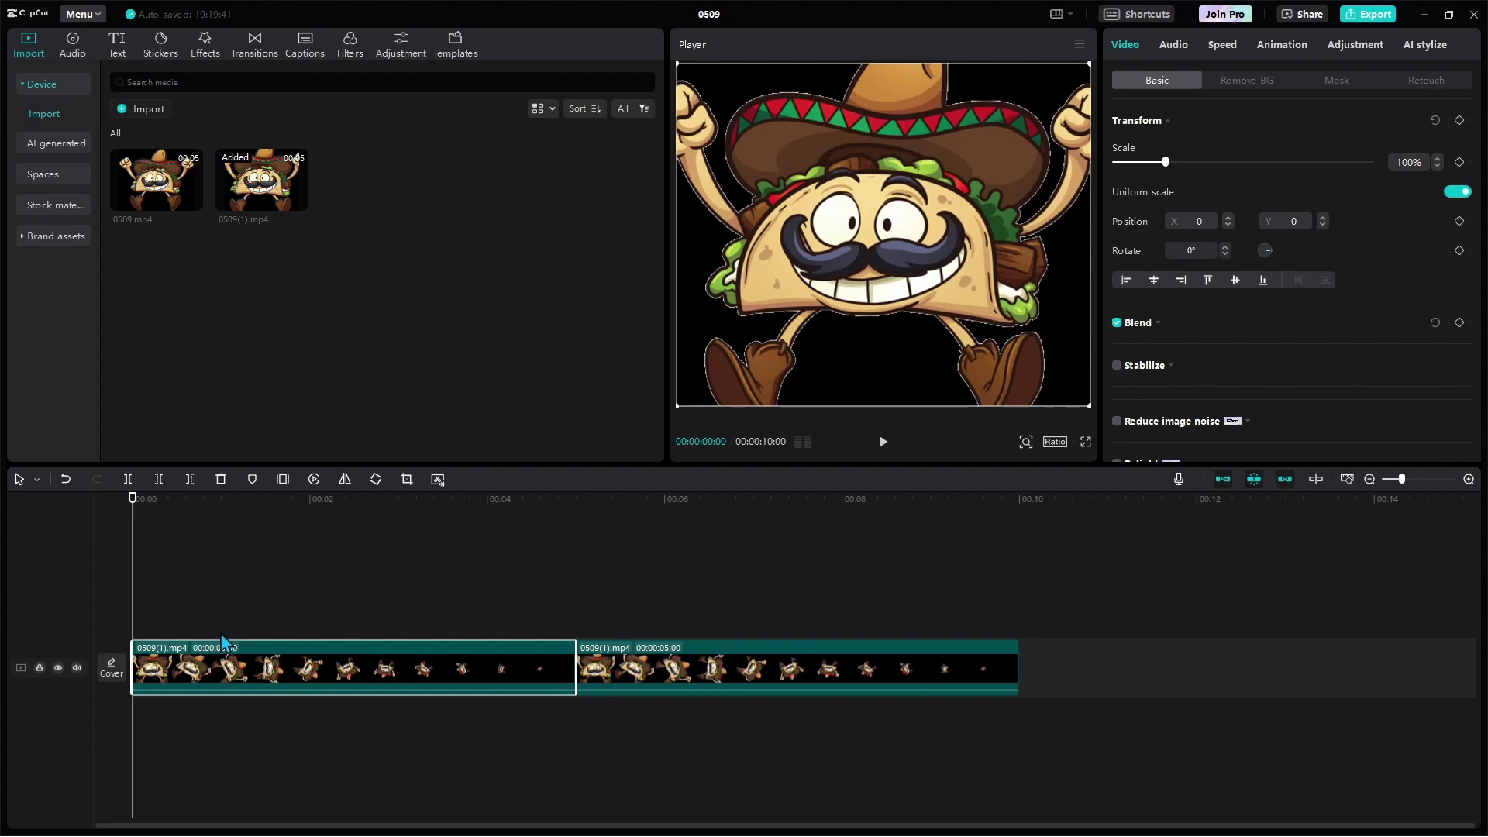
pyautogui.moveTo(314, 489)
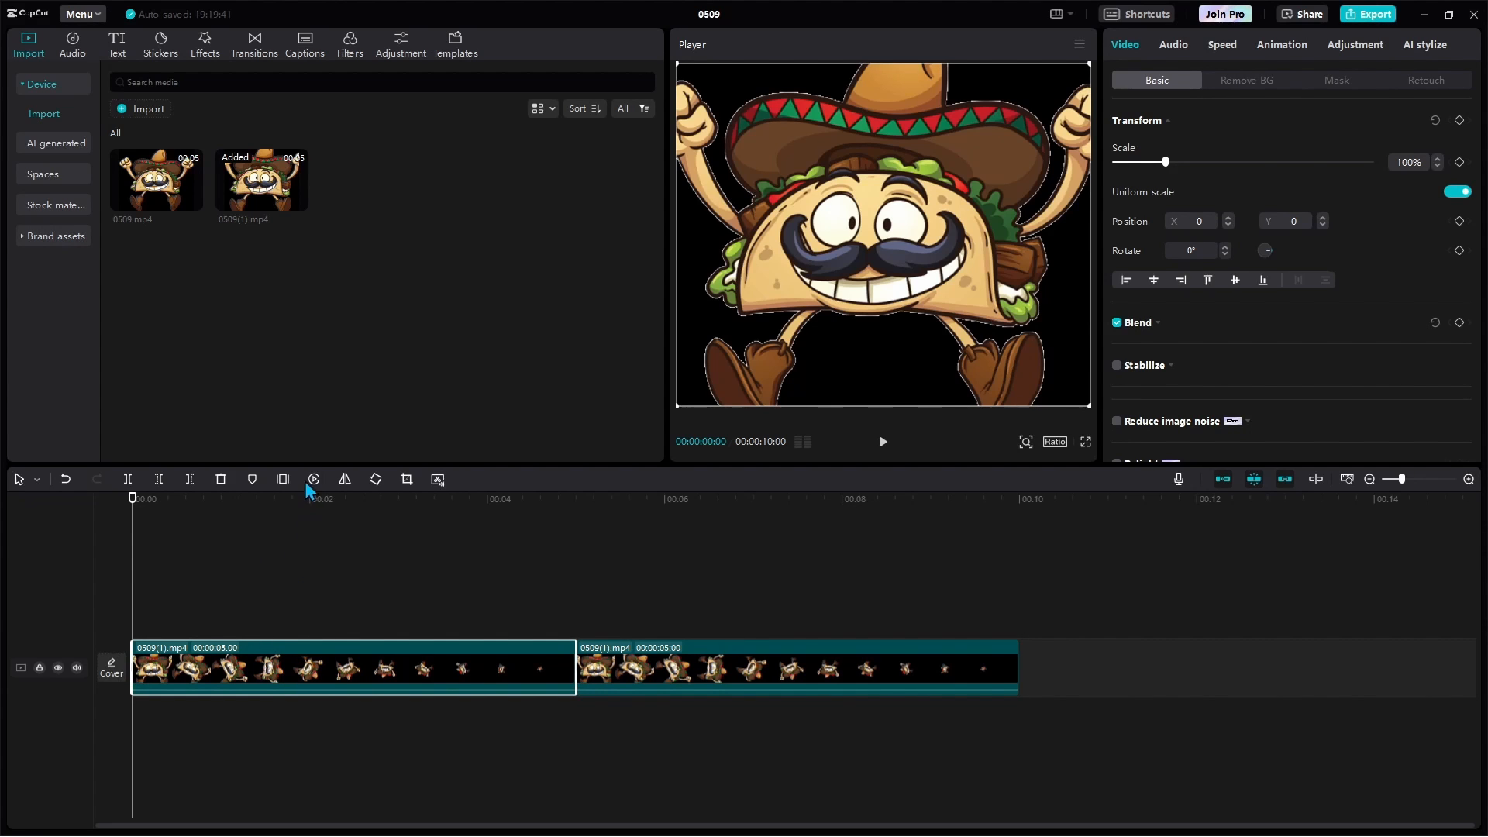
pyautogui.moveTo(313, 479)
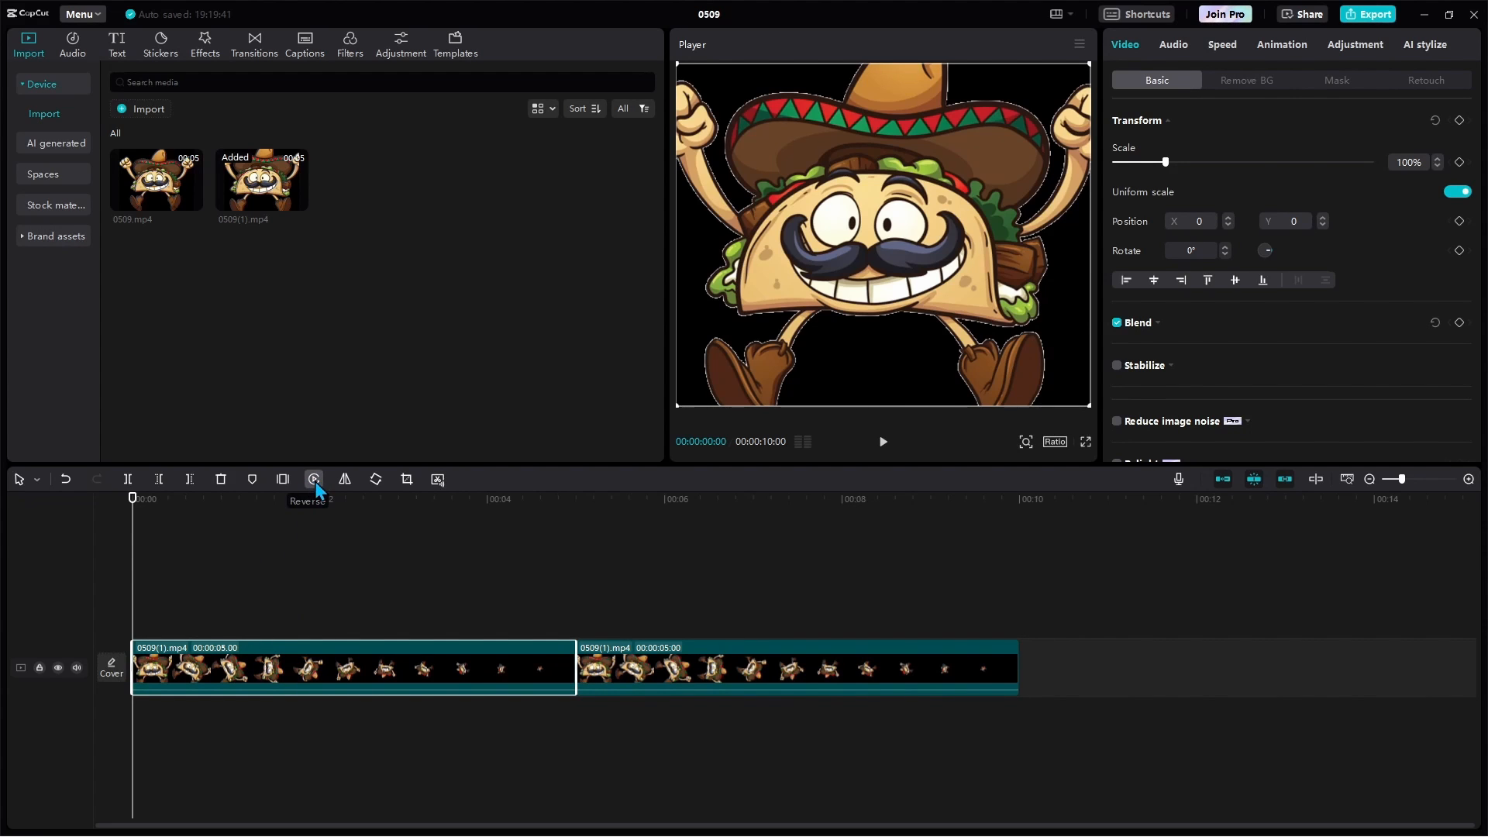
pyautogui.click(313, 479)
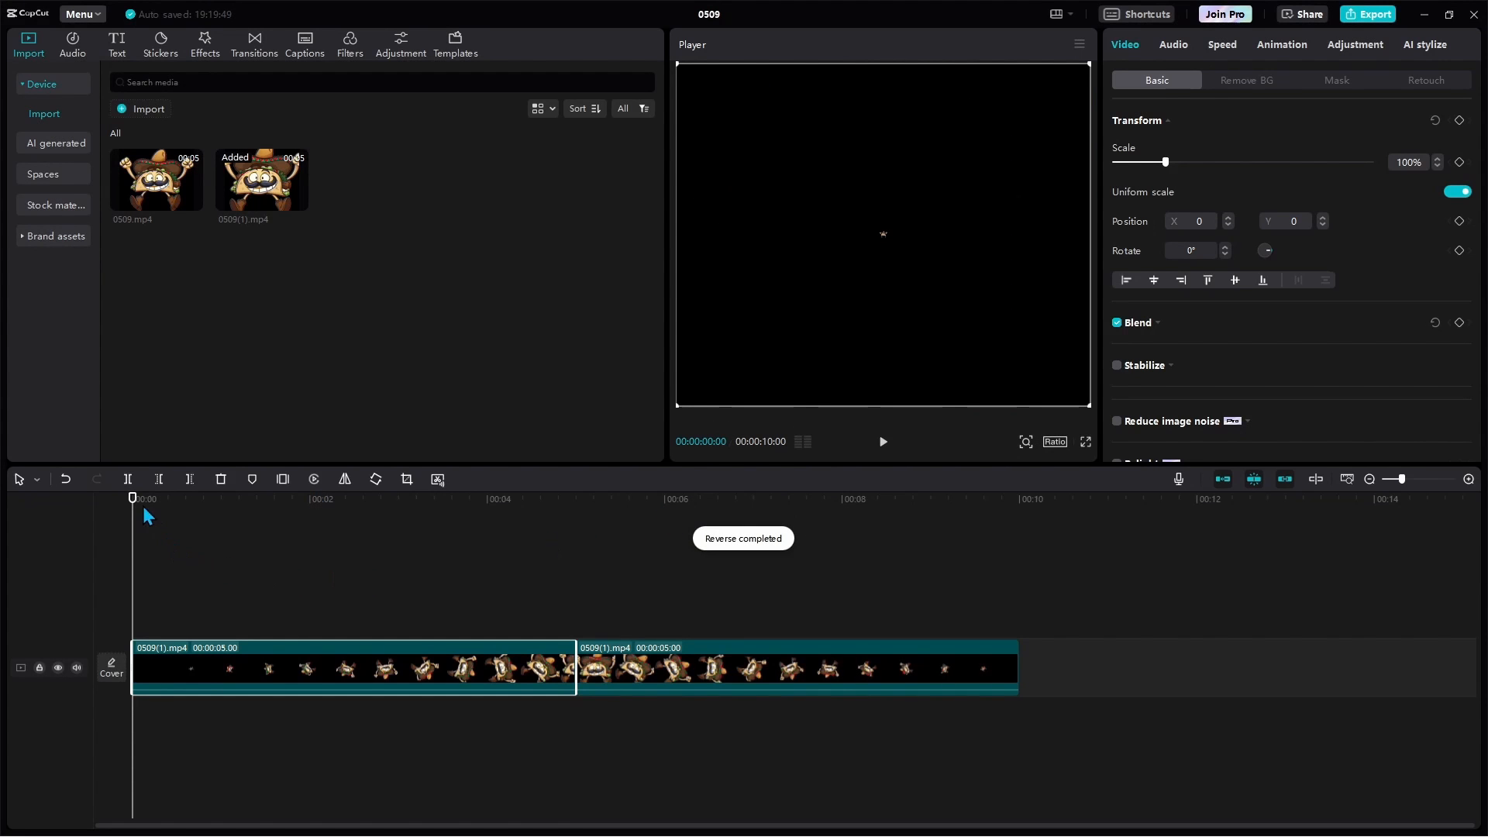
# Return to the timeline start and play back the two clips
pyautogui.click(882, 441)
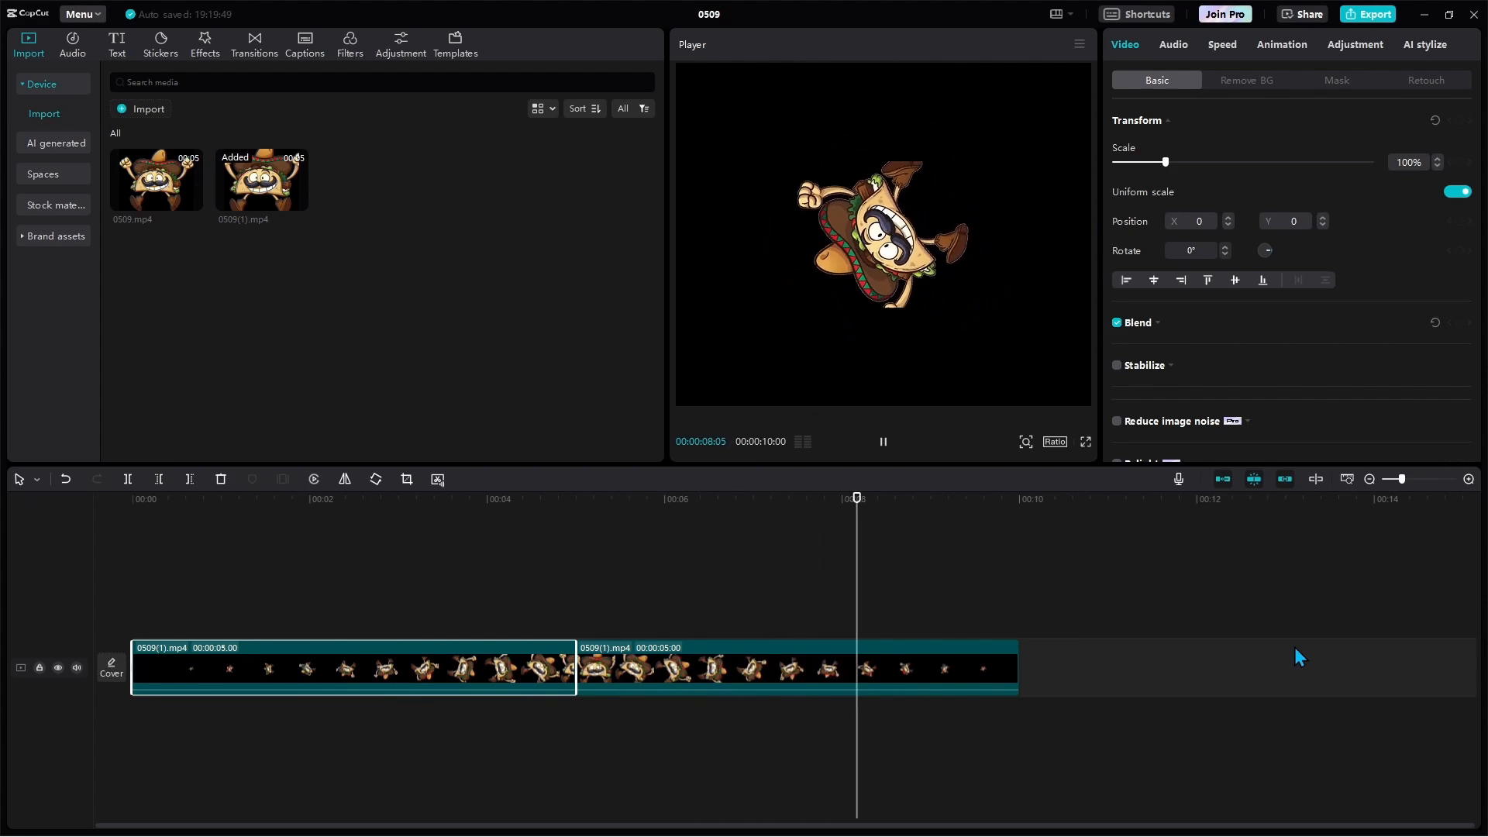
pyautogui.click(882, 441)
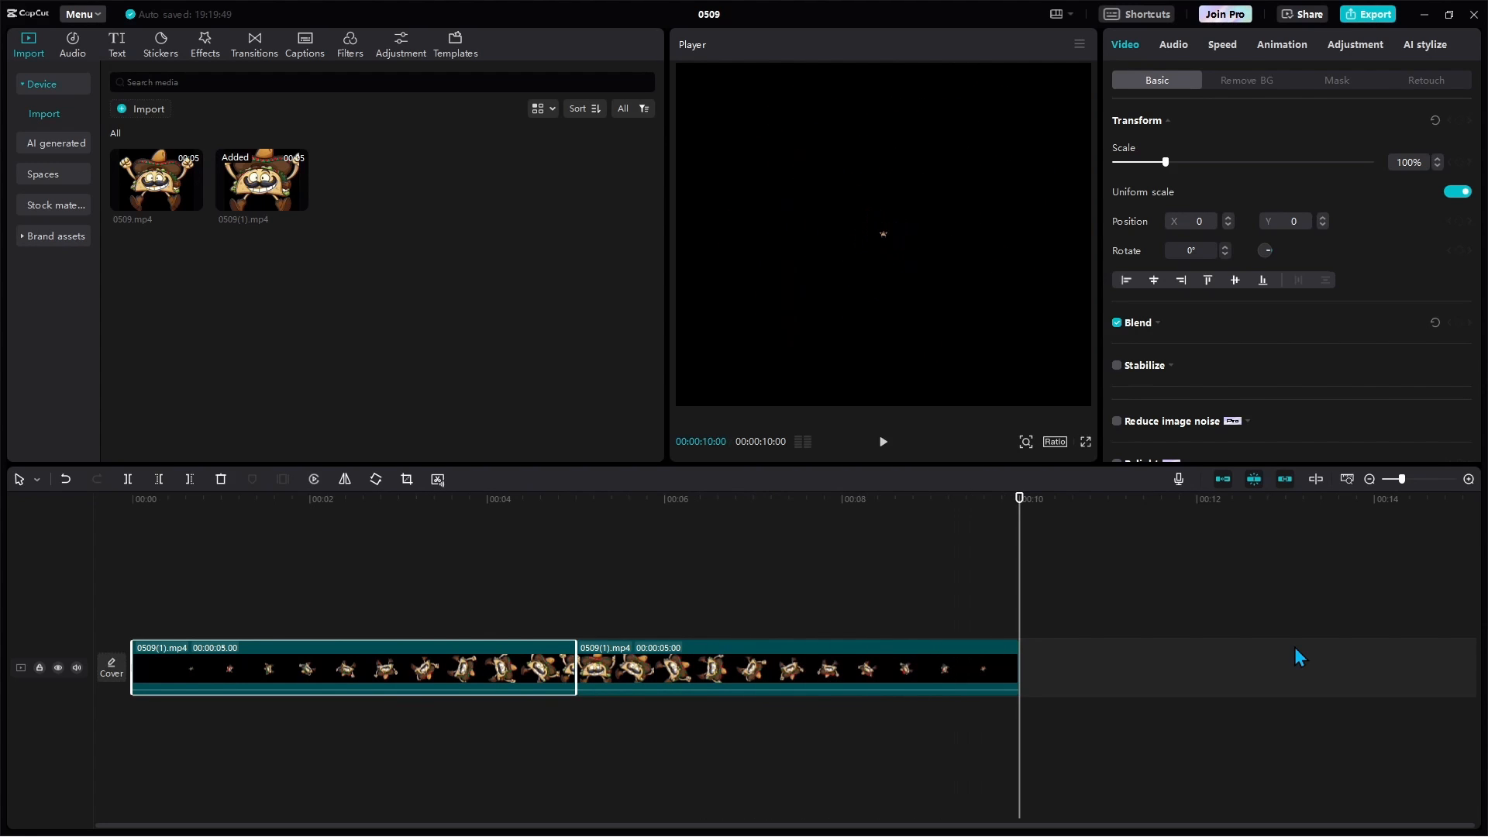
pyautogui.click(555, 499)
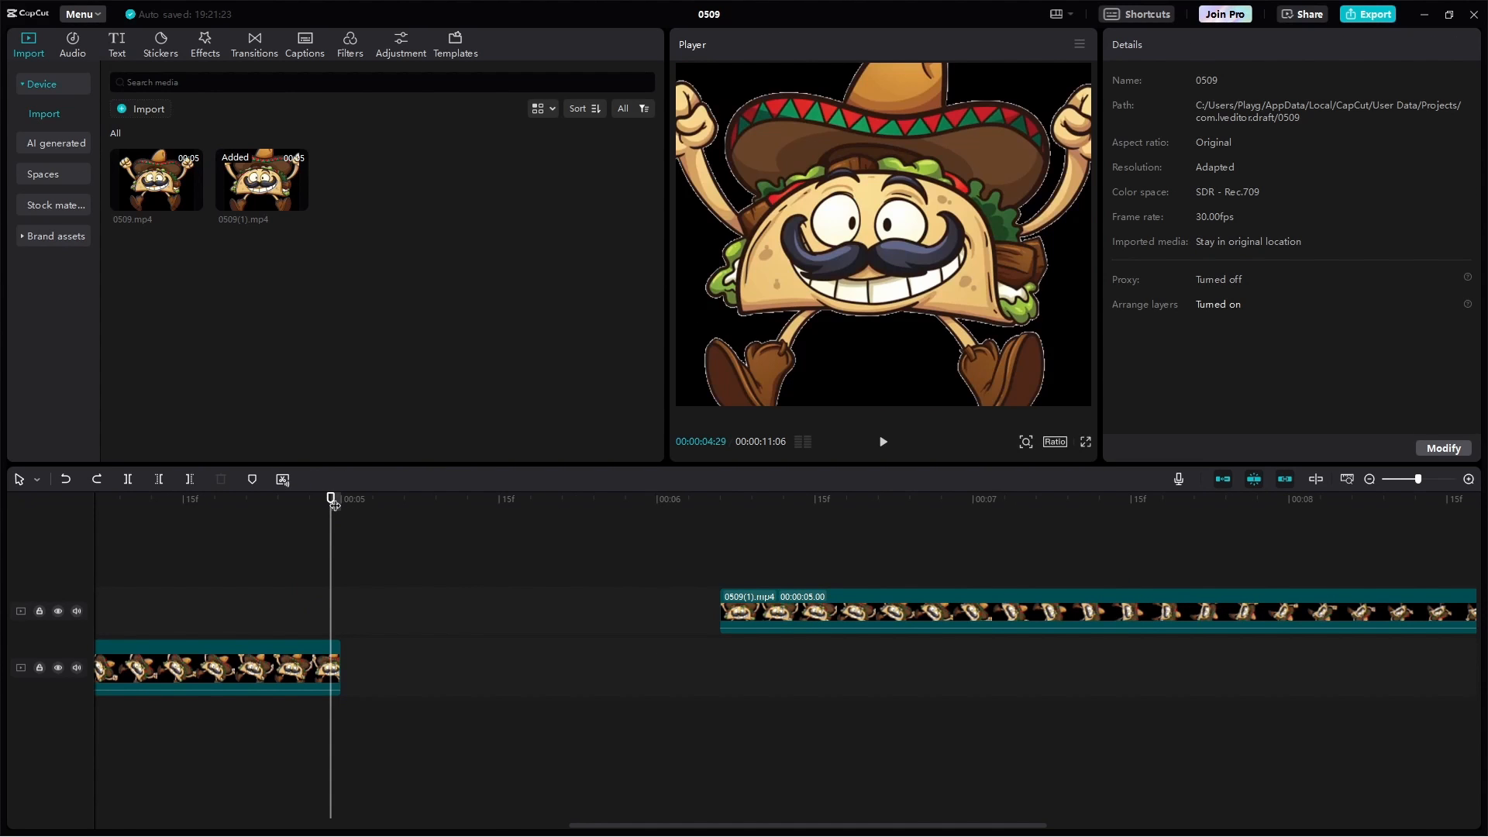
pyautogui.moveTo(1140, 144)
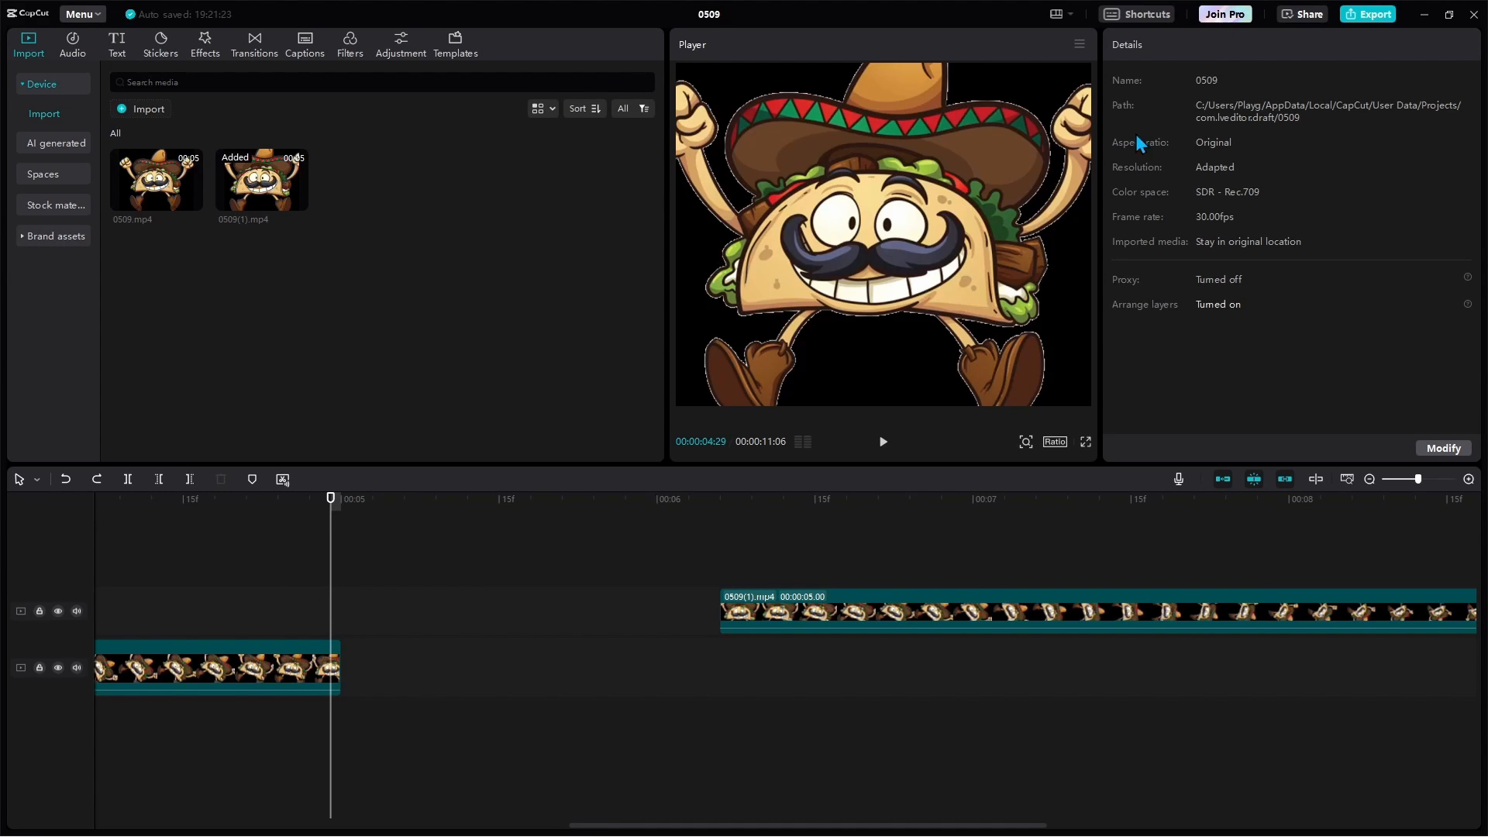
# Export the current frame as a 0509.png still and place it between the clips
pyautogui.click(1078, 43)
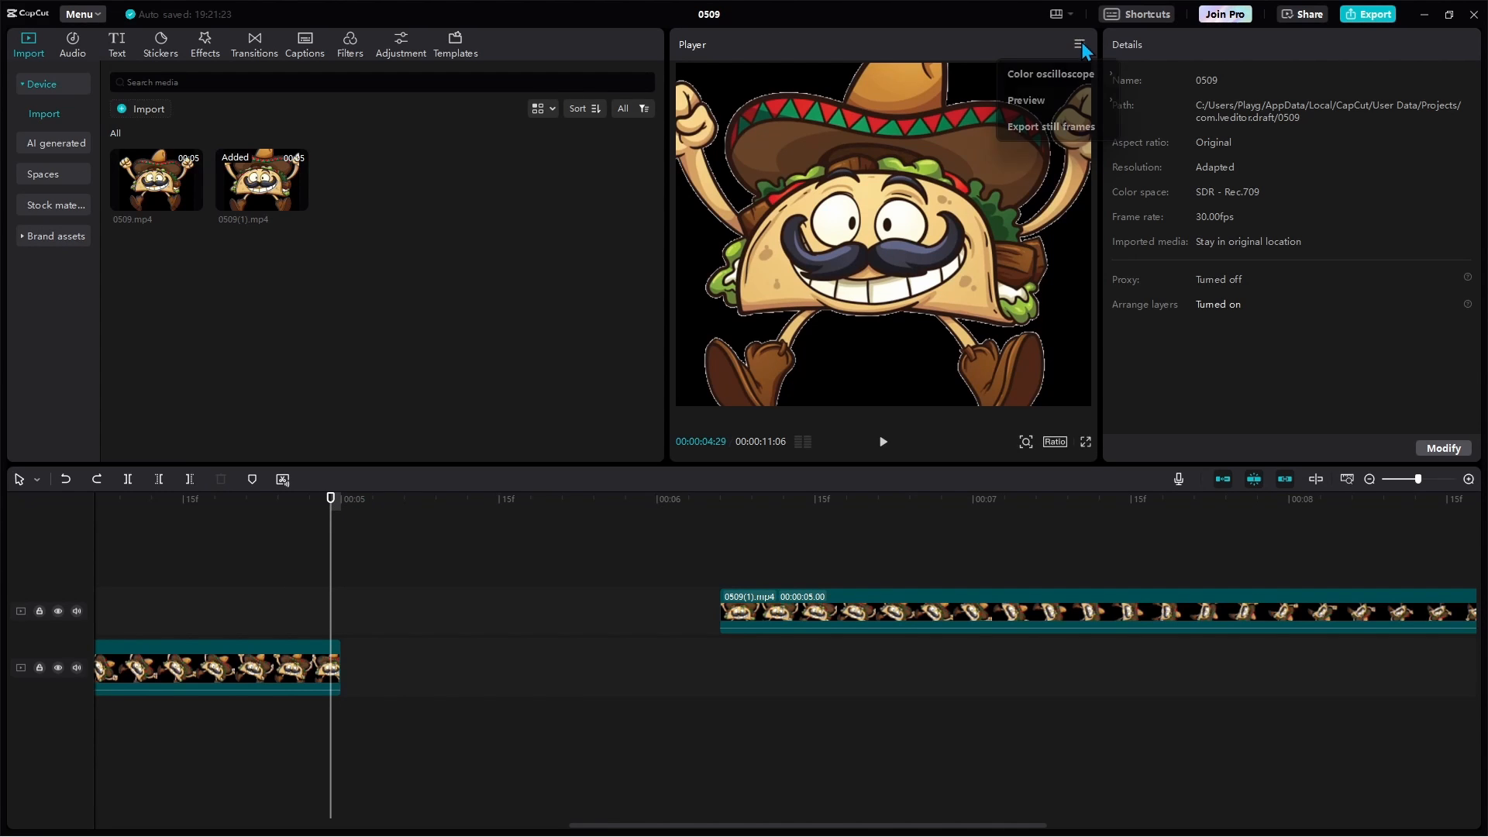
pyautogui.moveTo(1038, 132)
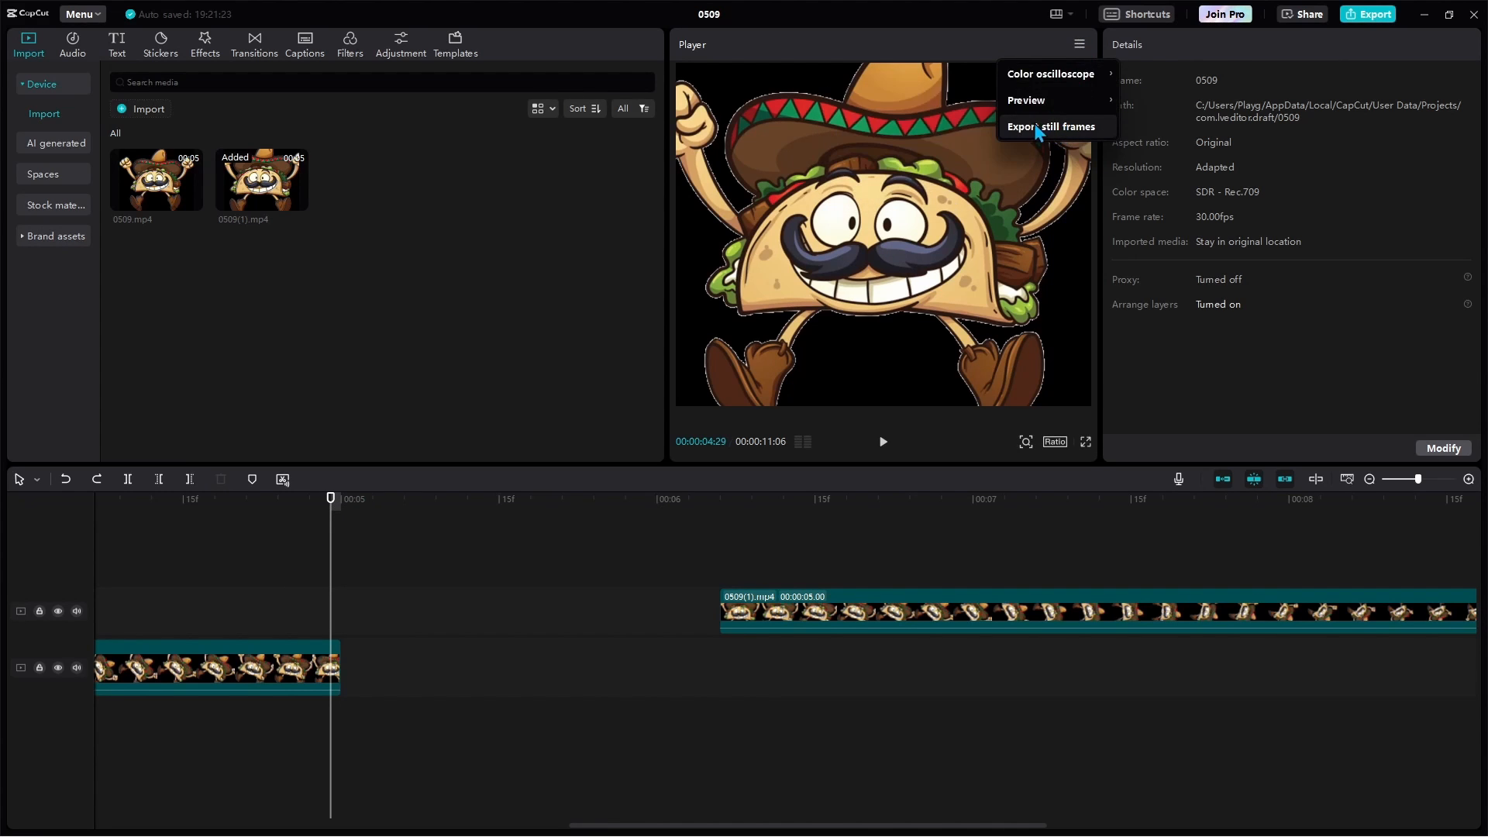
pyautogui.click(1043, 126)
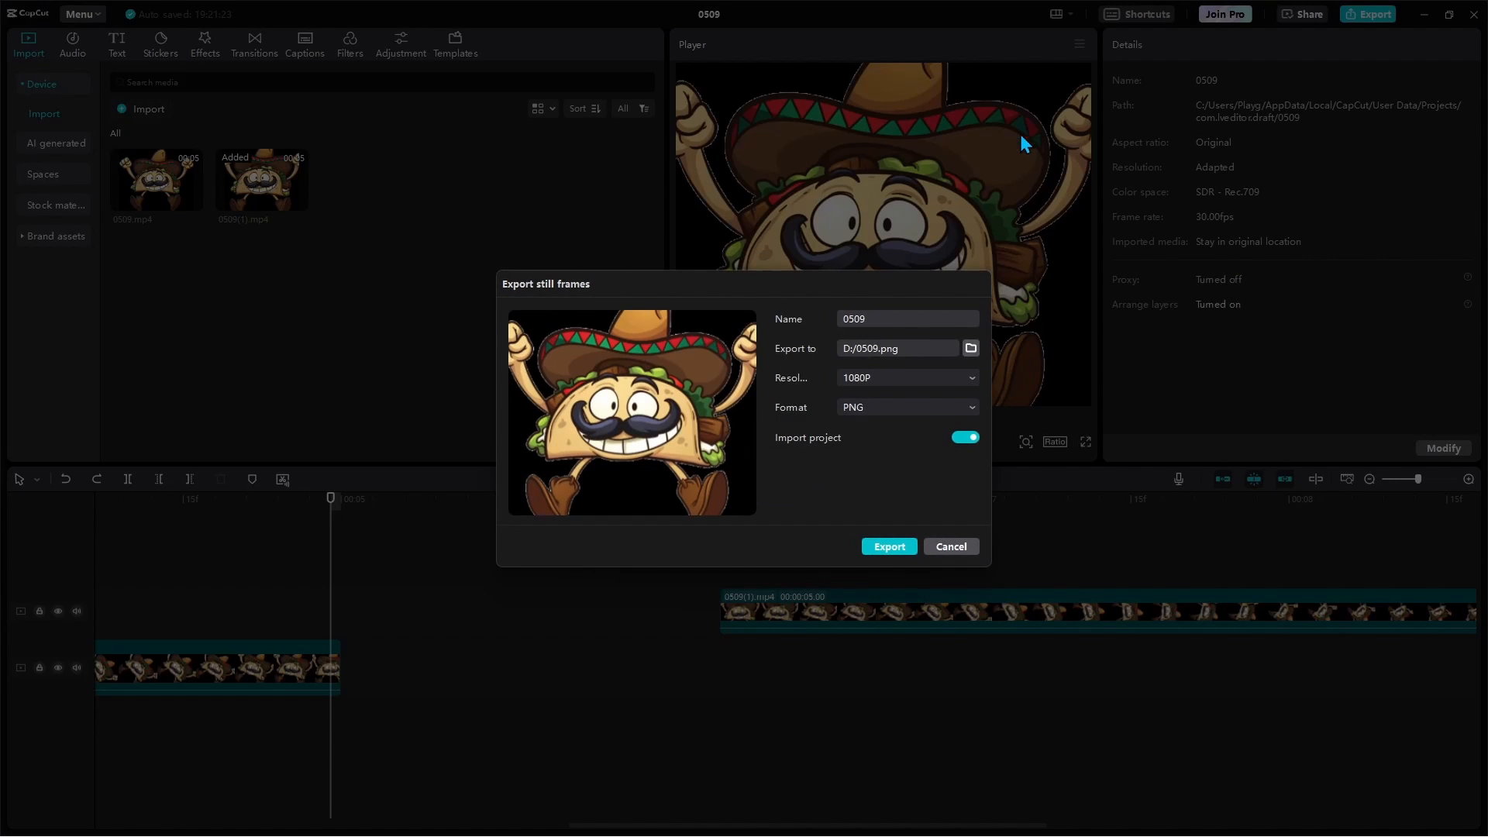
pyautogui.click(889, 547)
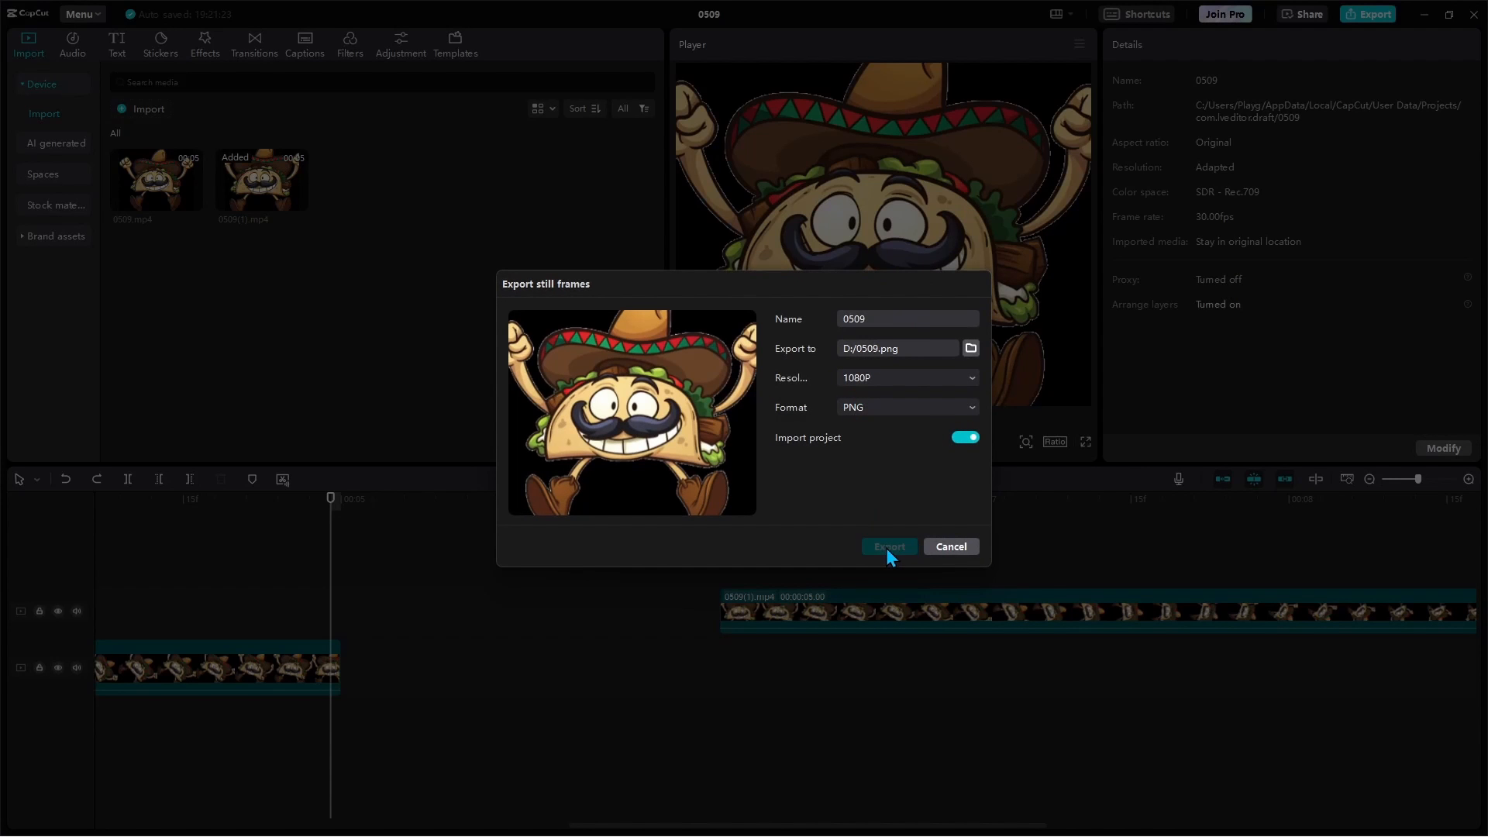
pyautogui.click(888, 546)
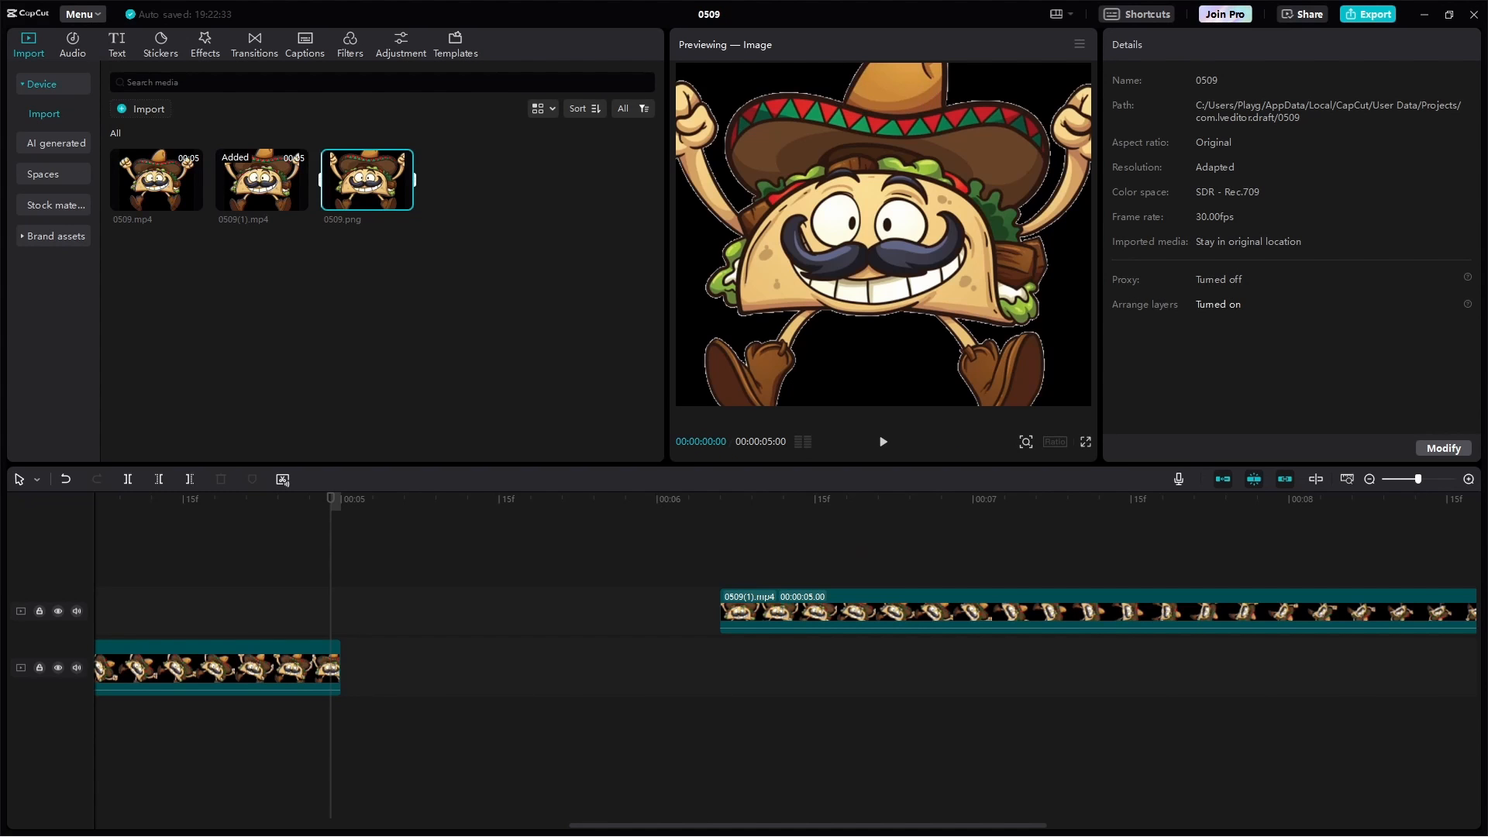
pyautogui.moveTo(367, 179); pyautogui.dragTo(363, 646)
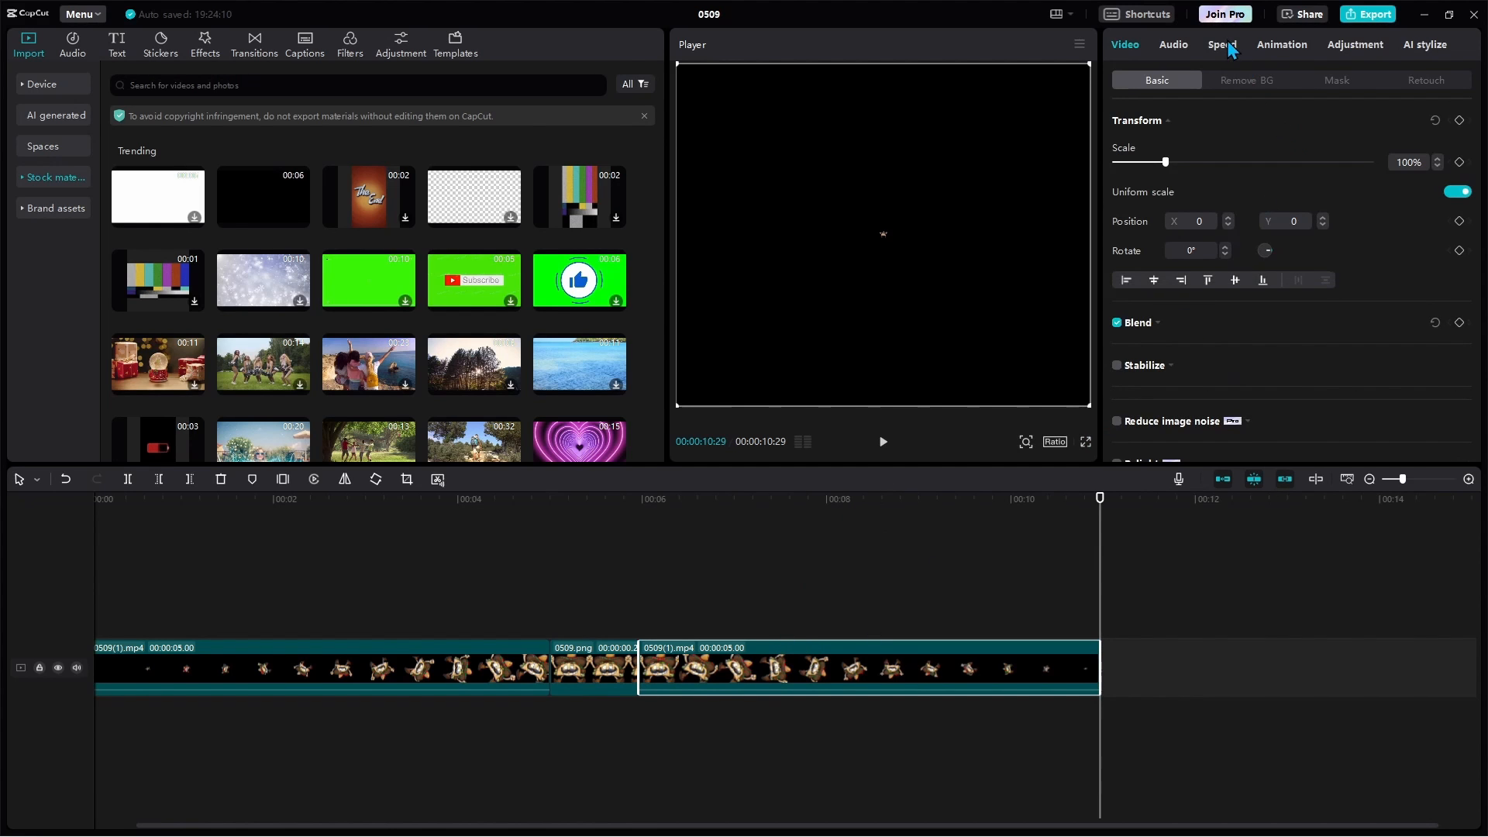
# Try 10x and 5x speeds, reset to 1x, then apply the Hero speed curve
pyautogui.click(1222, 44)
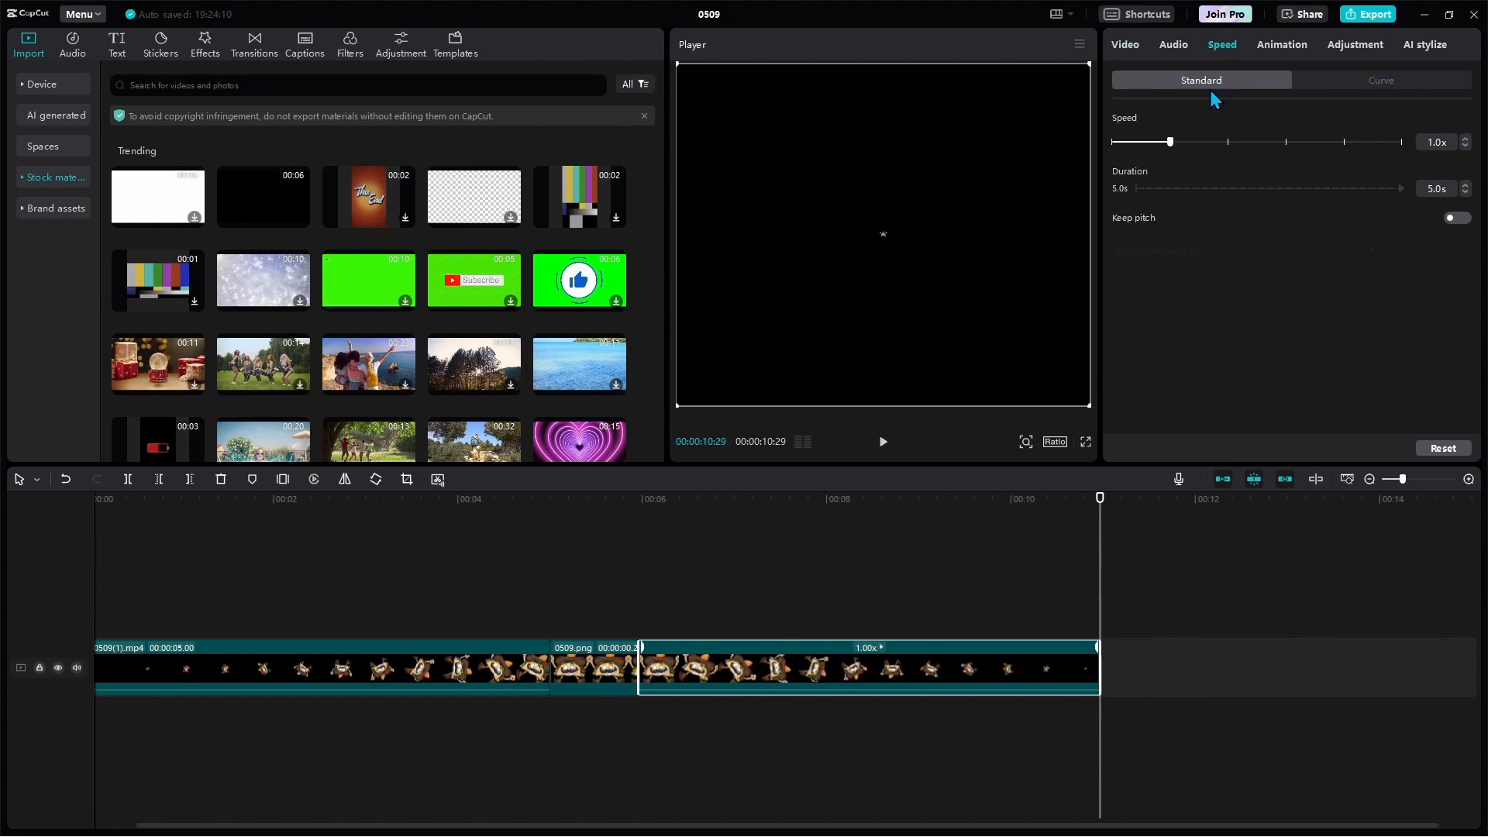
pyautogui.moveTo(1169, 141); pyautogui.dragTo(1344, 141)
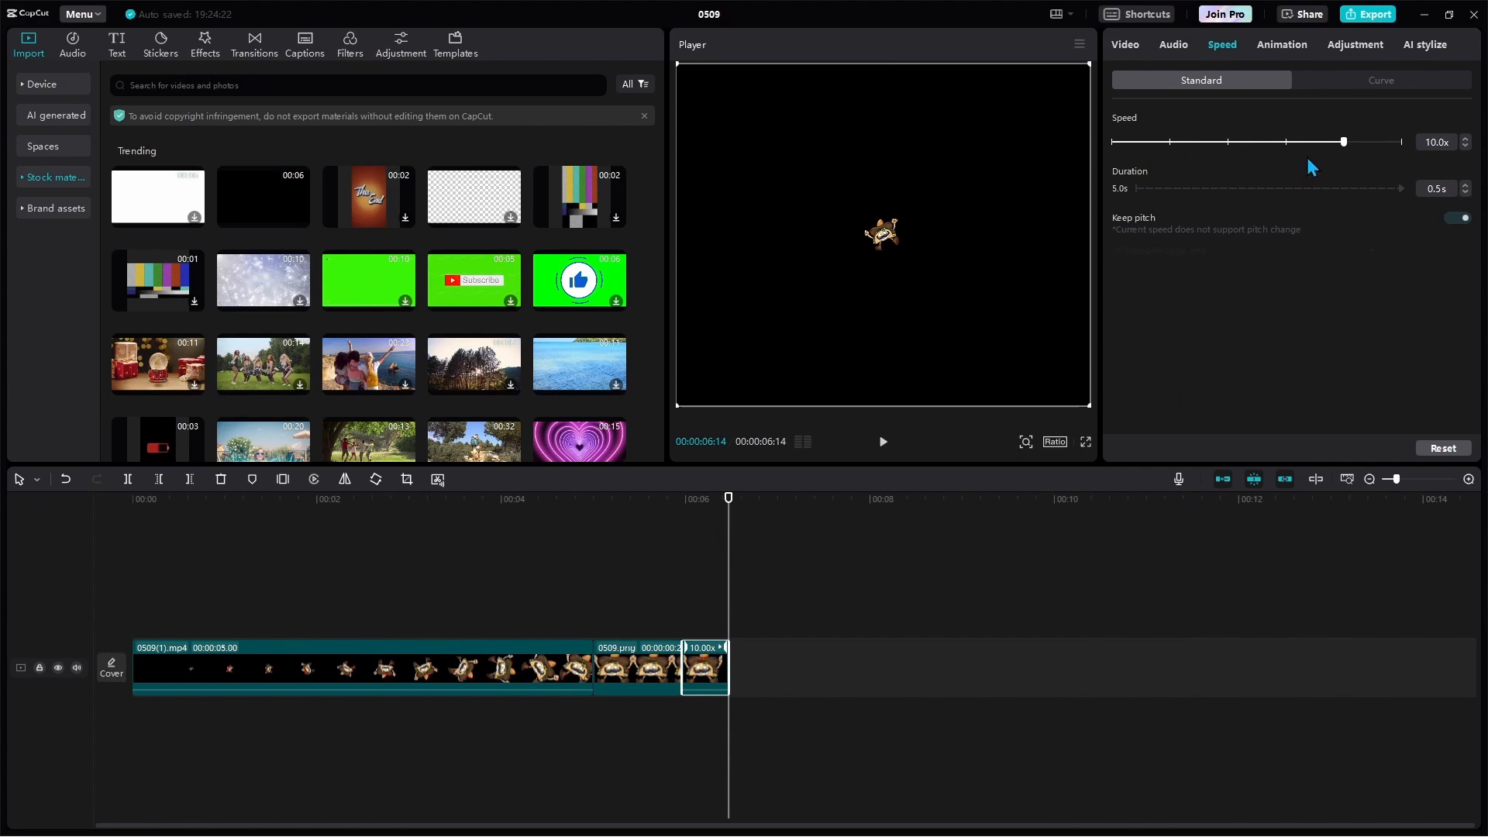
pyautogui.moveTo(1343, 141); pyautogui.dragTo(1285, 141)
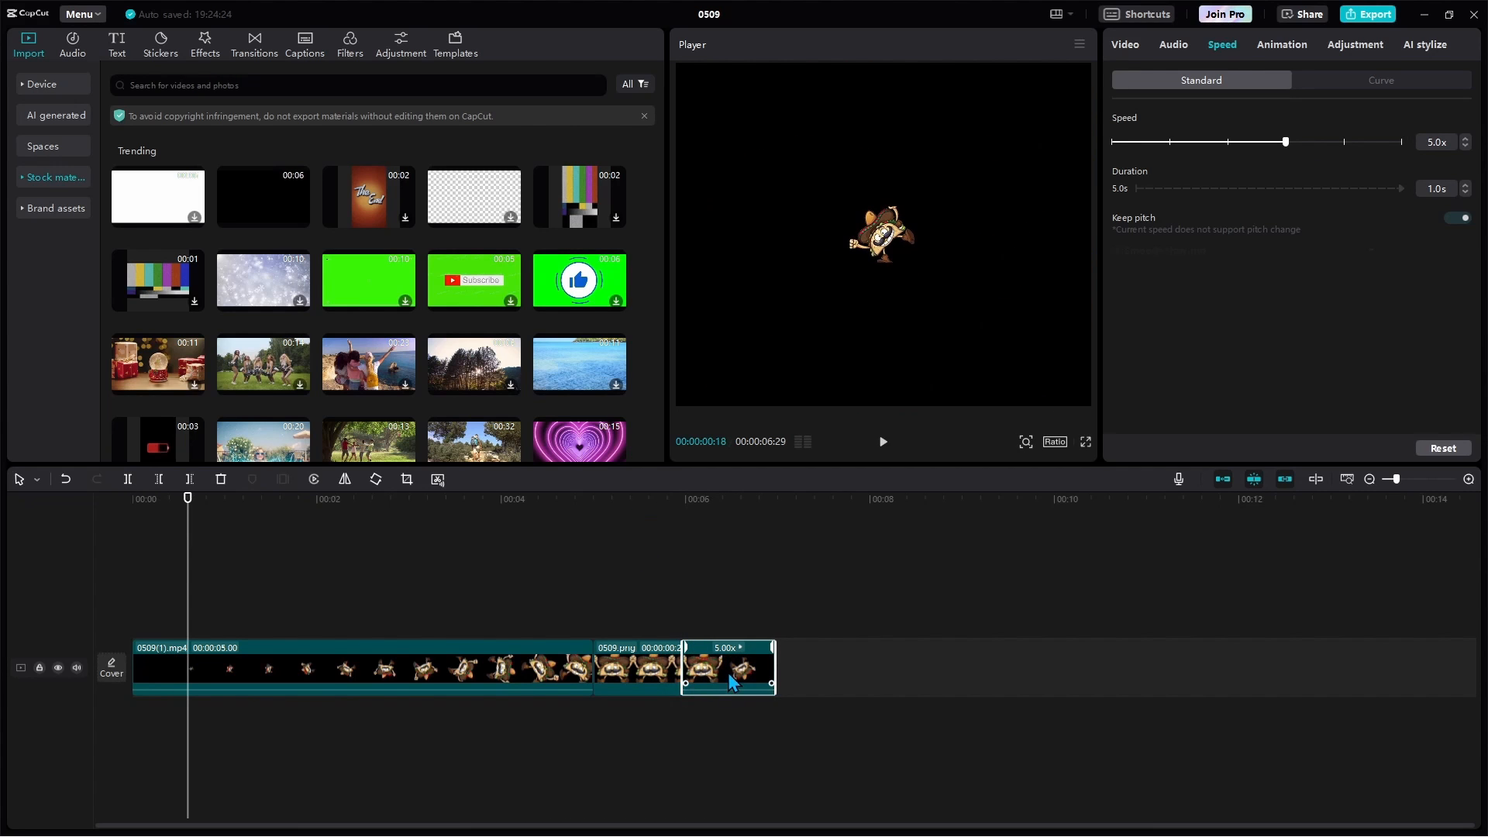
pyautogui.moveTo(1285, 141); pyautogui.dragTo(1170, 141)
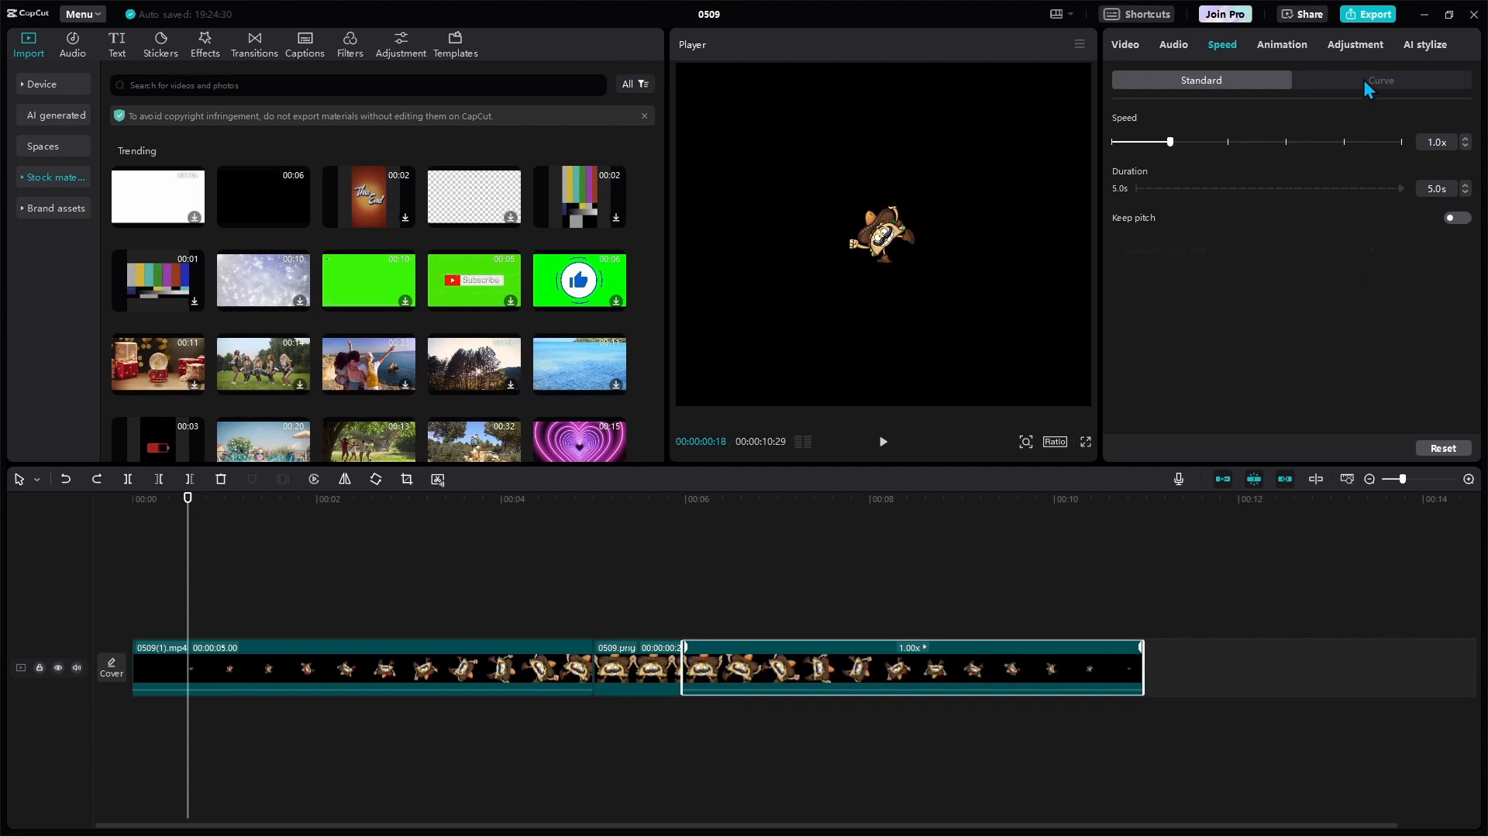
pyautogui.click(1381, 79)
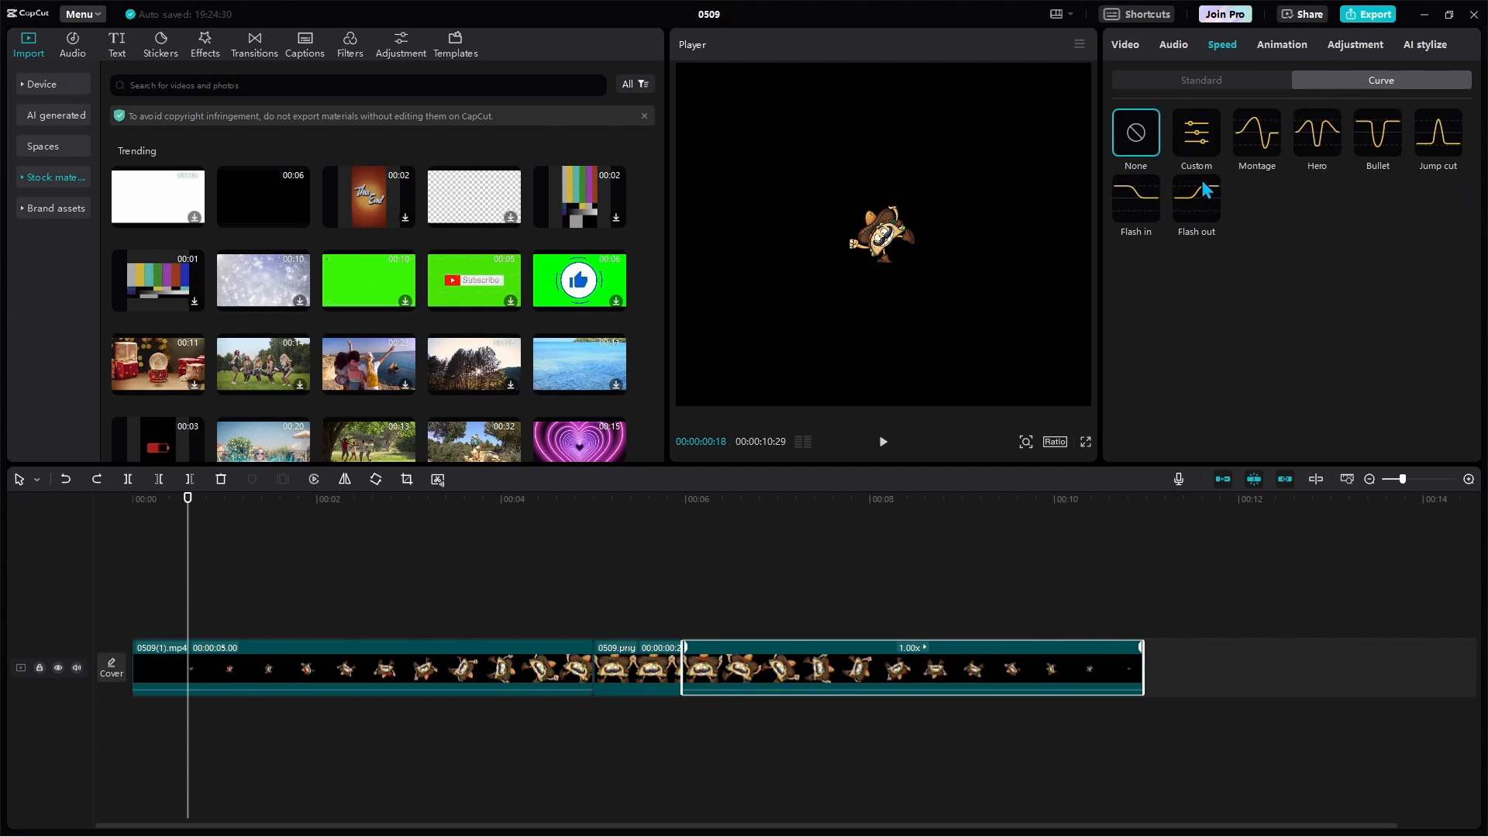
pyautogui.moveTo(1237, 294)
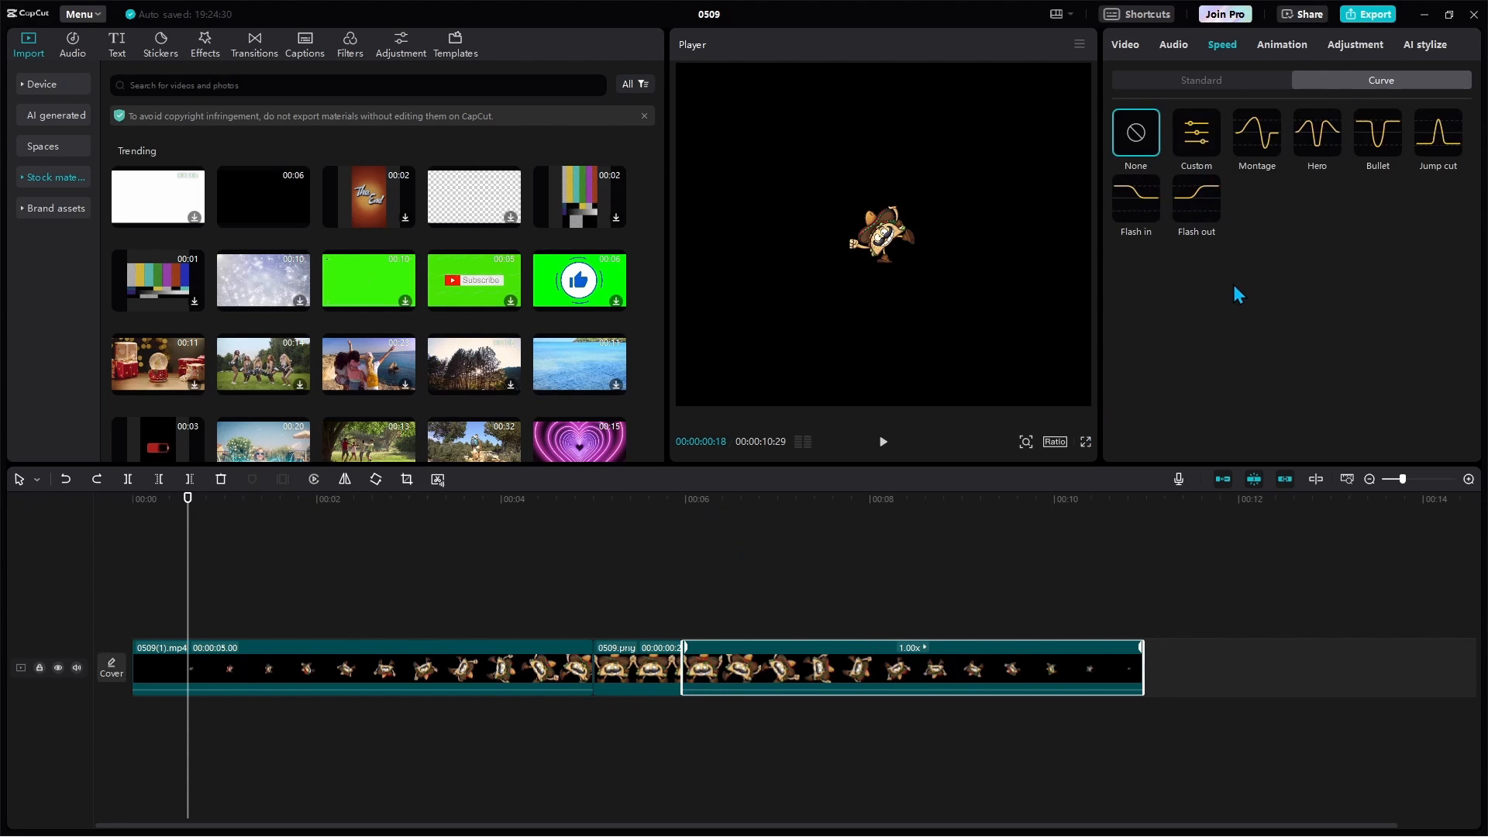
pyautogui.moveTo(1316, 138)
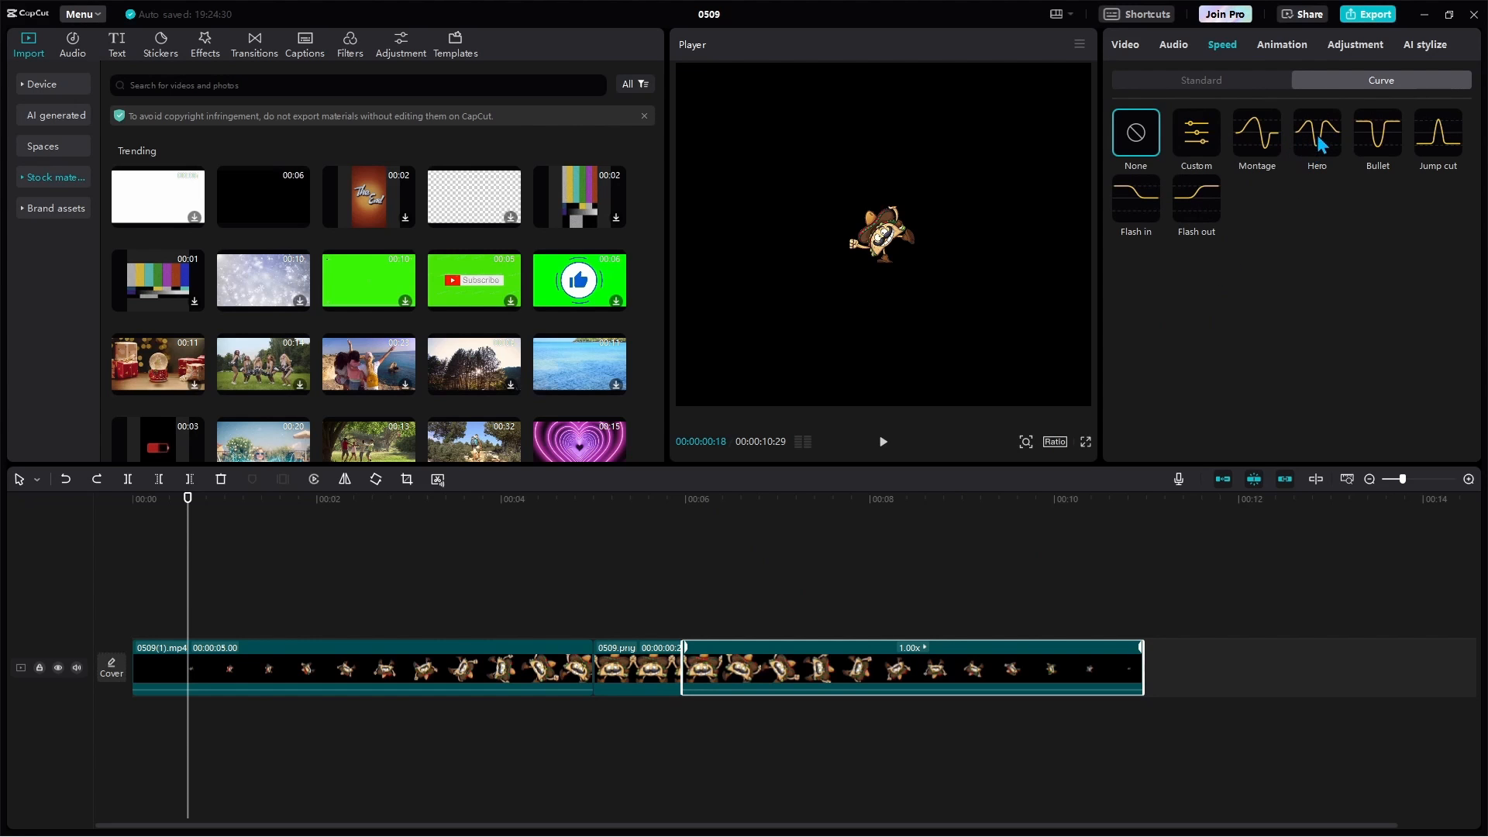
pyautogui.click(1316, 132)
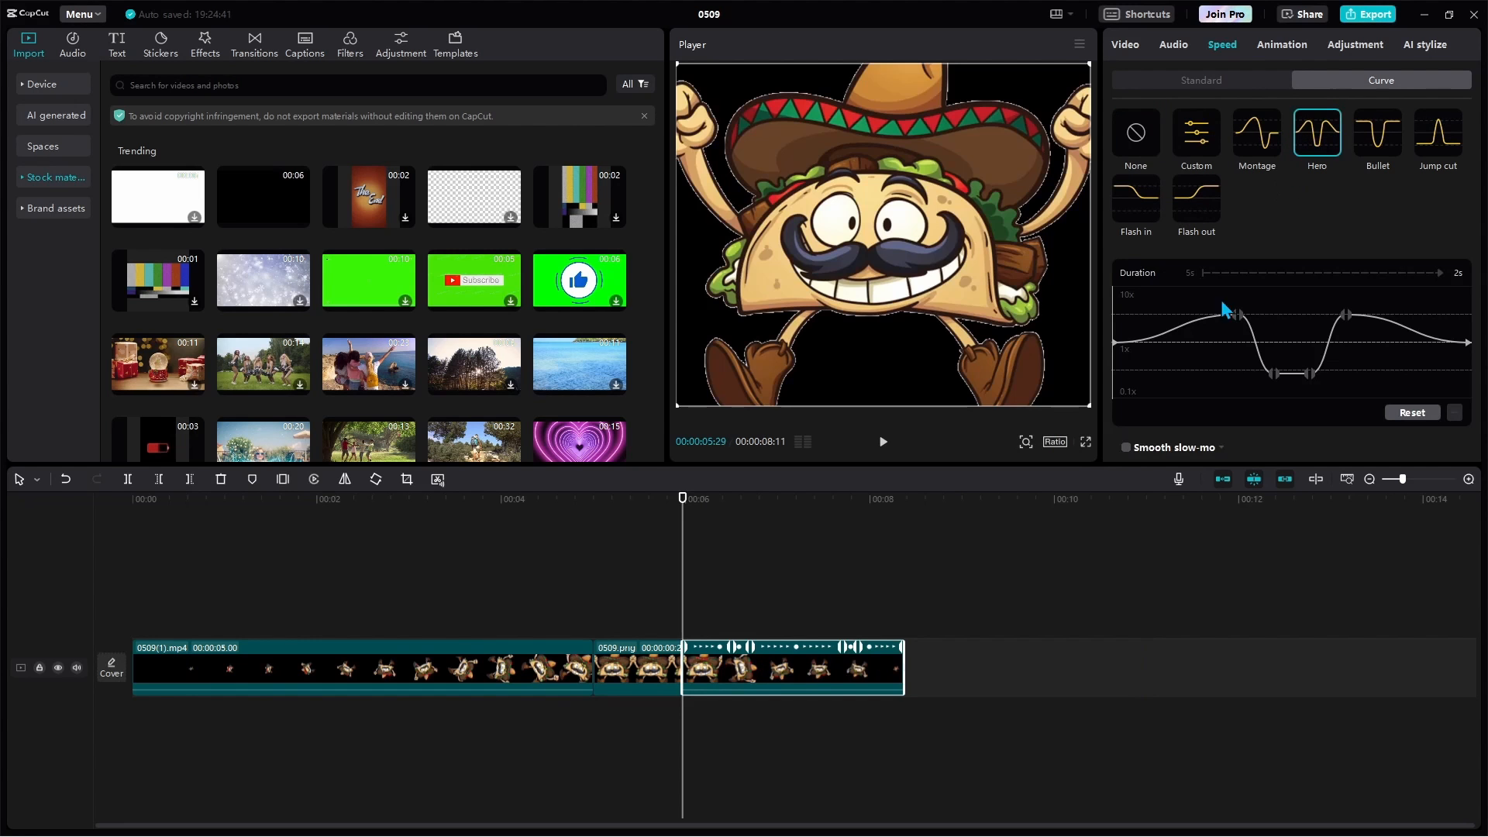
pyautogui.click(883, 441)
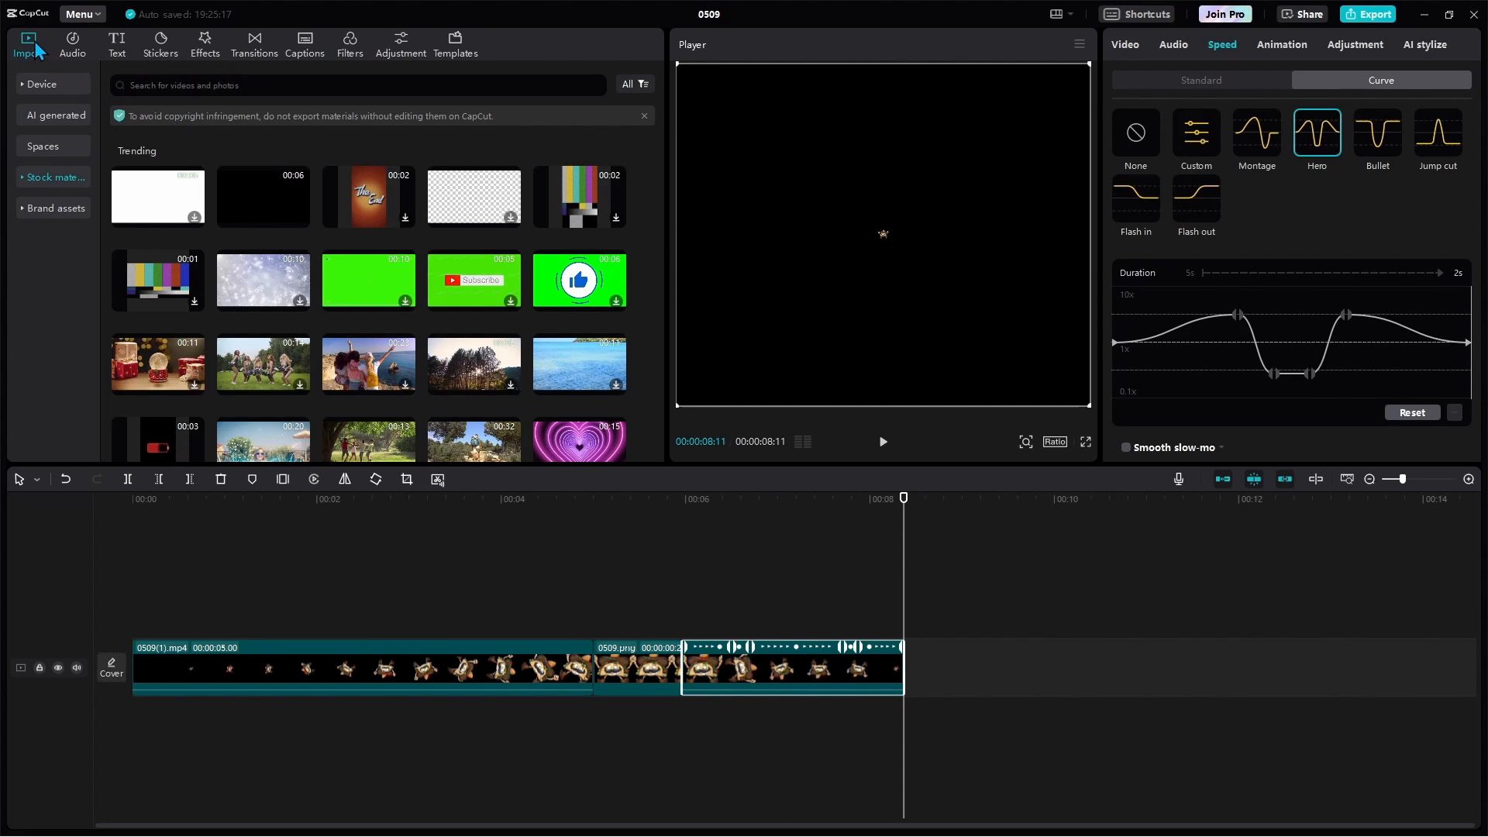
pyautogui.moveTo(76, 101)
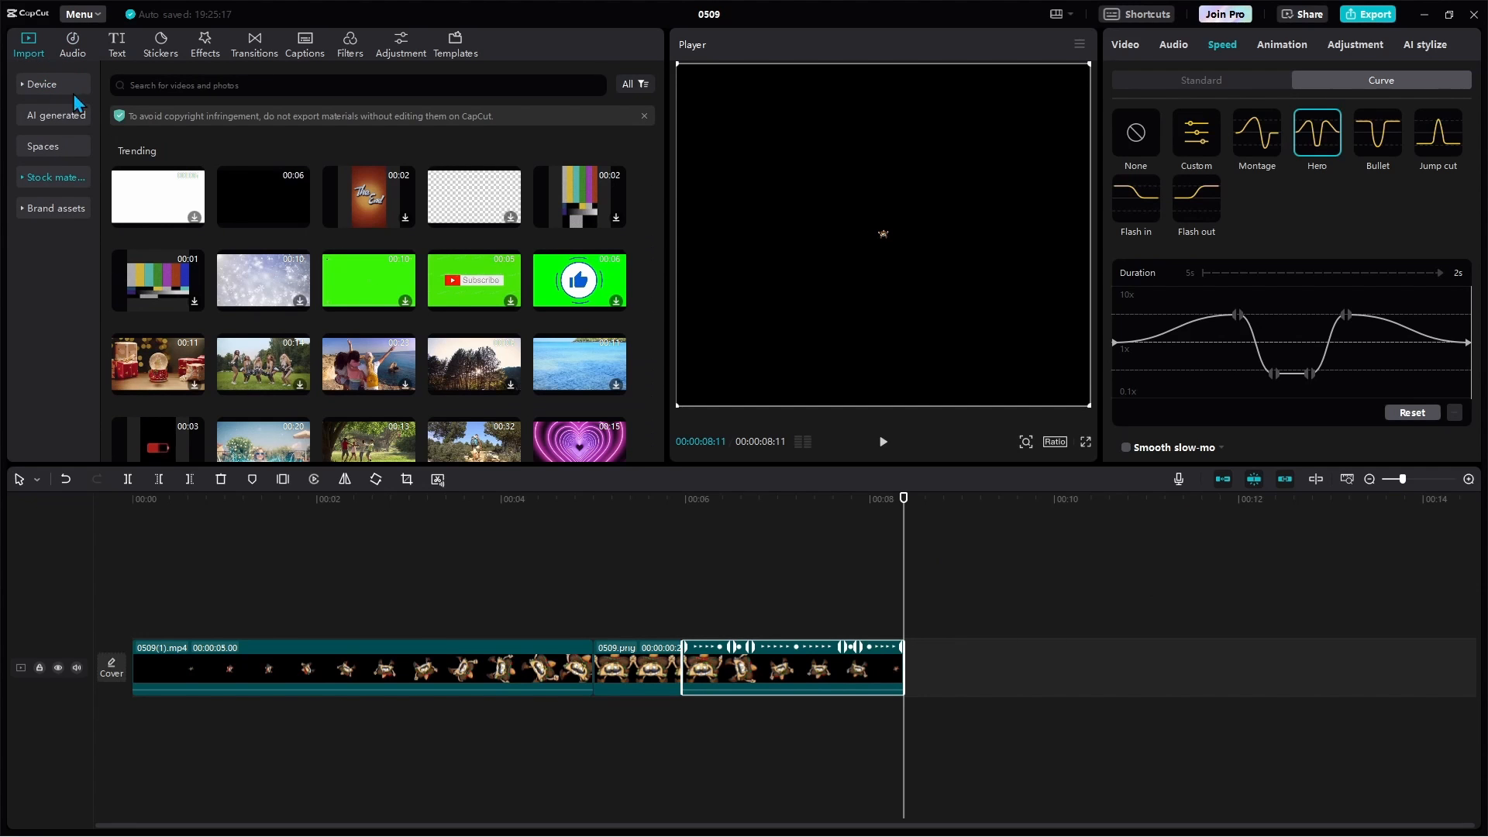
# Add a one-second black stock clip at the end and play full screen
pyautogui.click(53, 177)
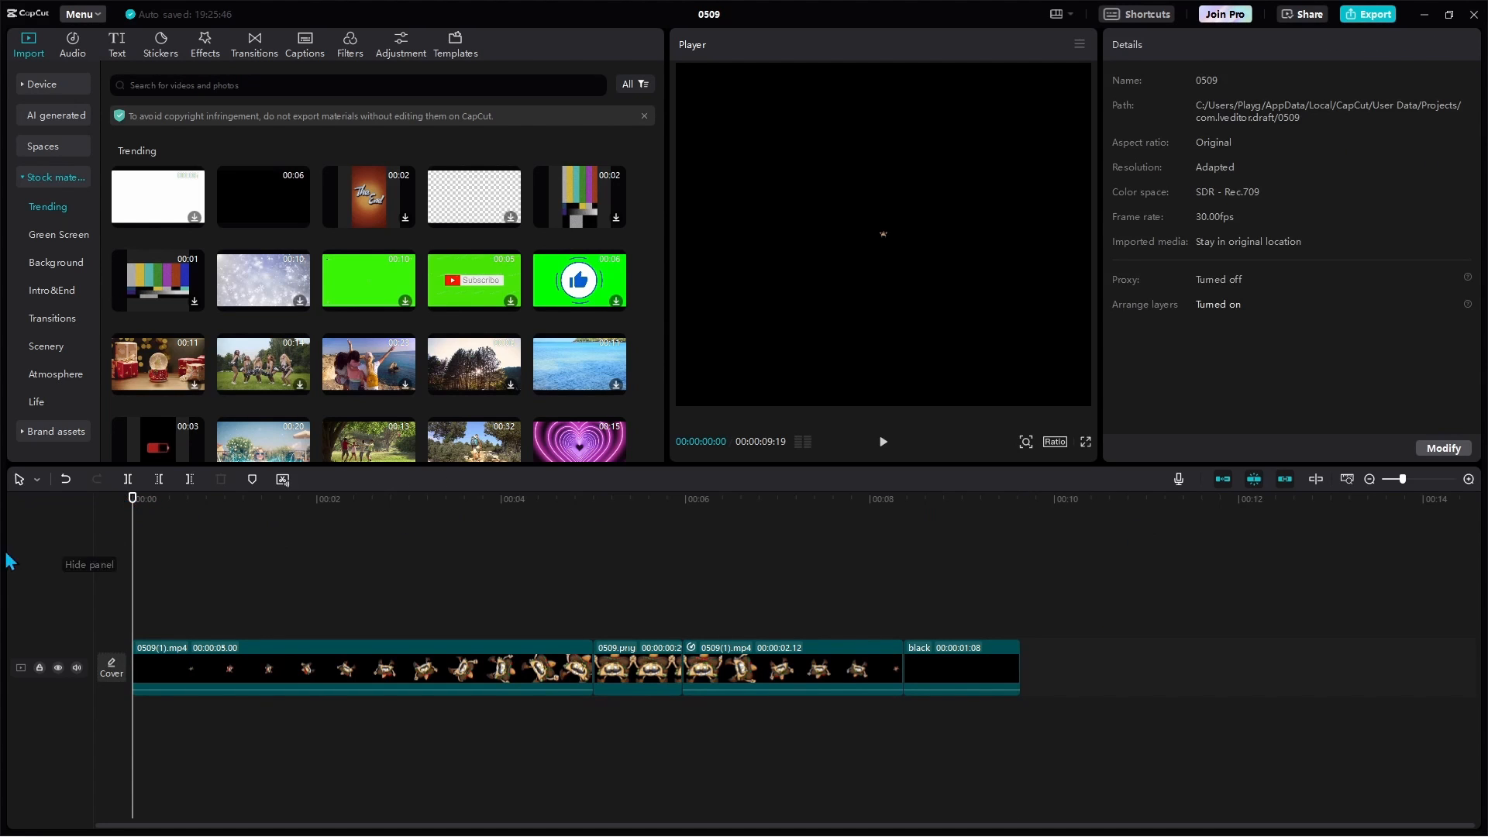
pyautogui.click(1084, 442)
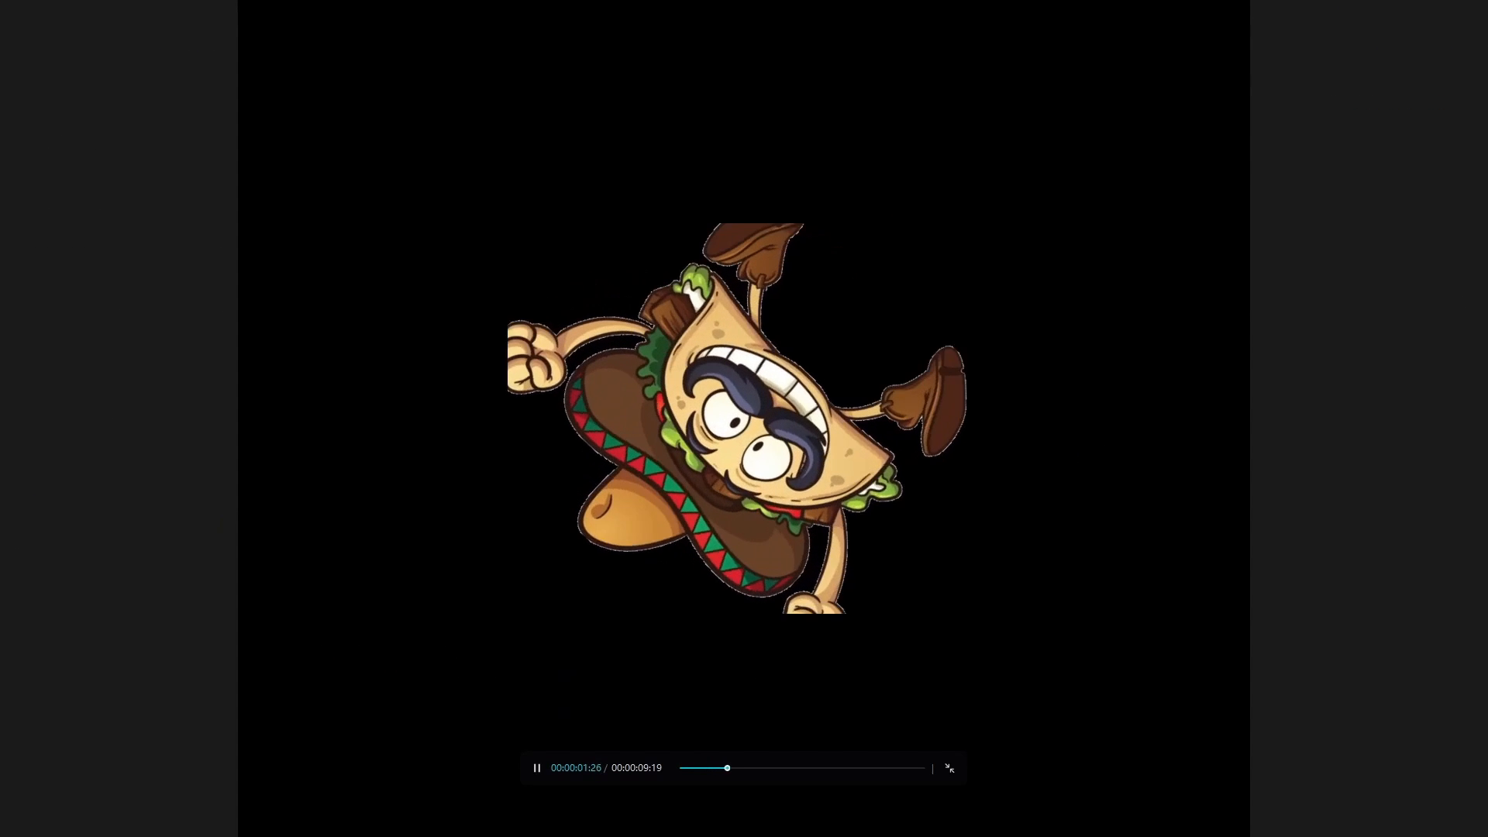